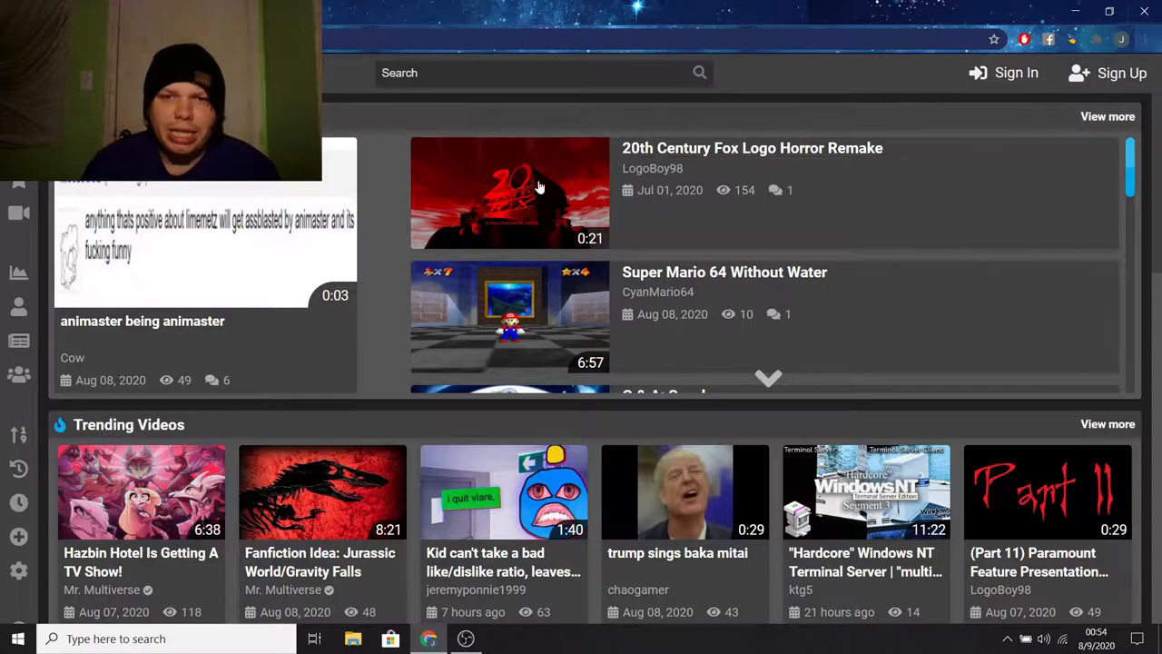
mouse_move(636, 116)
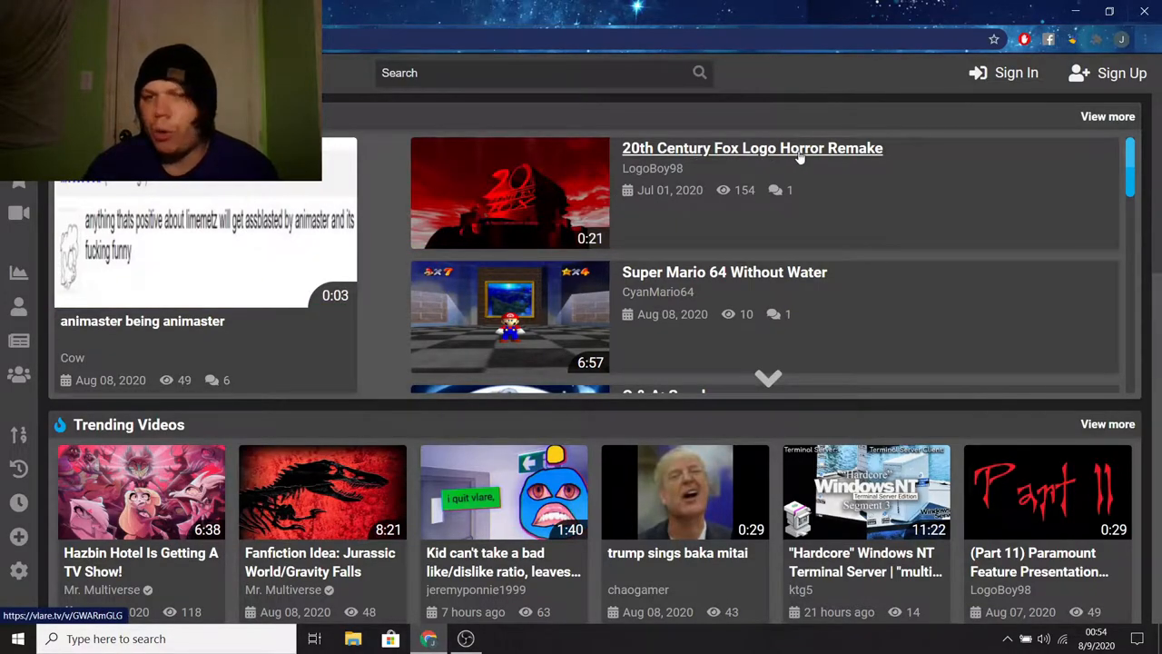
Scroll the home page's recent videos down to the Trending and Recommended Videos rows.
scroll("down", 3)
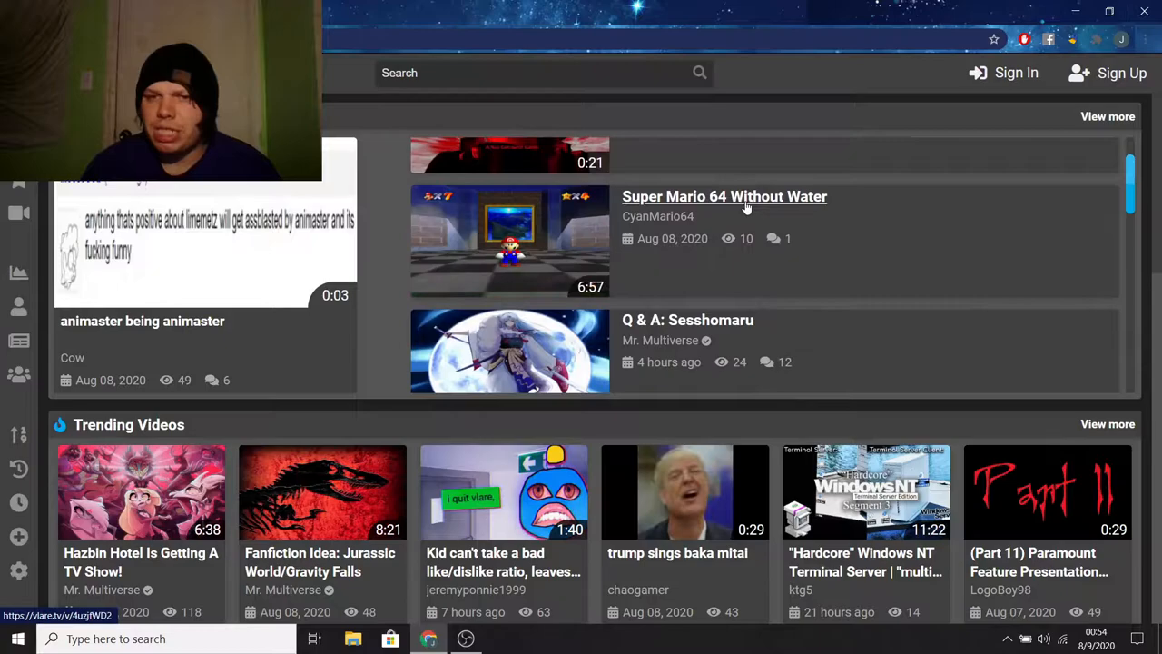
mouse_move(558, 245)
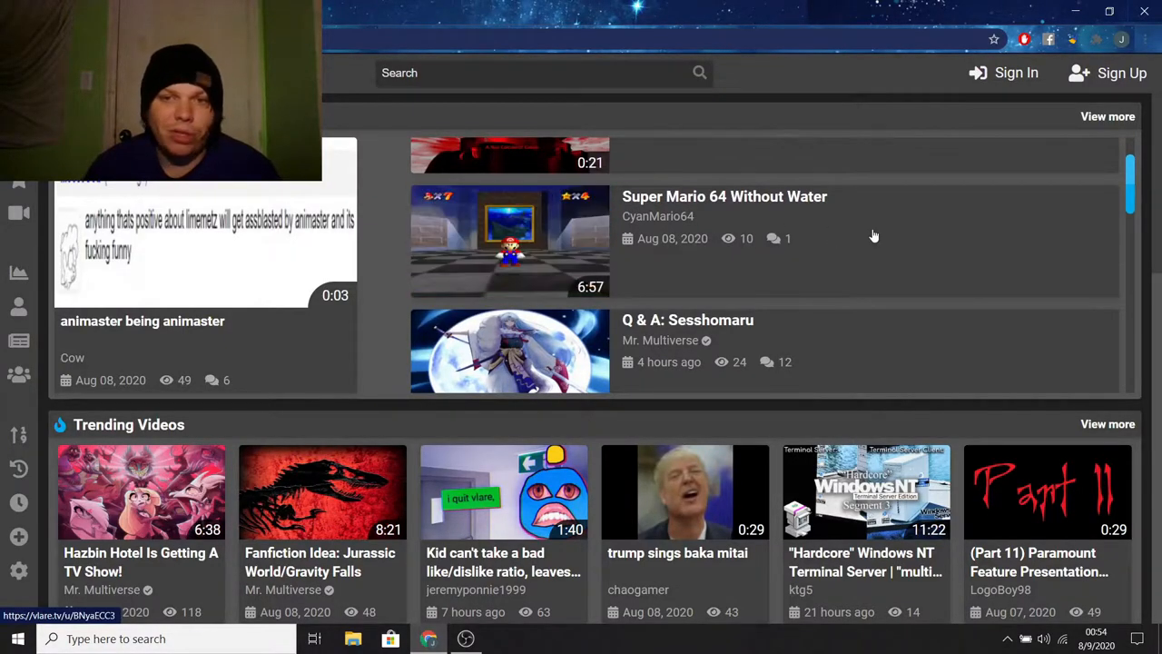
scroll("down", 3)
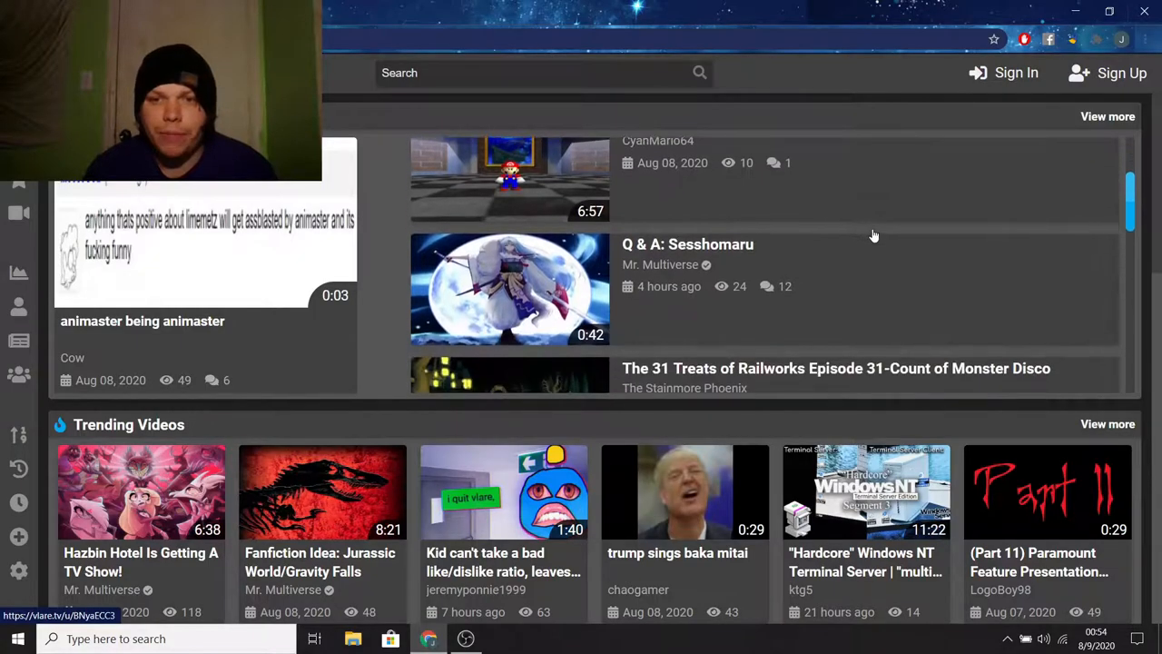
mouse_move(683, 275)
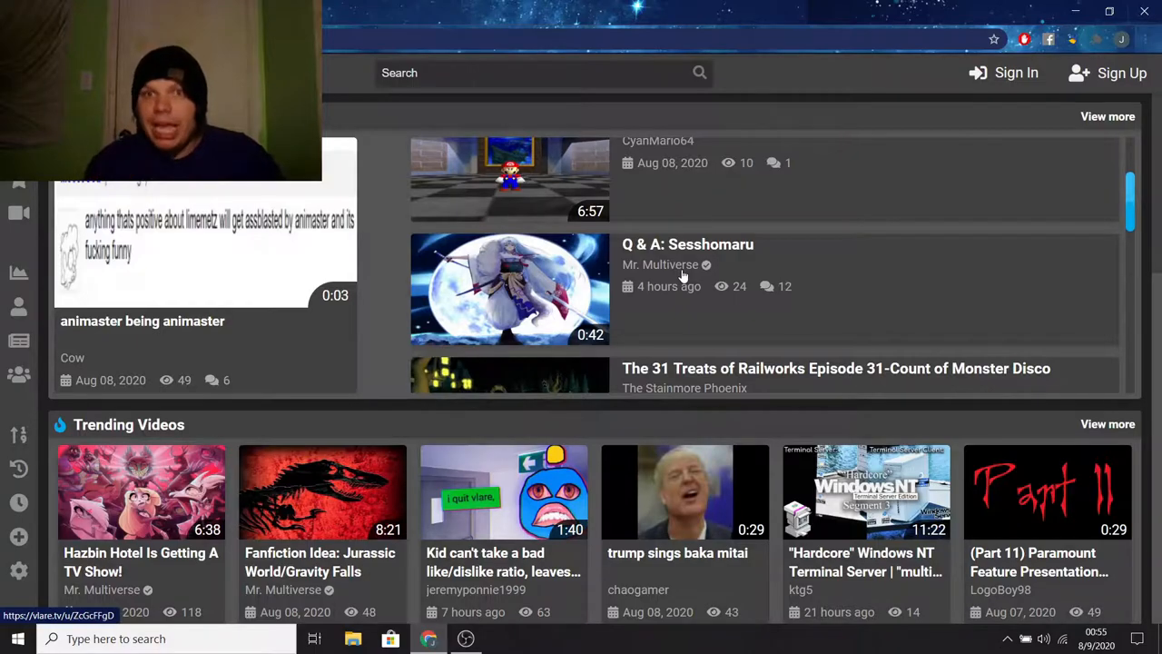
scroll("down", 3)
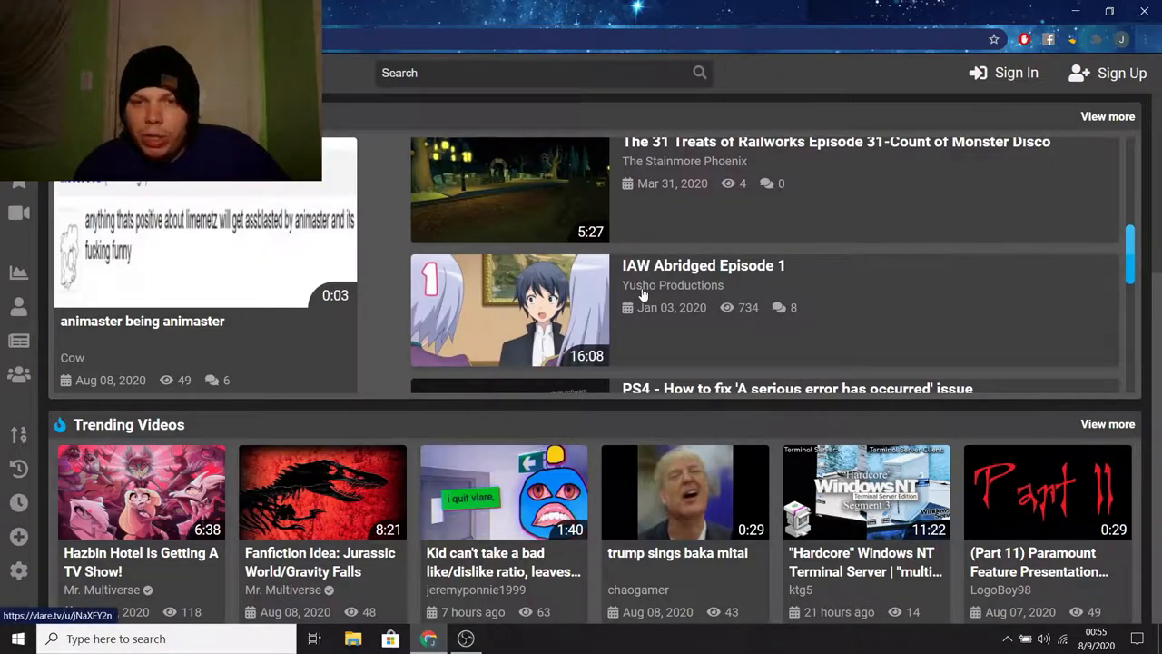
mouse_move(704, 265)
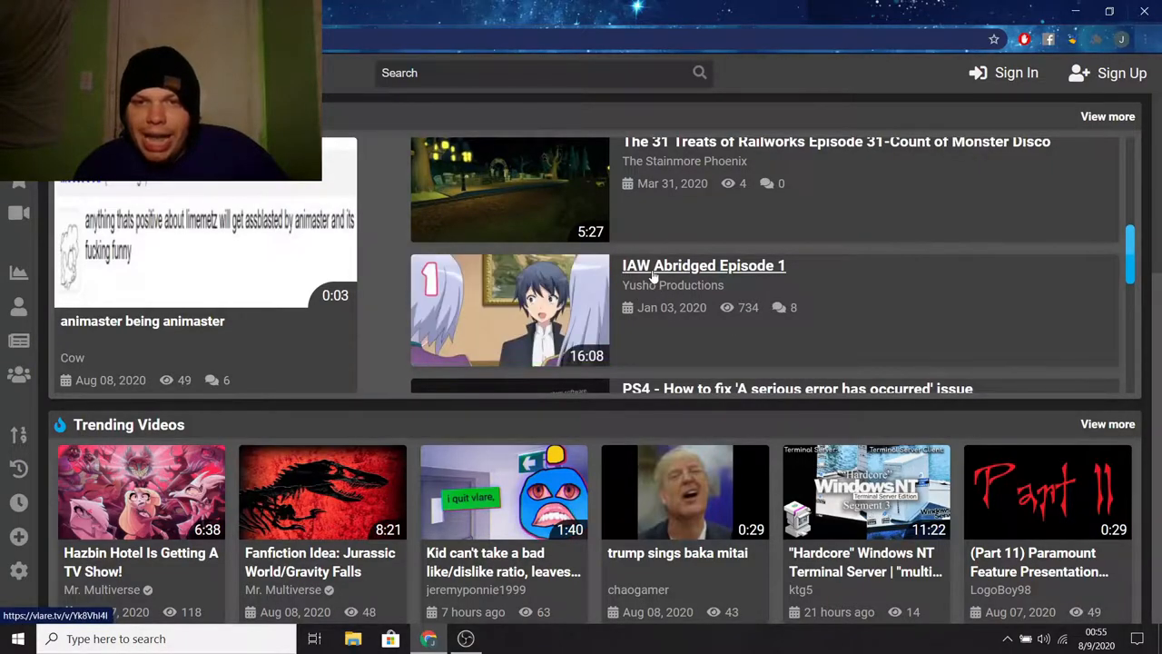
mouse_move(967, 270)
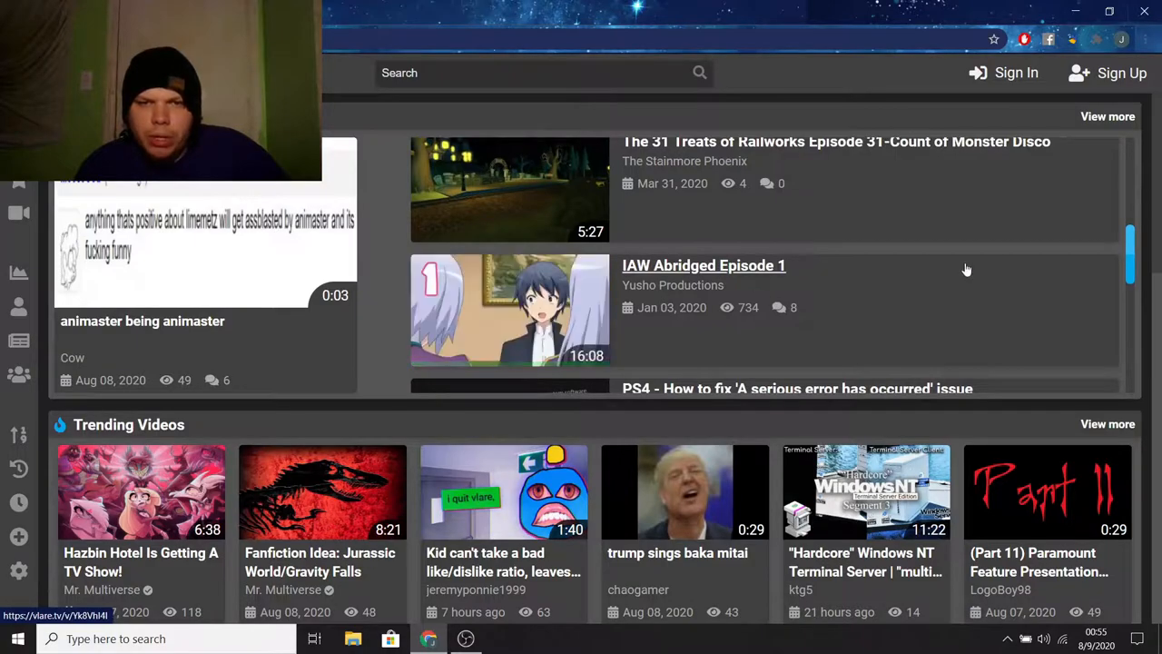
scroll("down", 3)
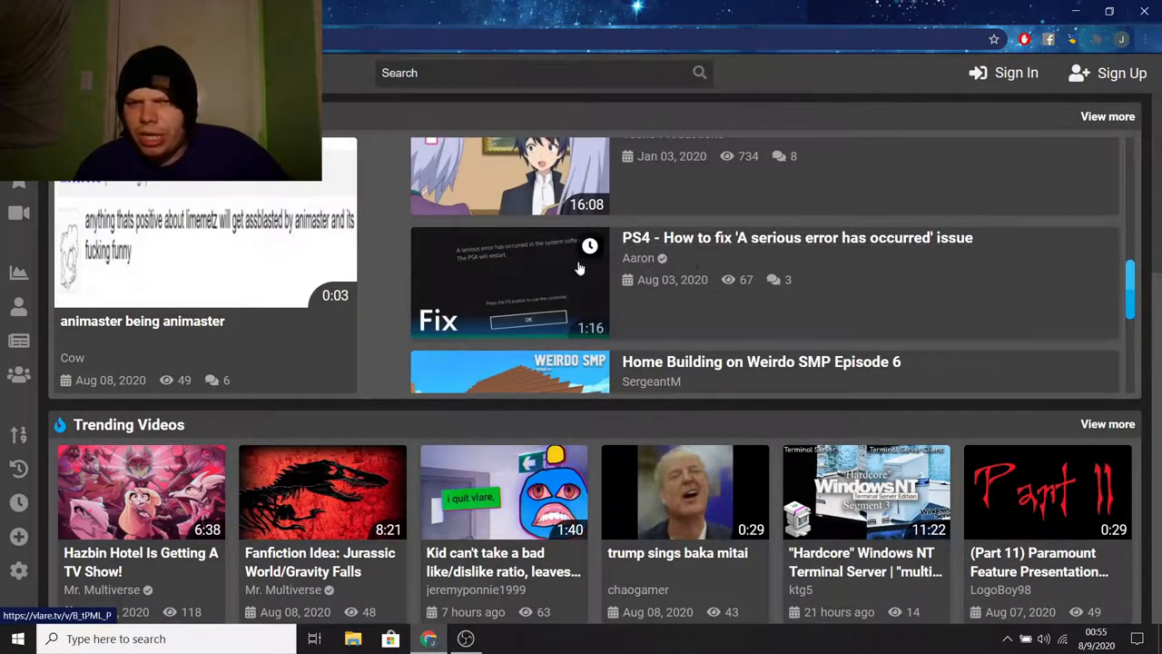
scroll("down", 3)
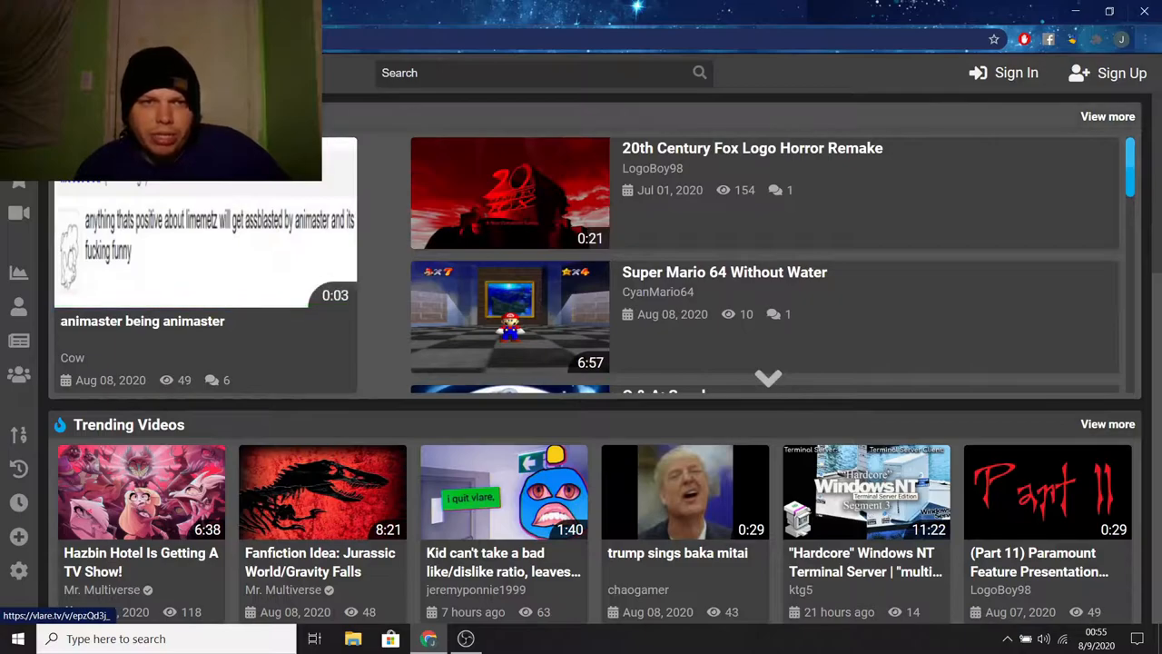
mouse_move(740, 227)
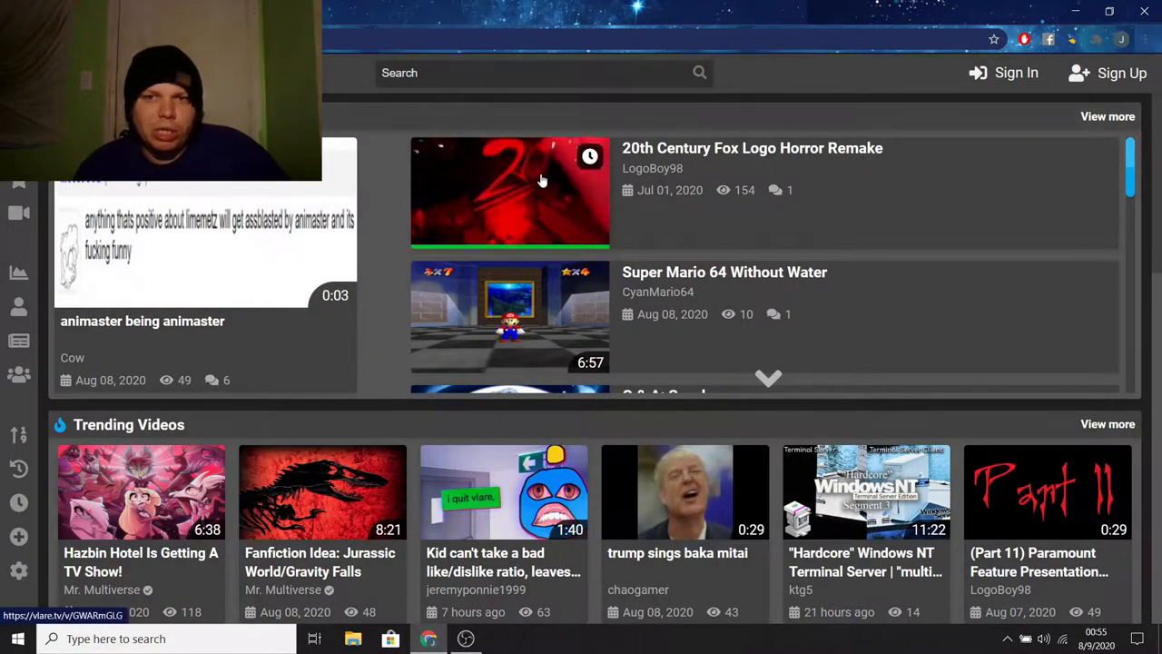
mouse_move(518, 186)
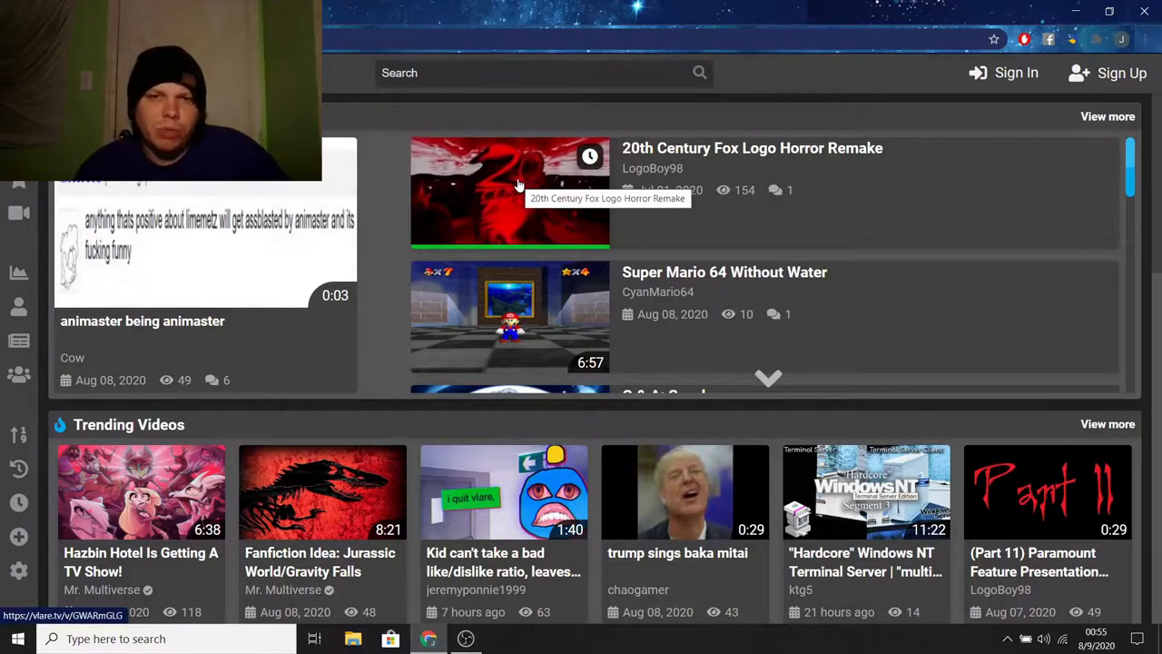
scroll("down", 3)
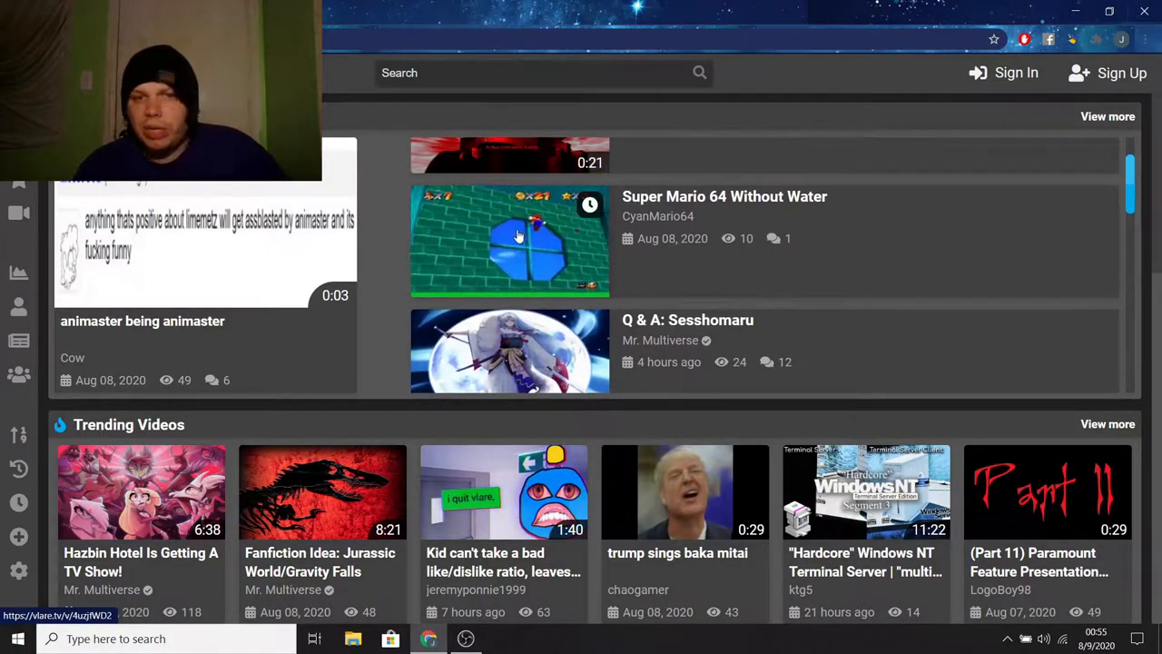
mouse_move(510, 241)
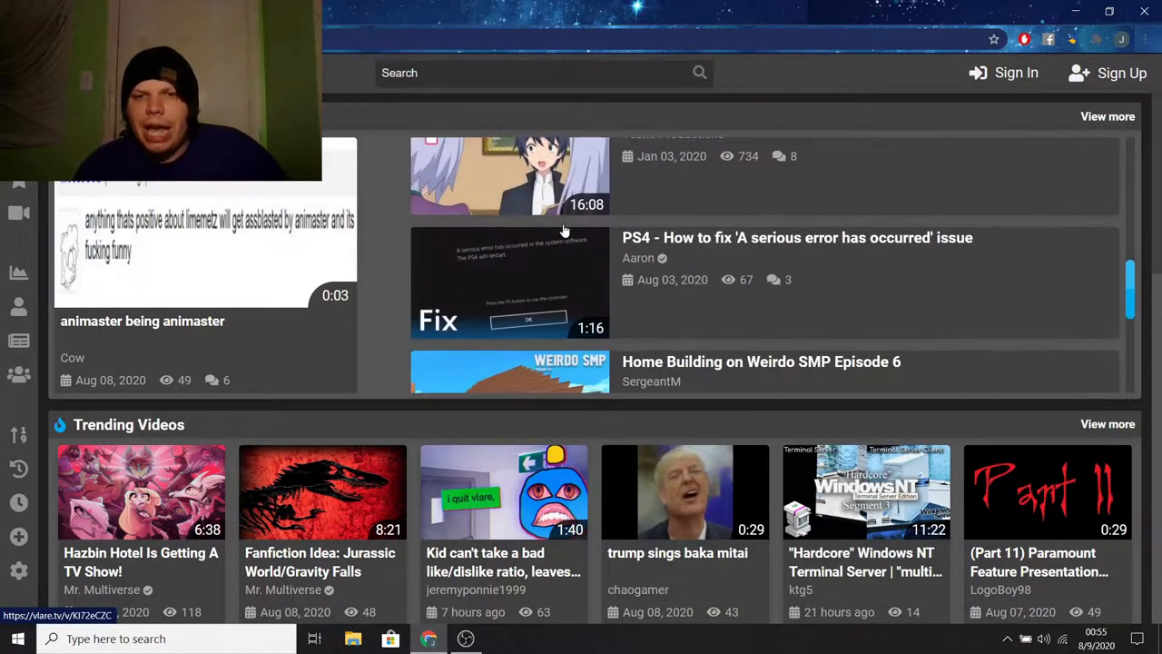
scroll("down", 3)
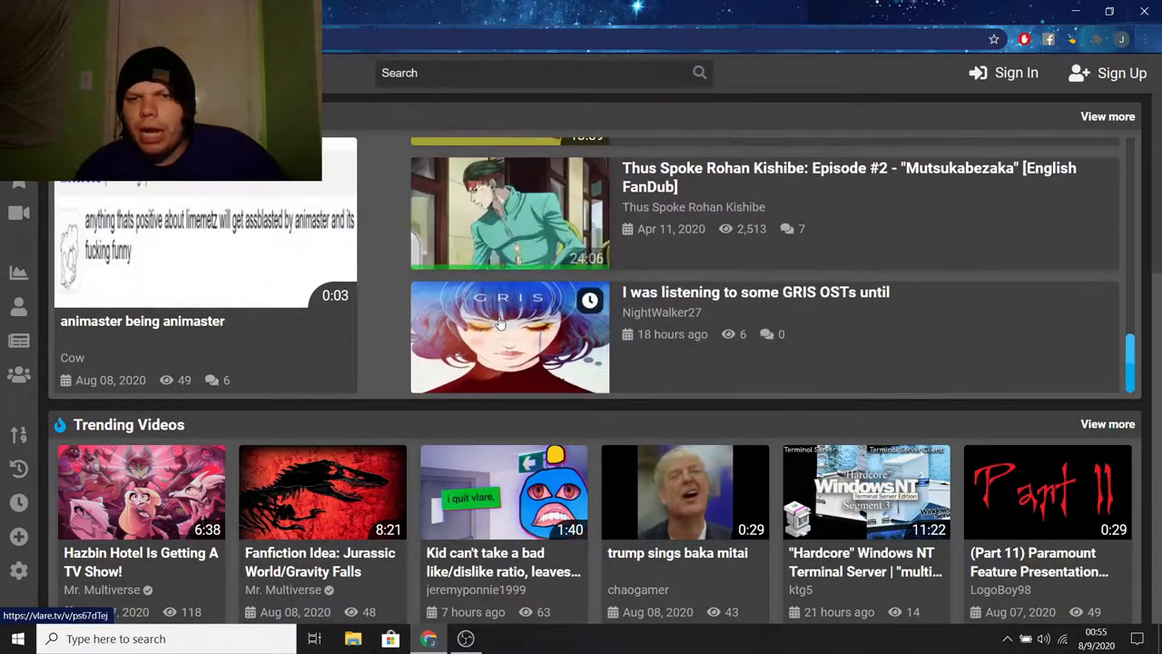
mouse_move(499, 327)
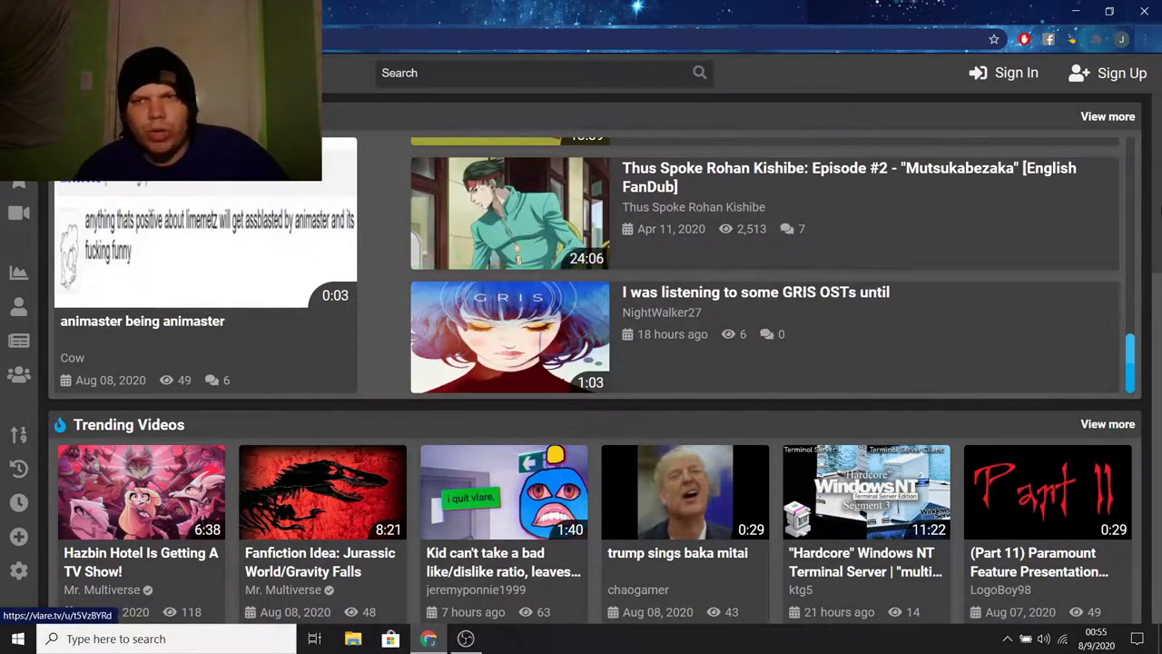
scroll("down", 3)
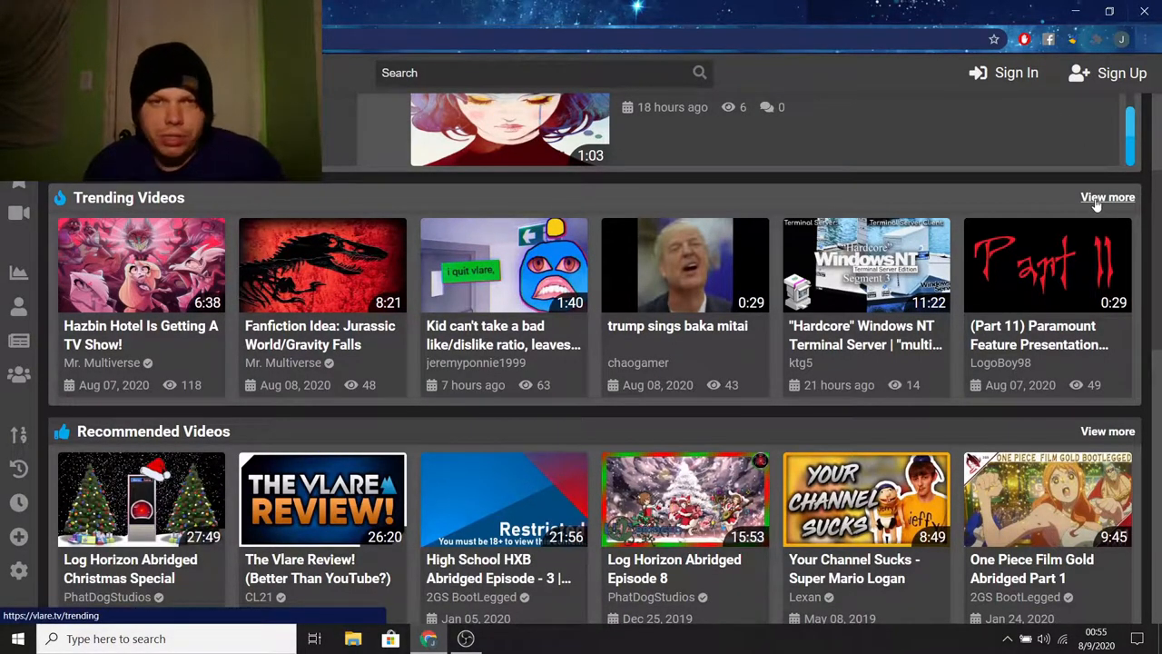
Play 'Hazbin Hotel Is Getting A TV Show!' in the Trending page's featured player.
scroll("down", 3)
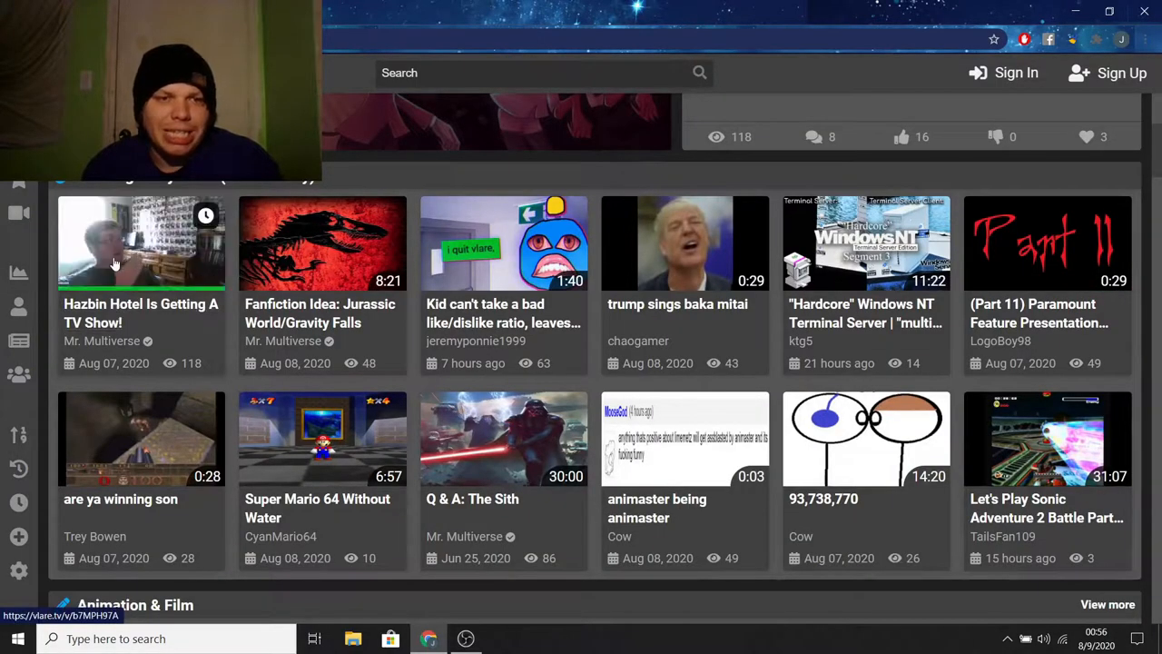
left_click(141, 243)
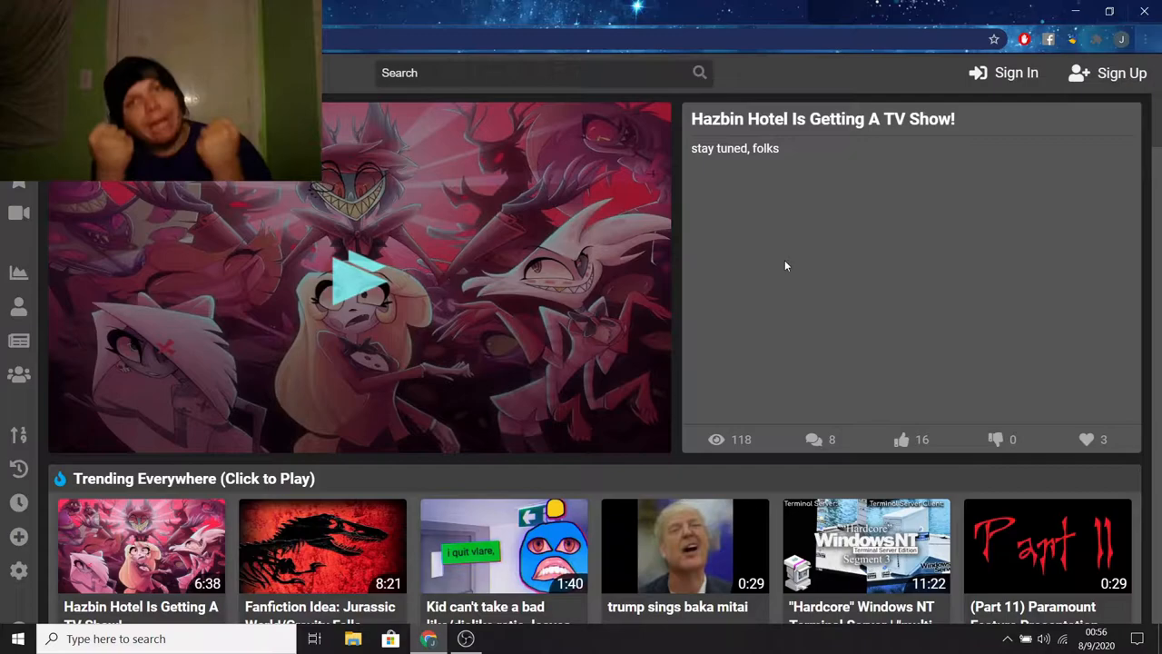
scroll("down", 3)
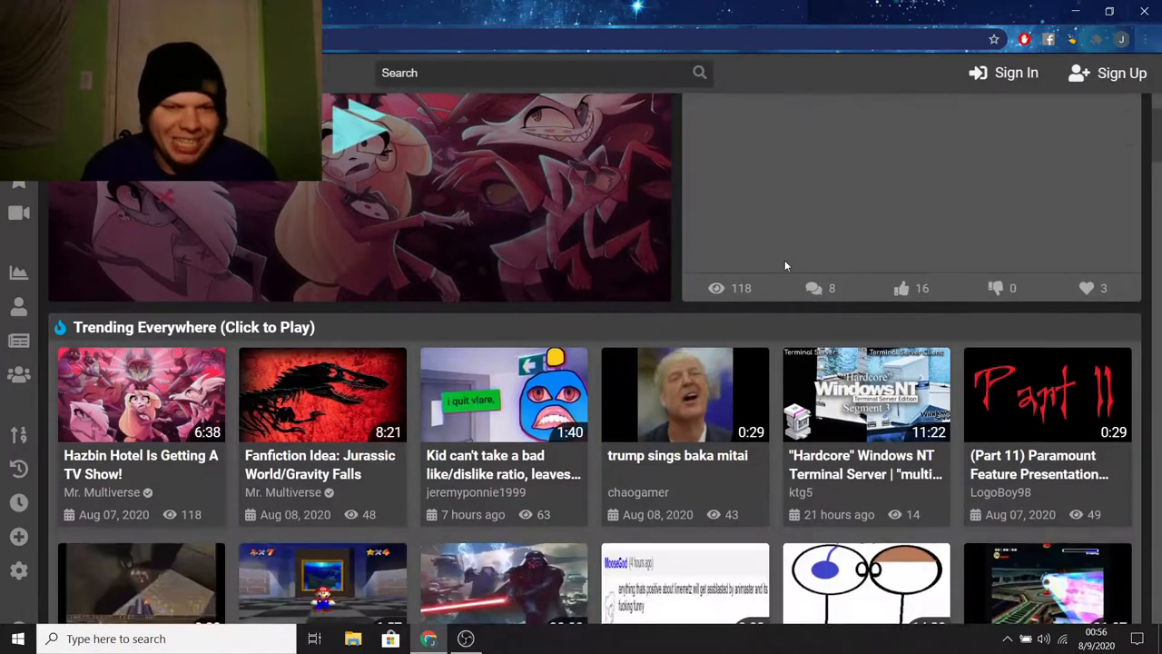
scroll("down", 3)
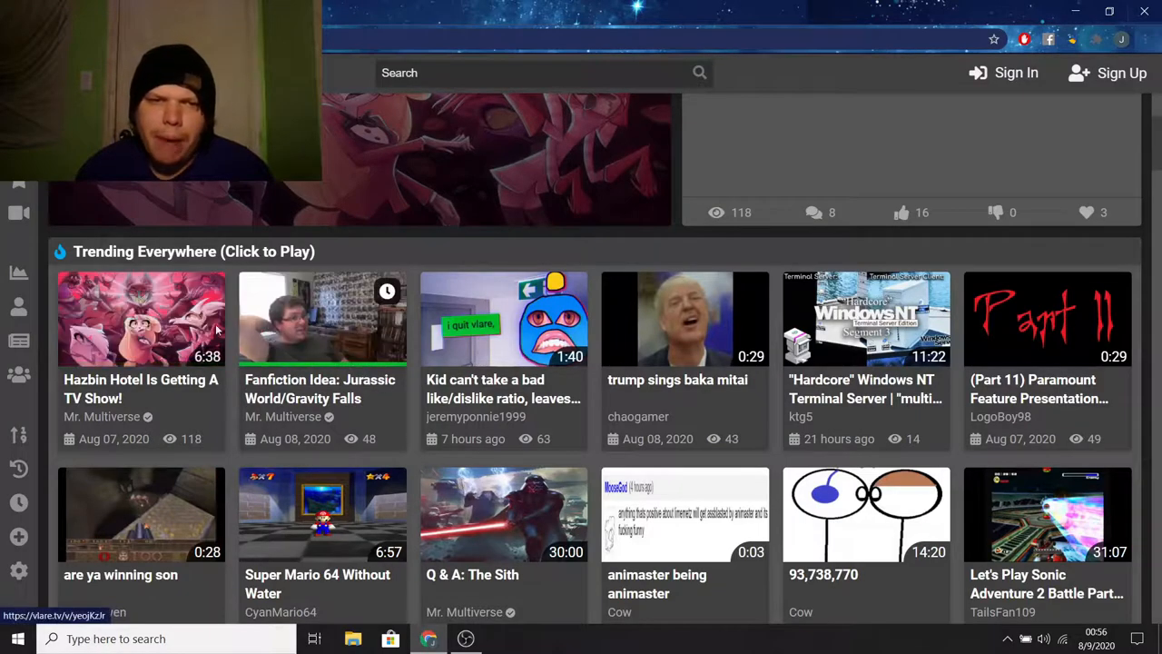
mouse_move(288, 331)
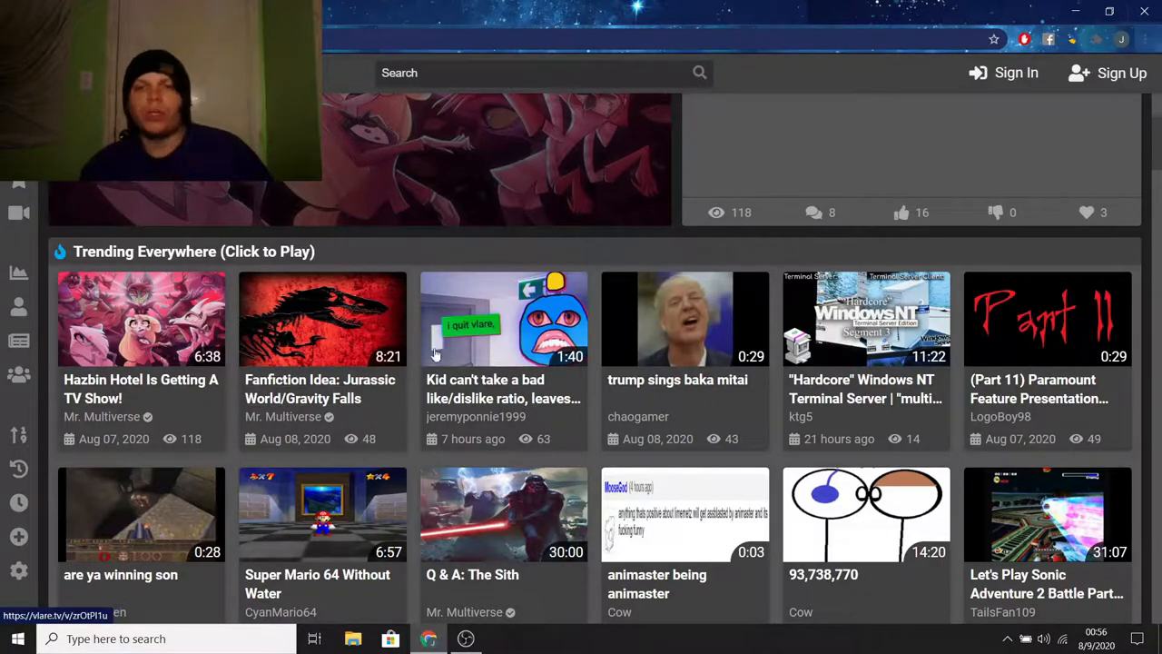
left_click(141, 318)
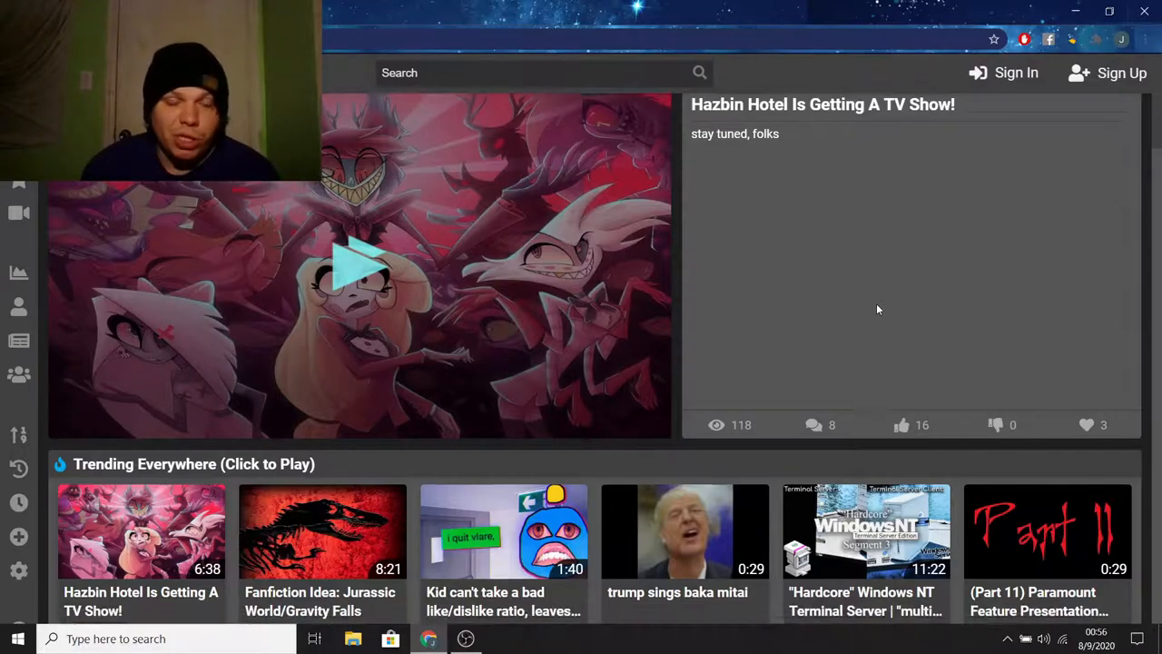
scroll("down", 3)
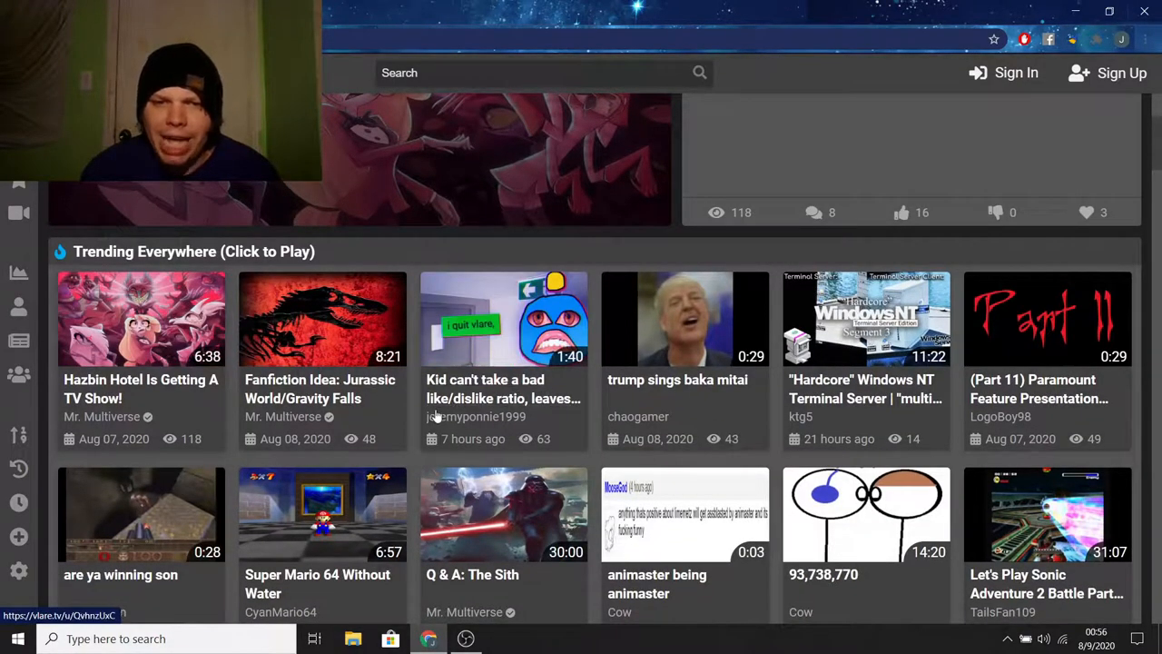
mouse_move(504, 322)
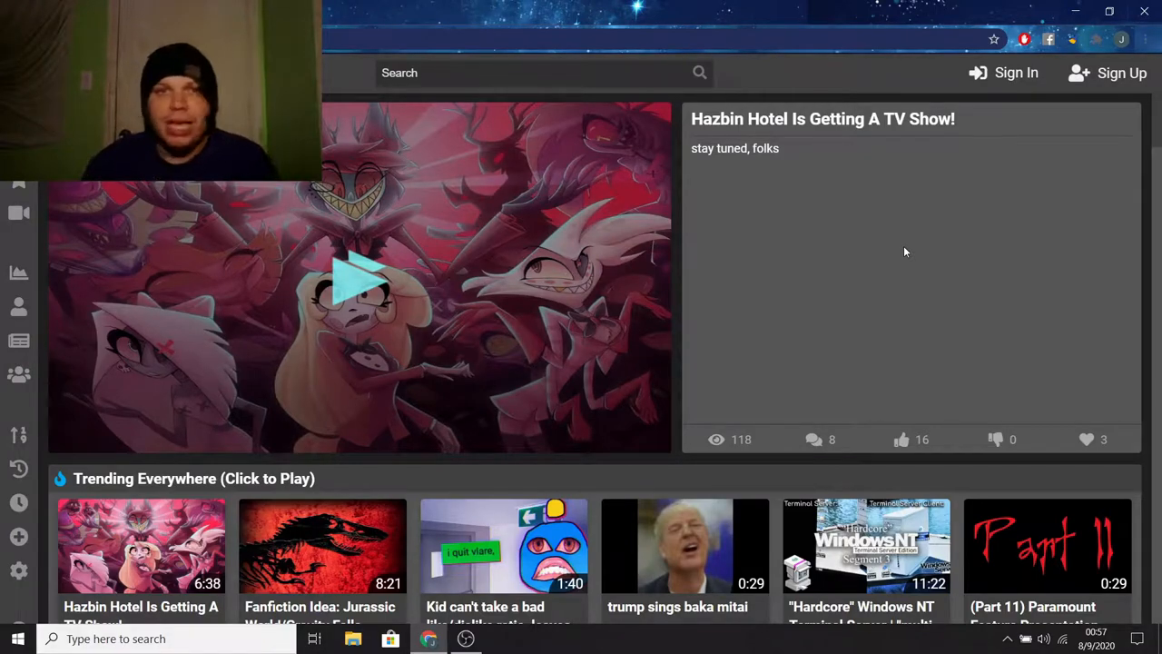
scroll("down", 3)
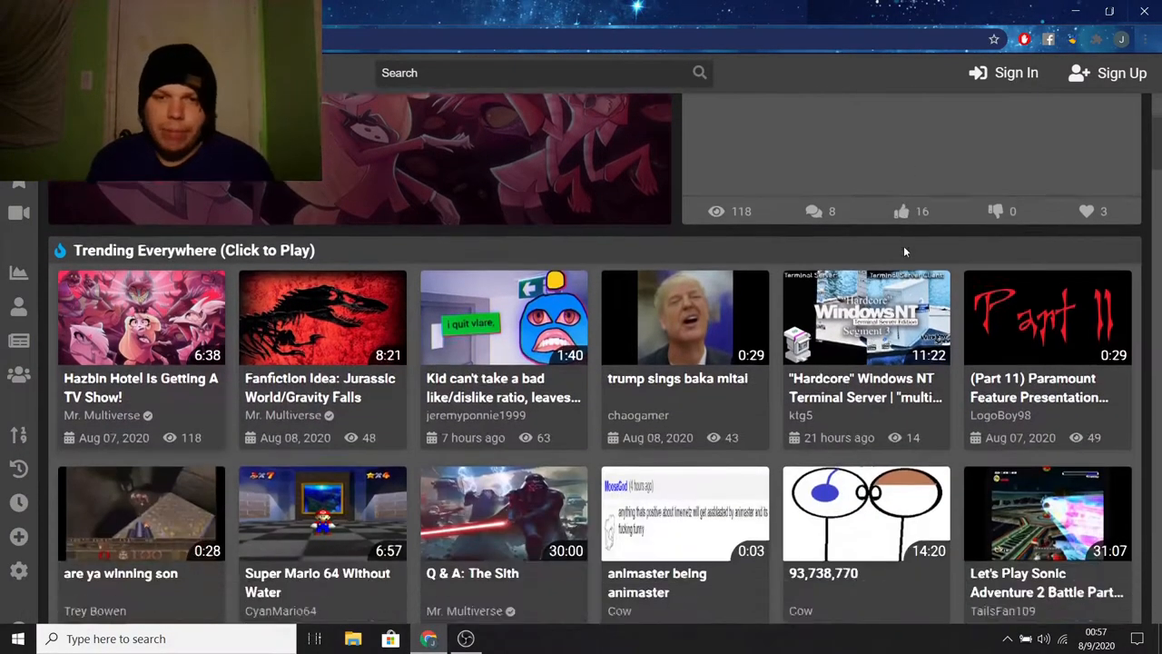
scroll("down", 3)
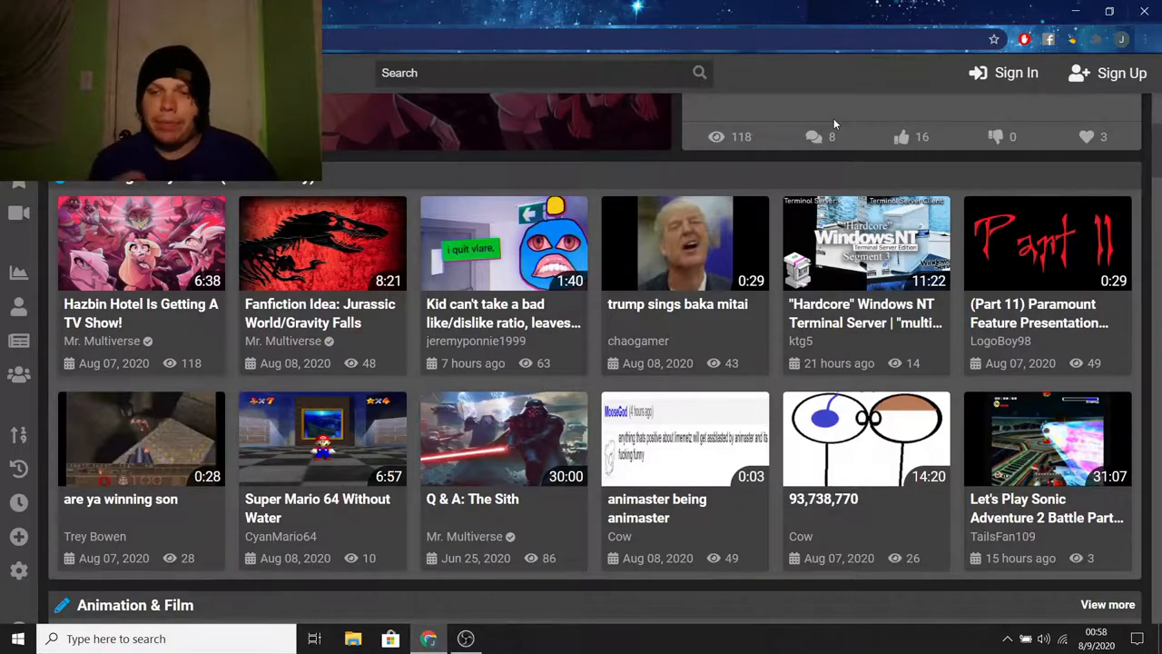
mouse_move(751, 91)
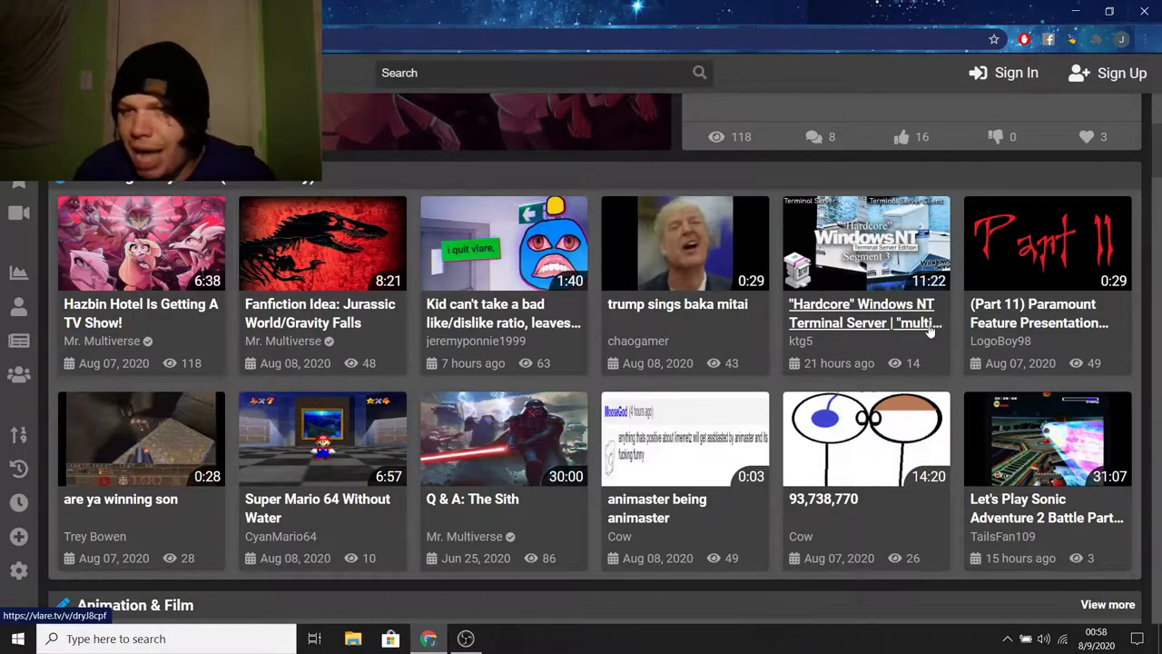
mouse_move(866, 242)
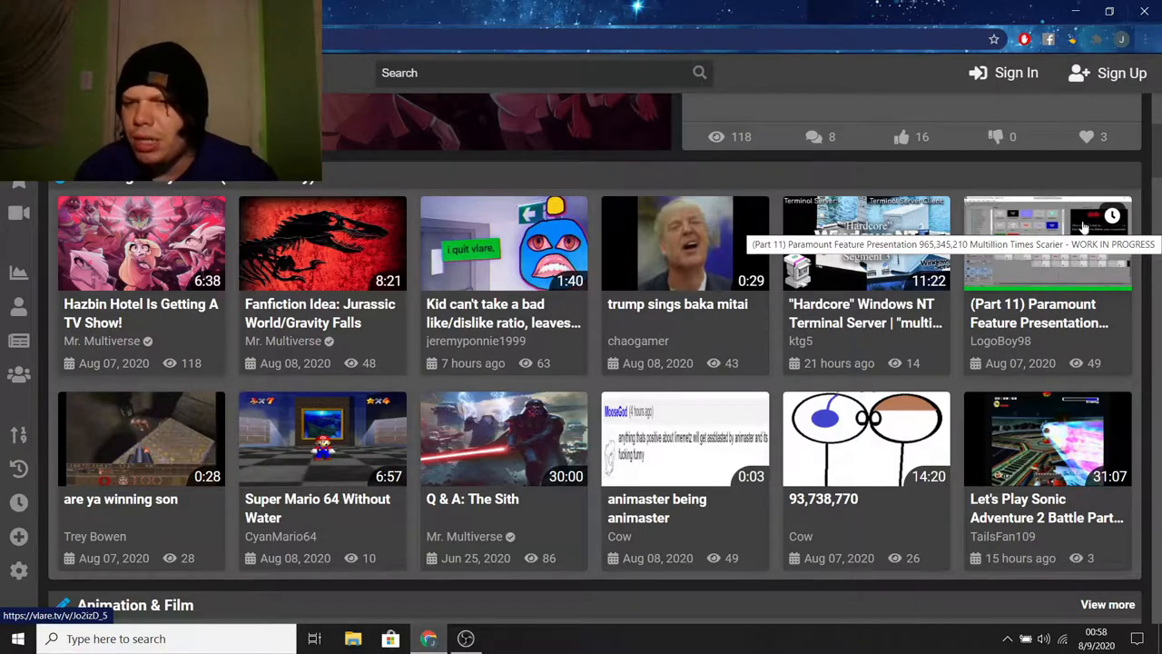
scroll("down", 3)
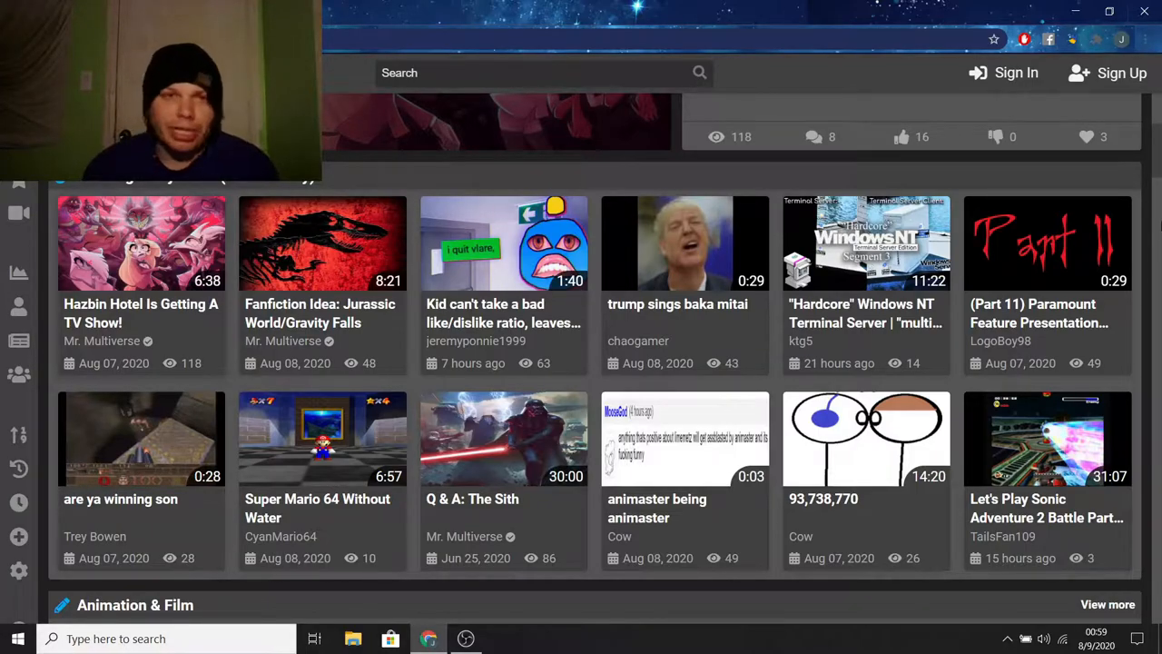
mouse_move(623, 5)
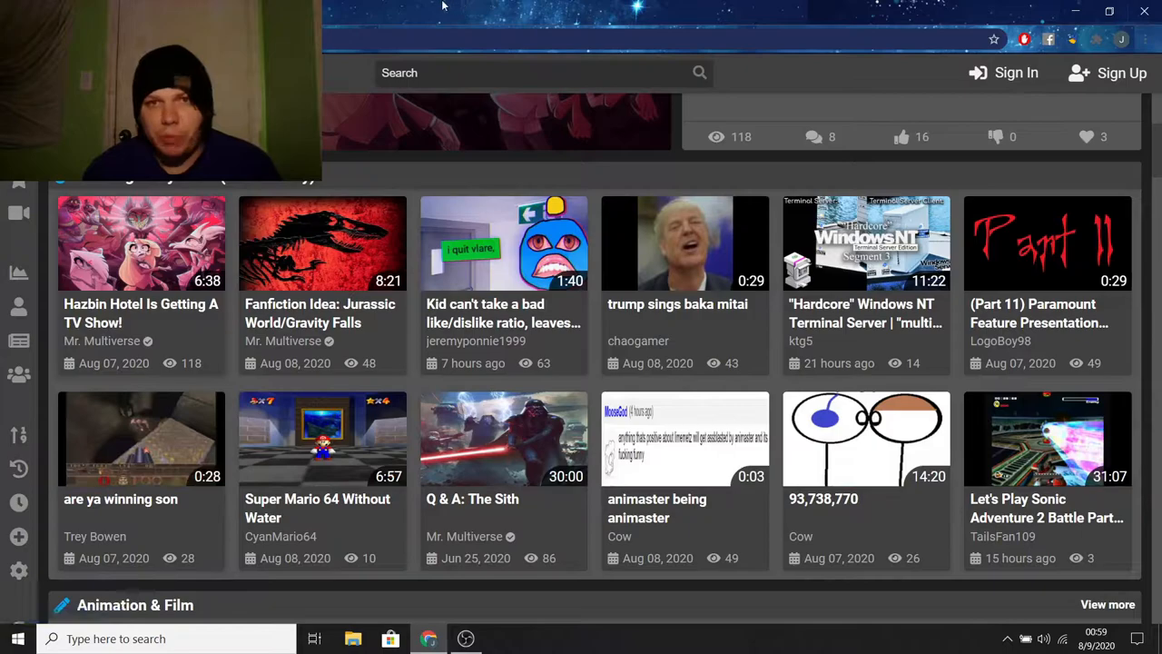
Scroll to Recommended Videos and browse the recommended videos with their view and comment counts.
scroll("down", 3)
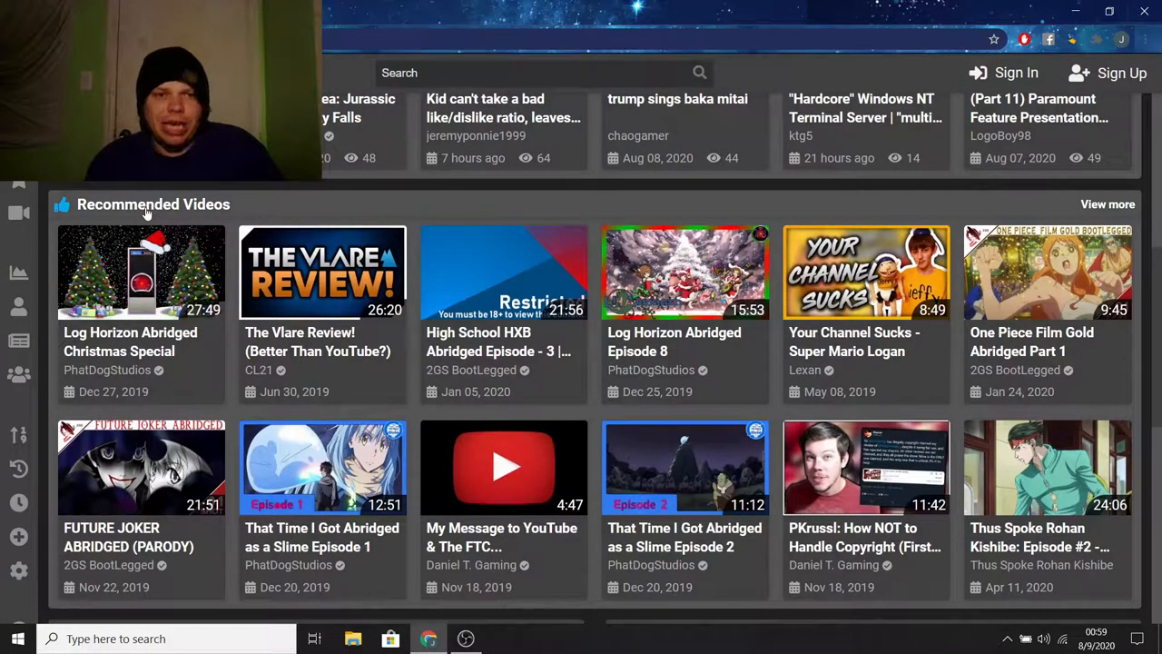
mouse_move(1107, 203)
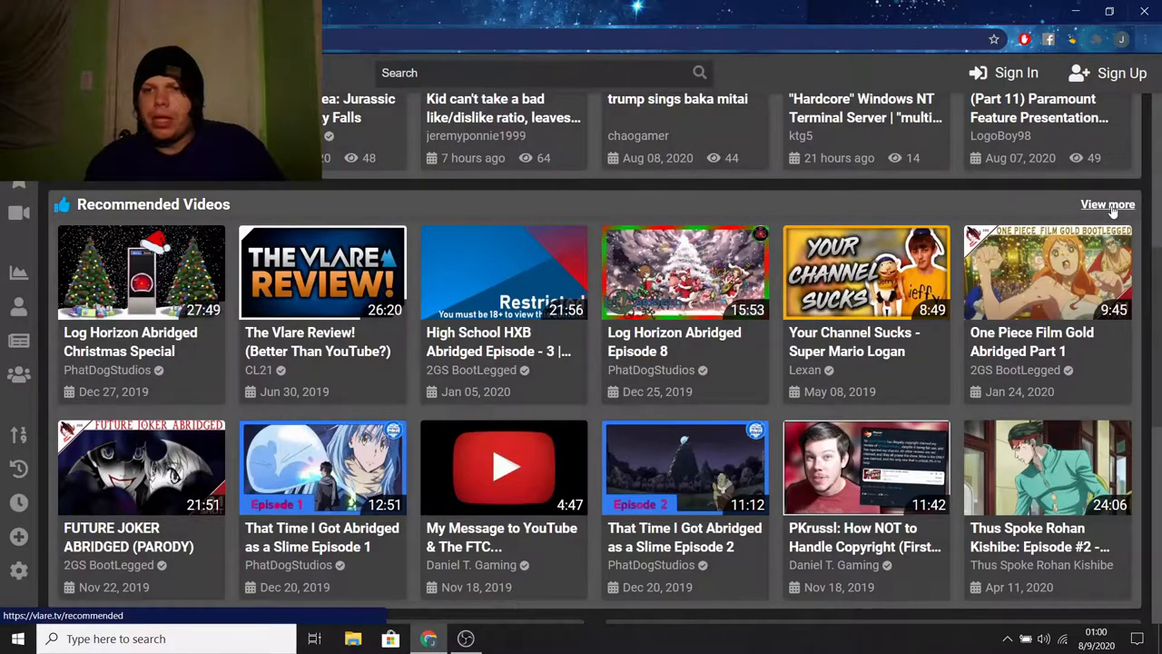
scroll("down", 3)
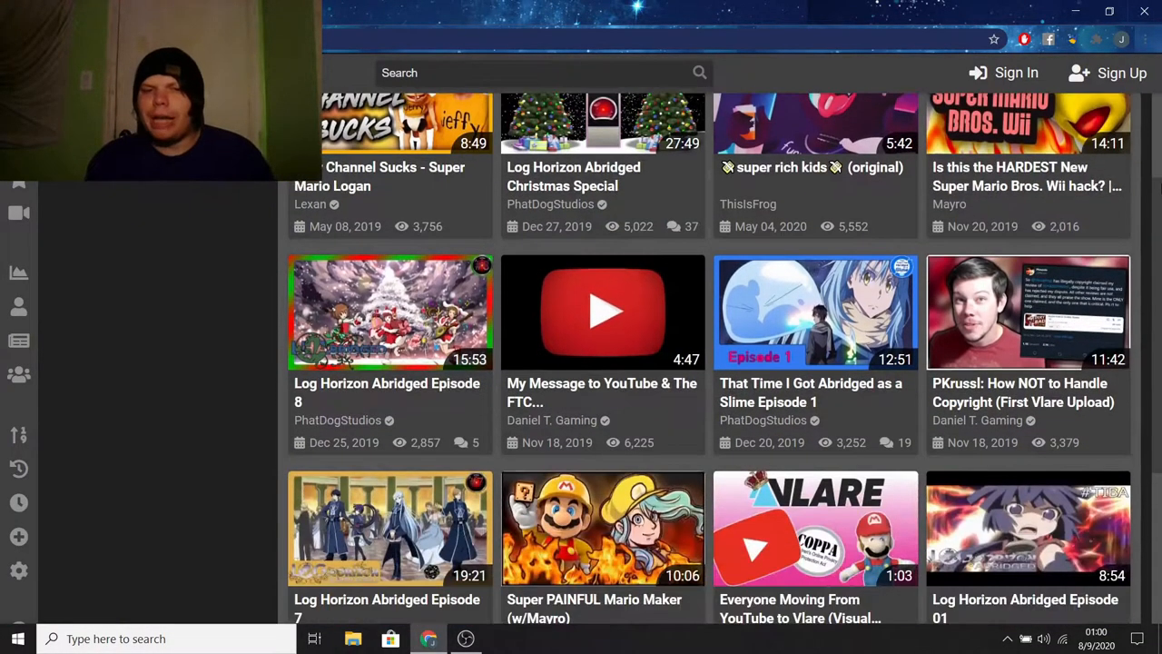
scroll("down", 3)
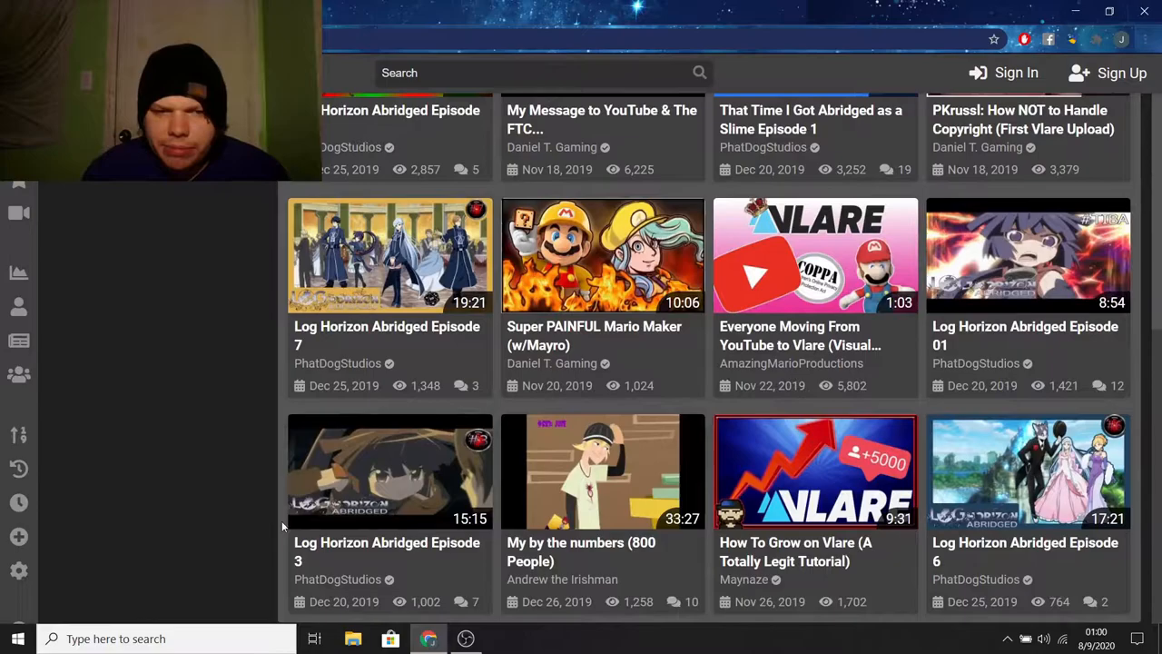
scroll("down", 3)
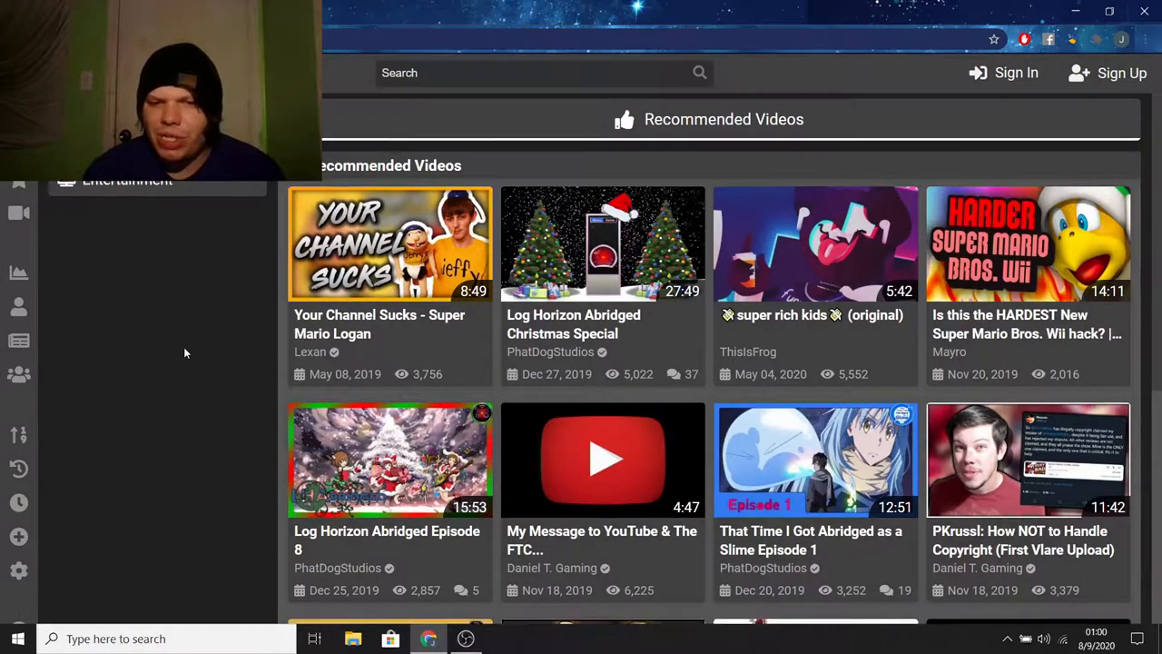
scroll("down", 3)
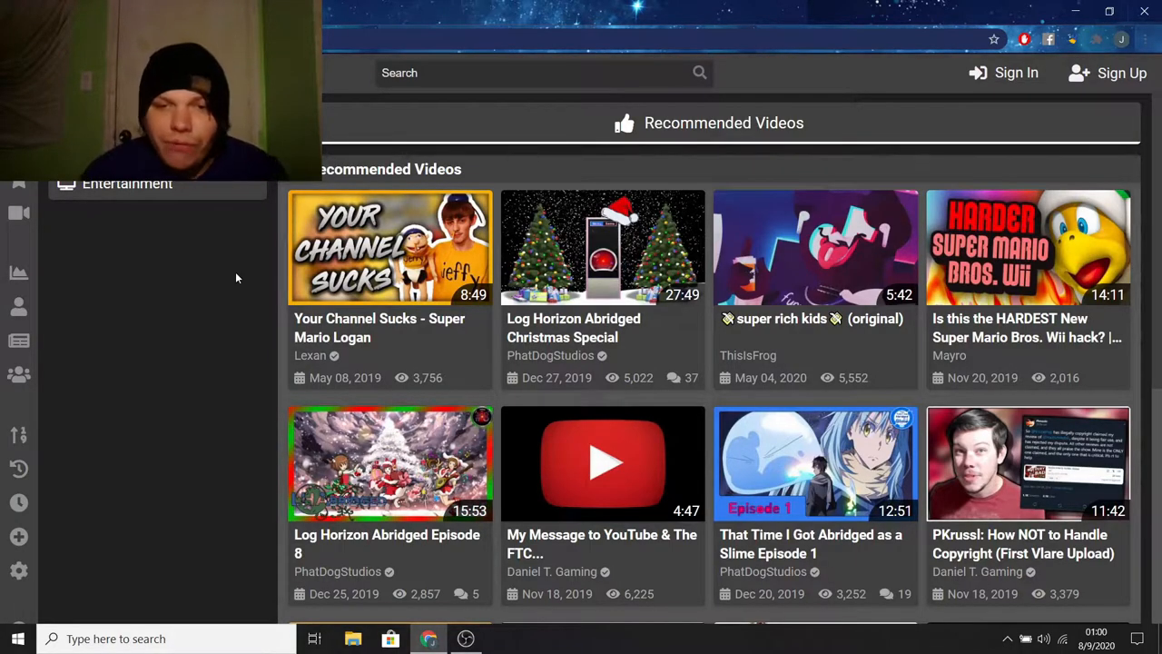
scroll("down", 3)
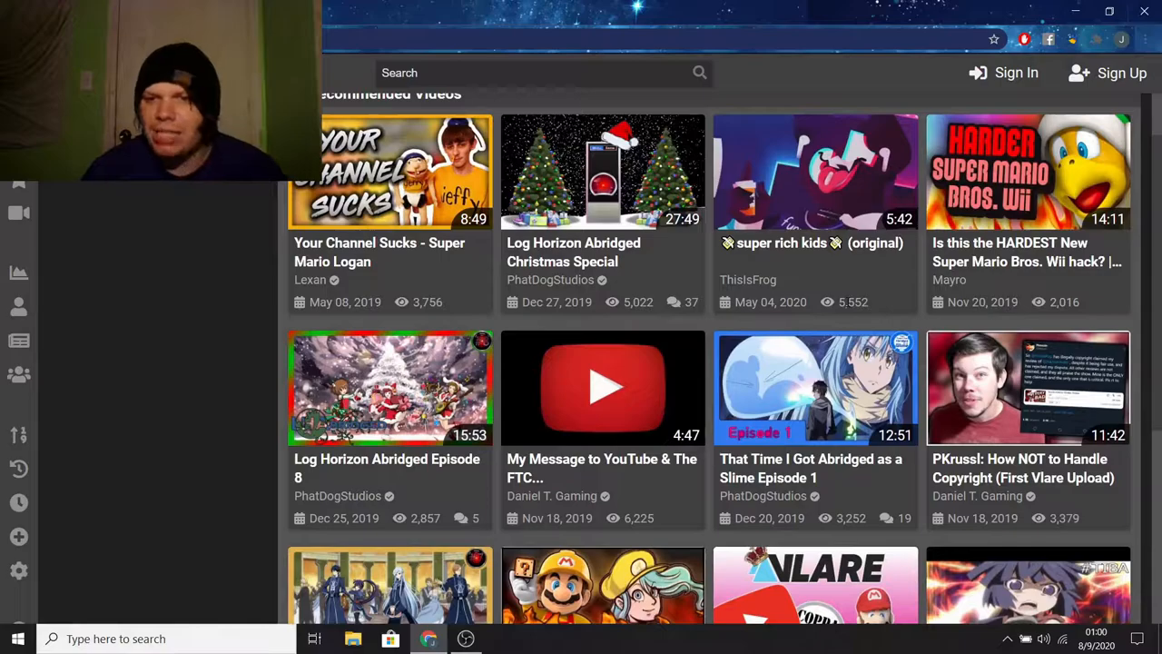
scroll("down", 3)
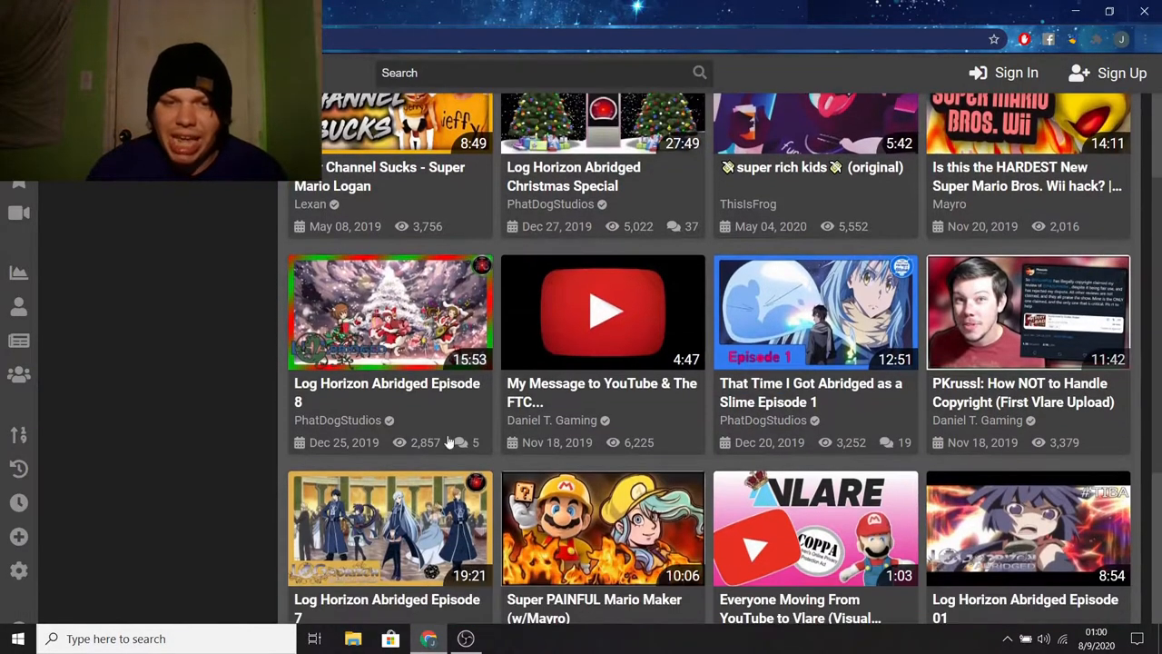
scroll("down", 3)
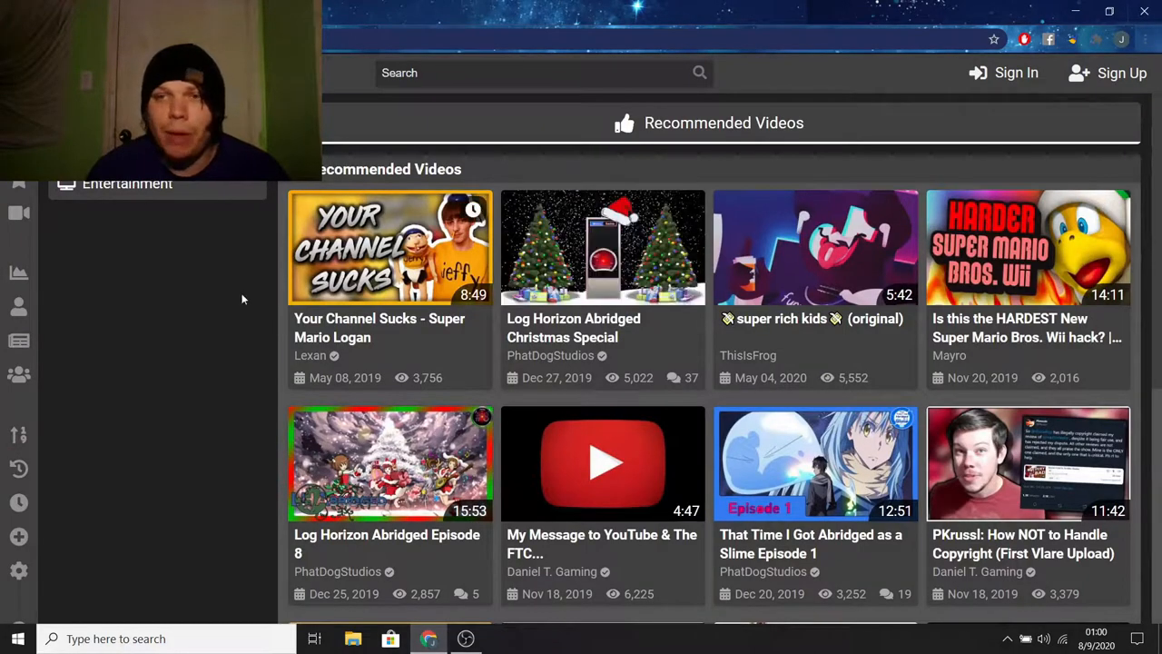
scroll("down", 3)
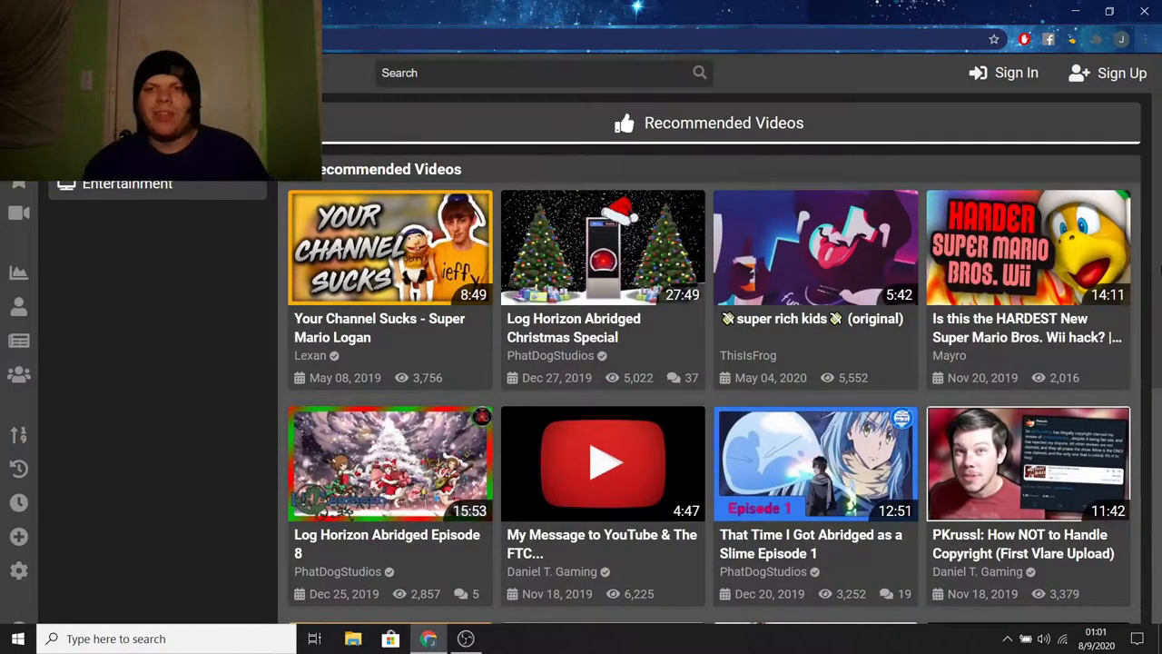
scroll("down", 3)
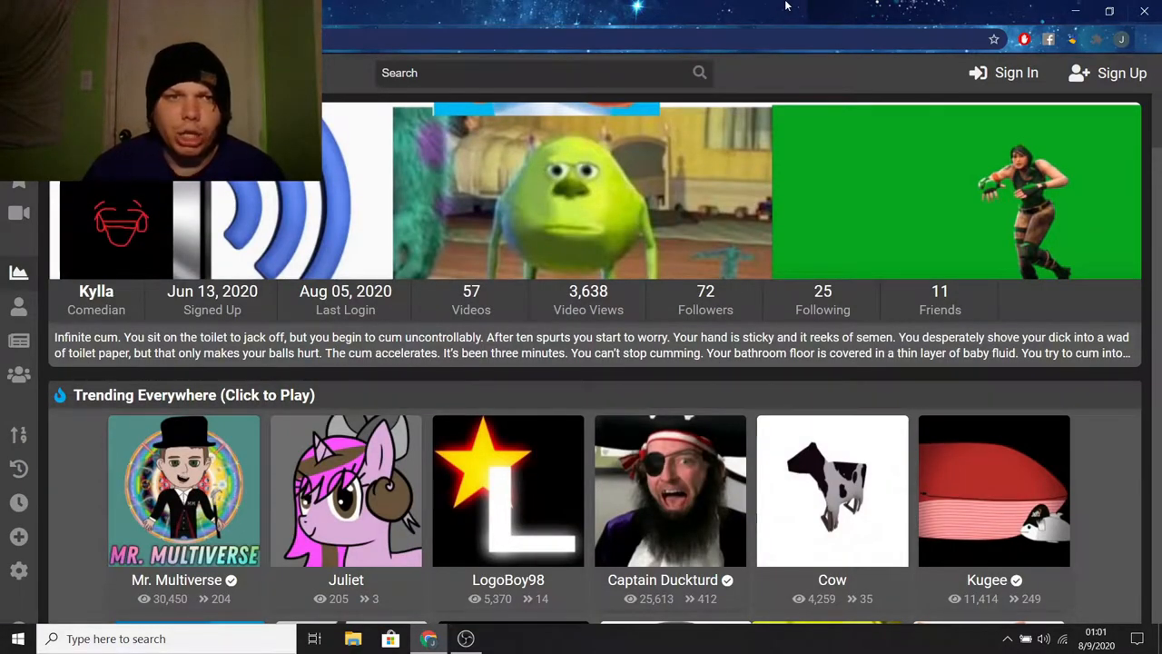
Scroll the Trending Everywhere creator channels down to the second and third rows.
scroll("down", 3)
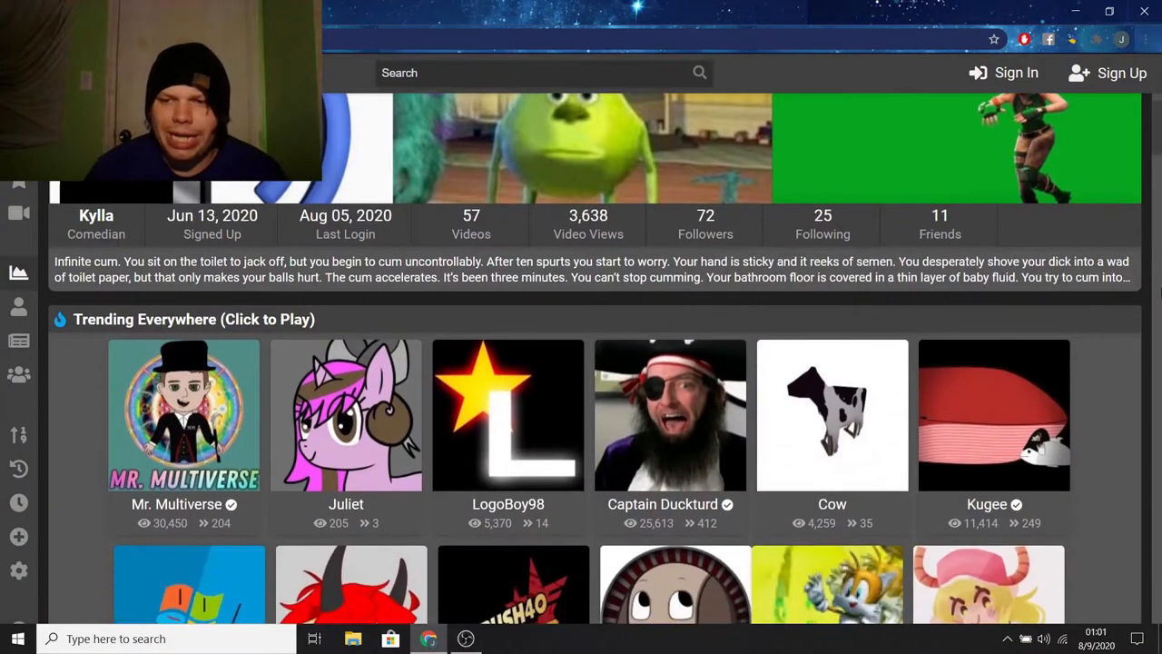
scroll("down", 3)
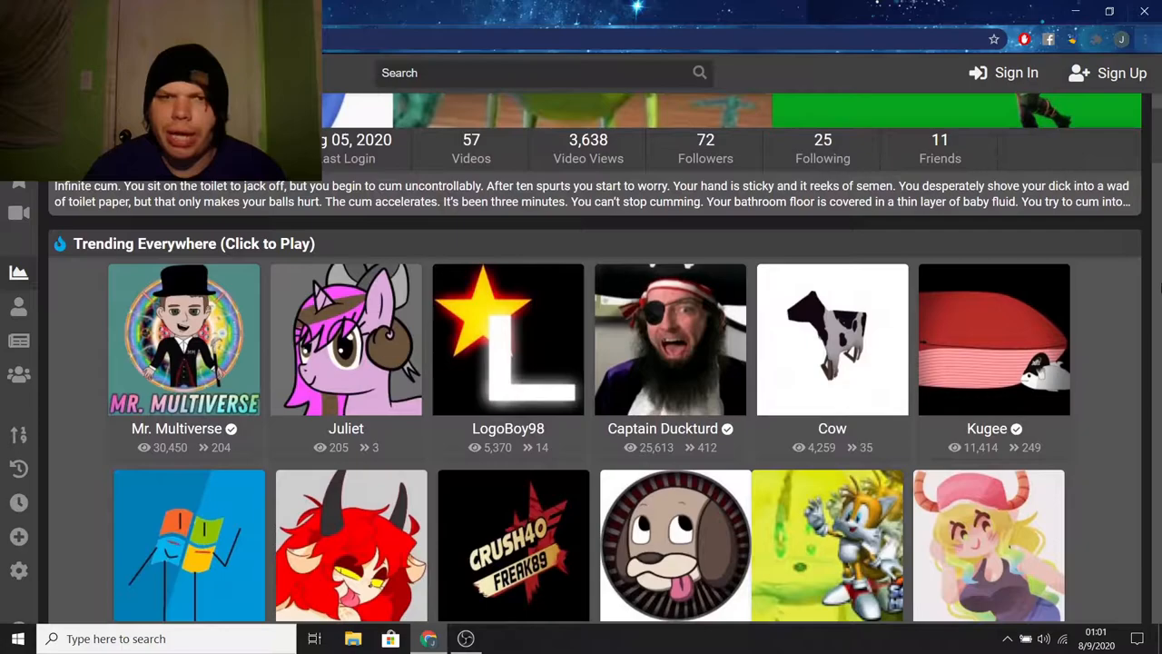
scroll("down", 3)
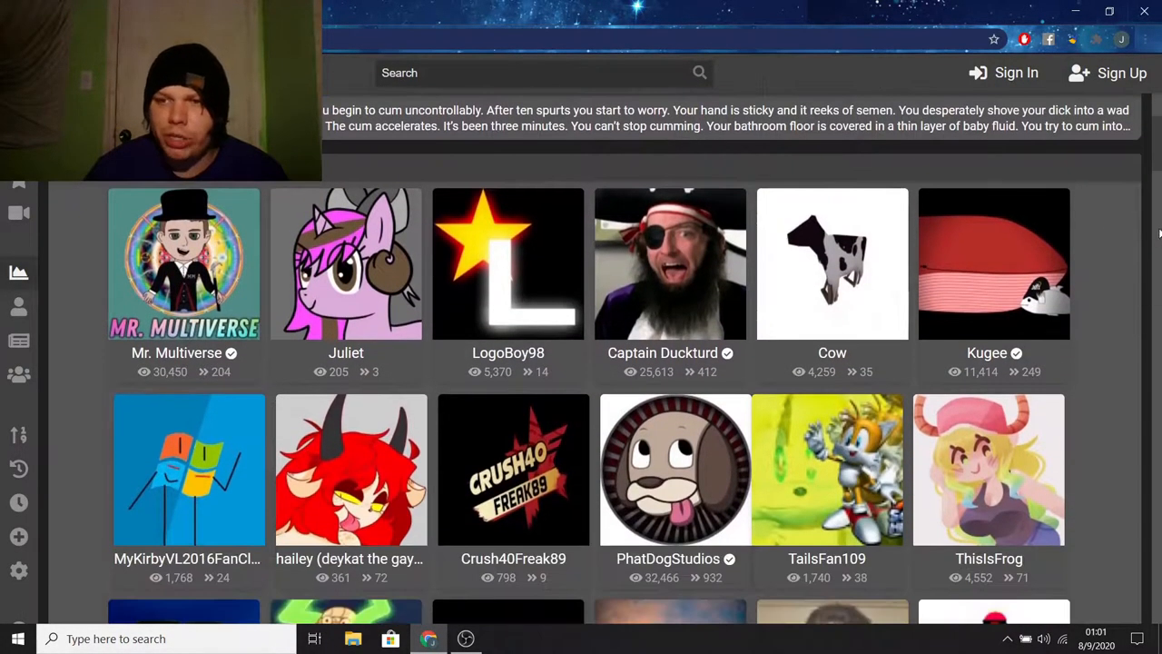
scroll("down", 3)
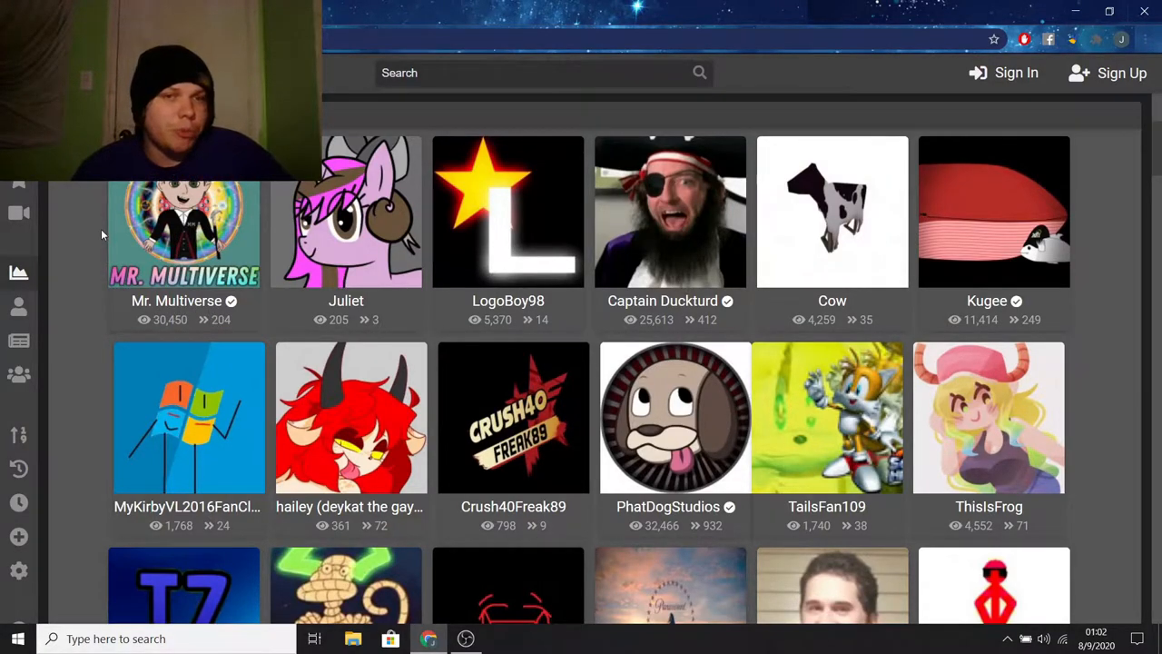
mouse_move(346, 309)
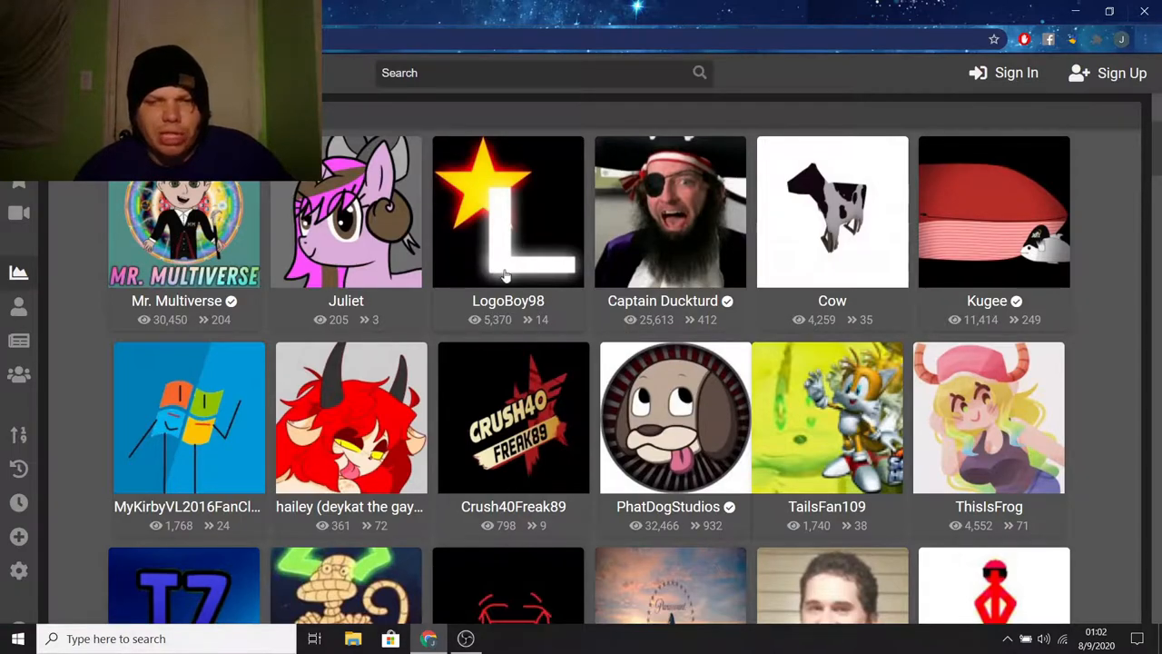
mouse_move(495, 193)
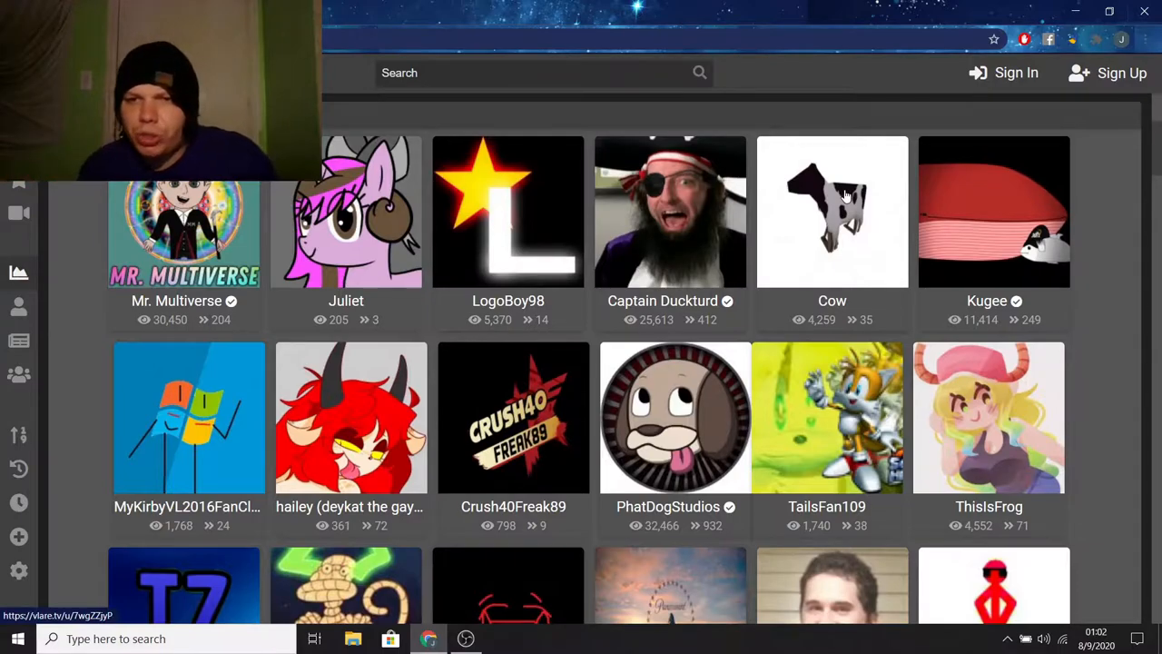
mouse_move(1116, 248)
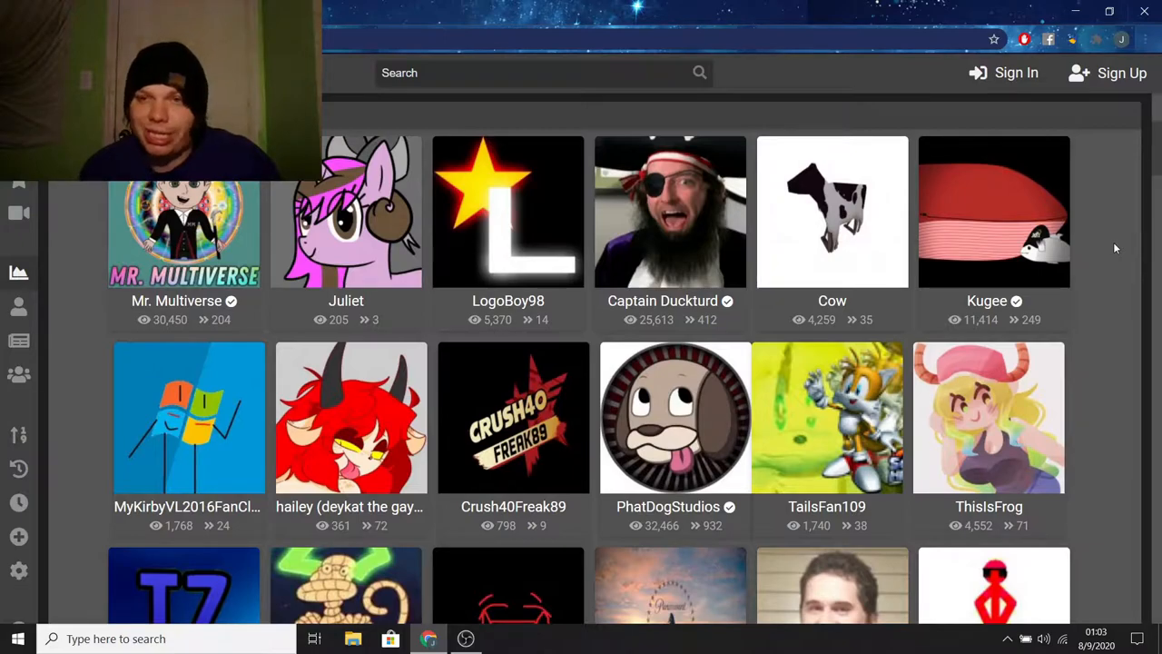
Browse the Reporters, Reviewers and Musicians trending creator rows.
scroll("down", 3)
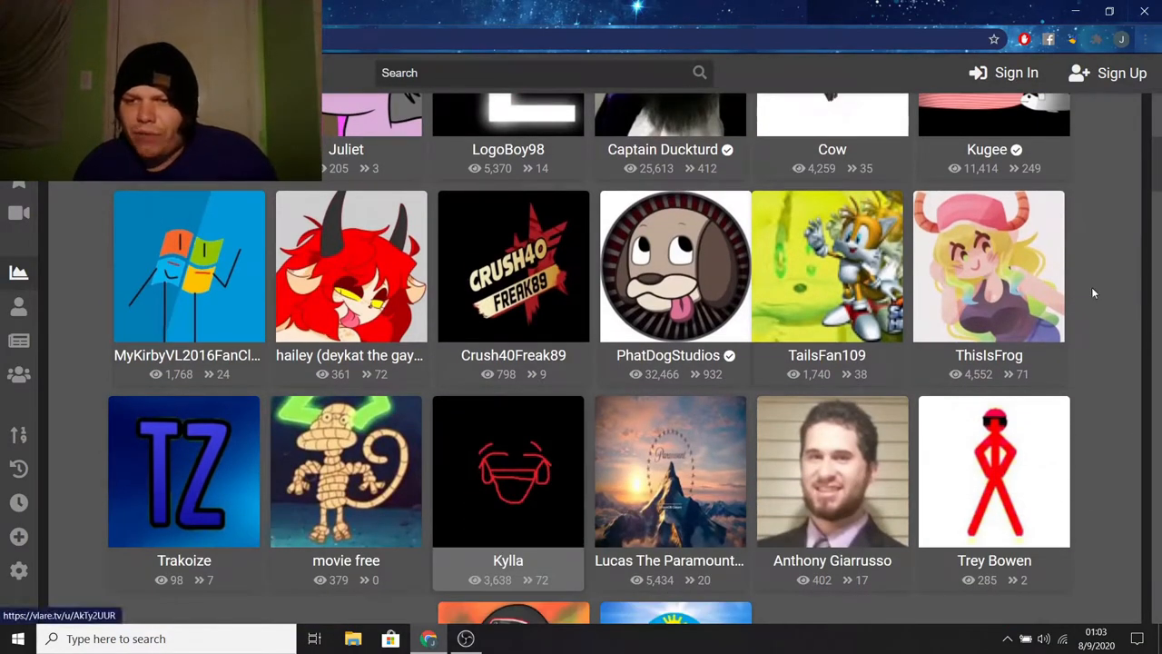
scroll("down", 3)
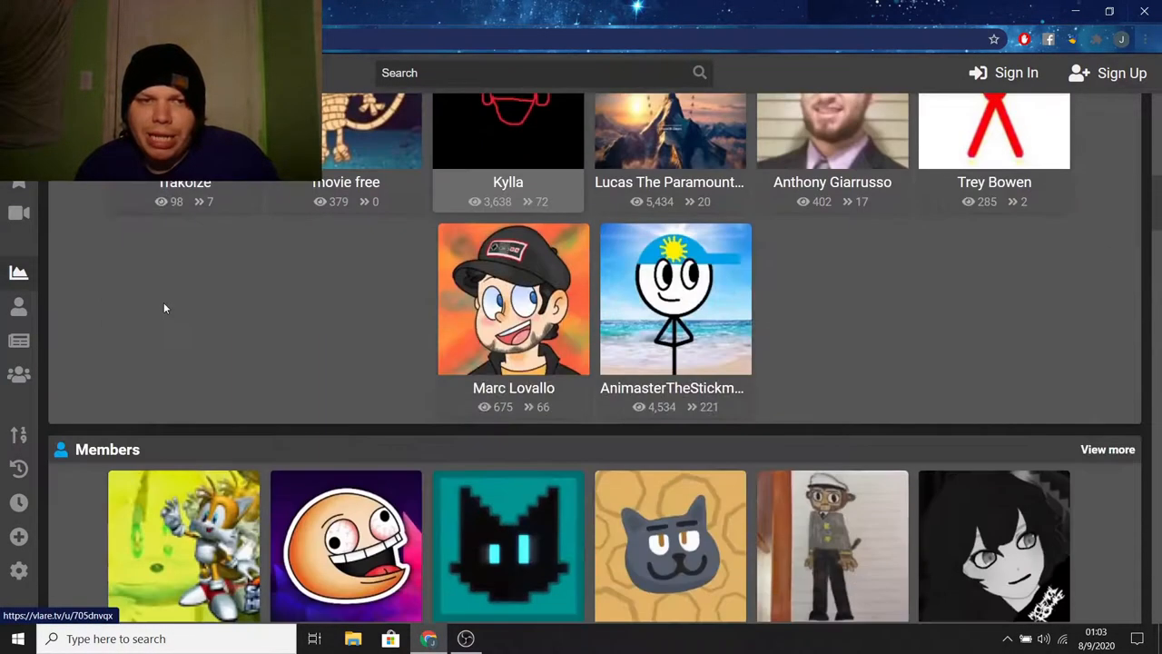
scroll("down", 3)
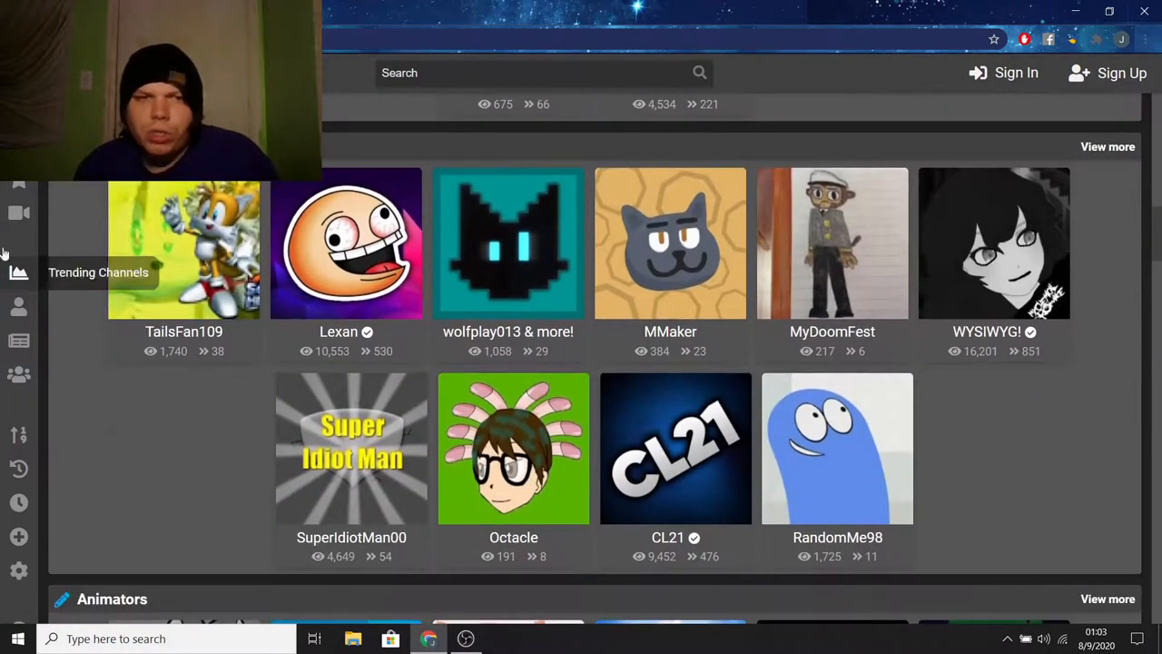
mouse_move(71, 225)
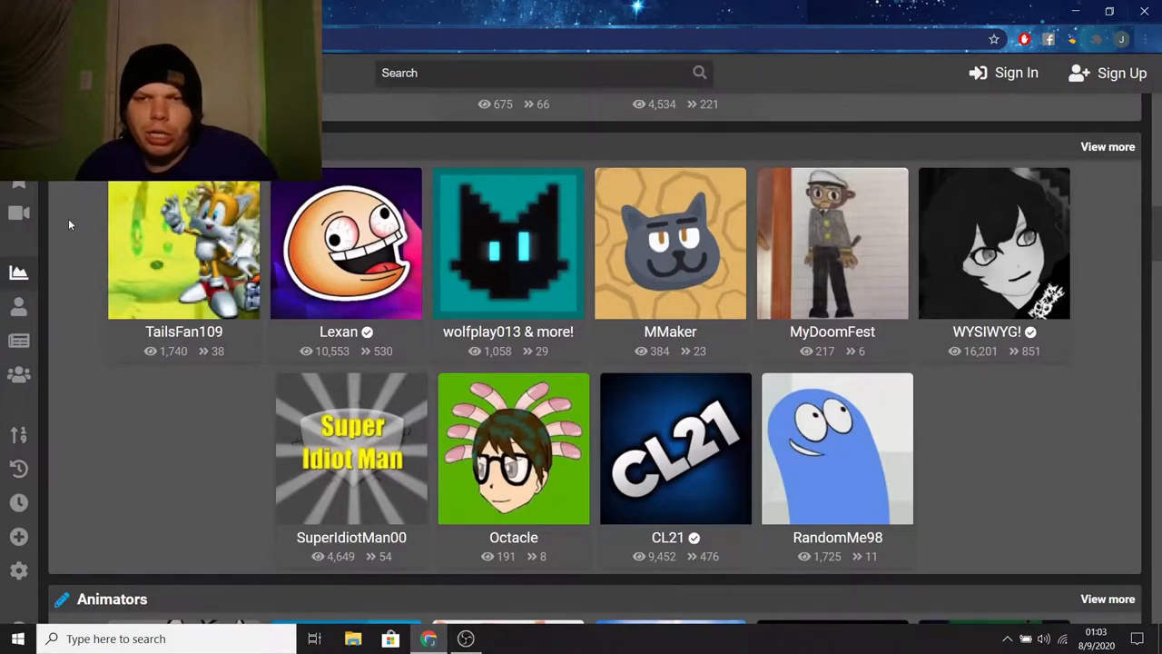
mouse_move(550, 259)
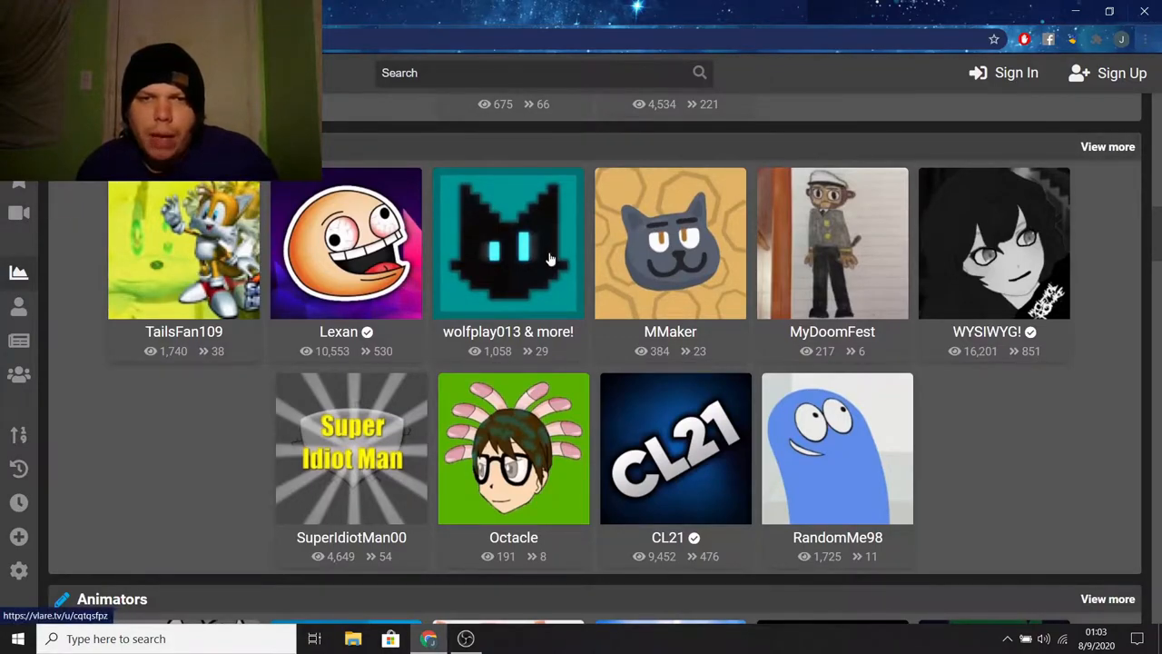
scroll("down", 3)
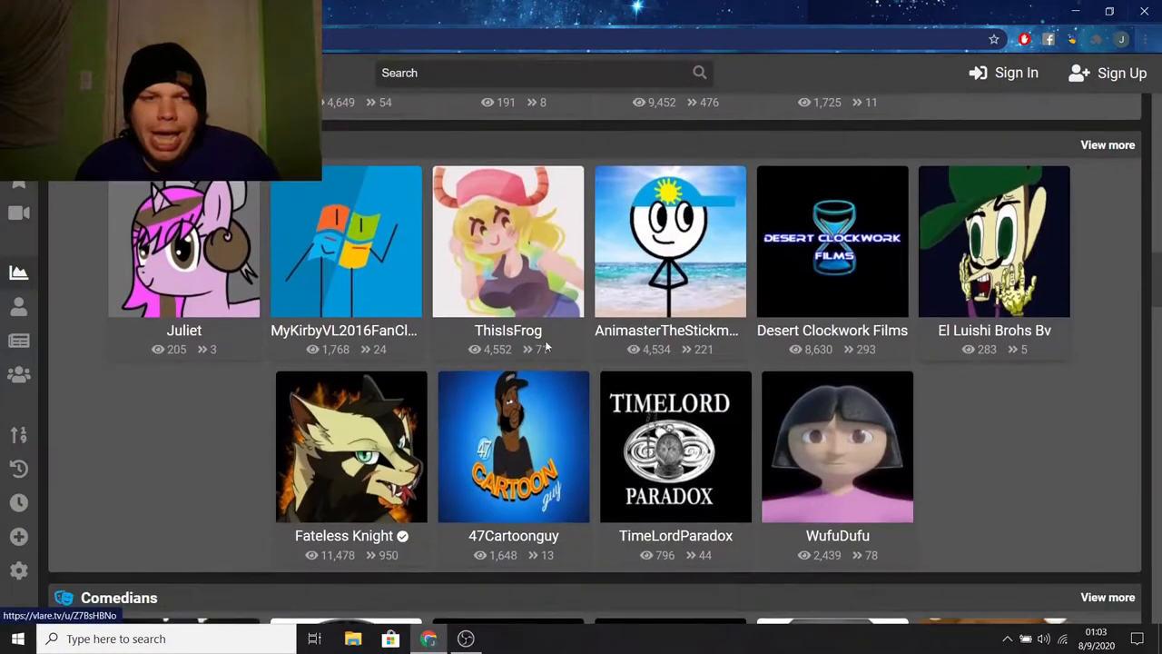
scroll("down", 3)
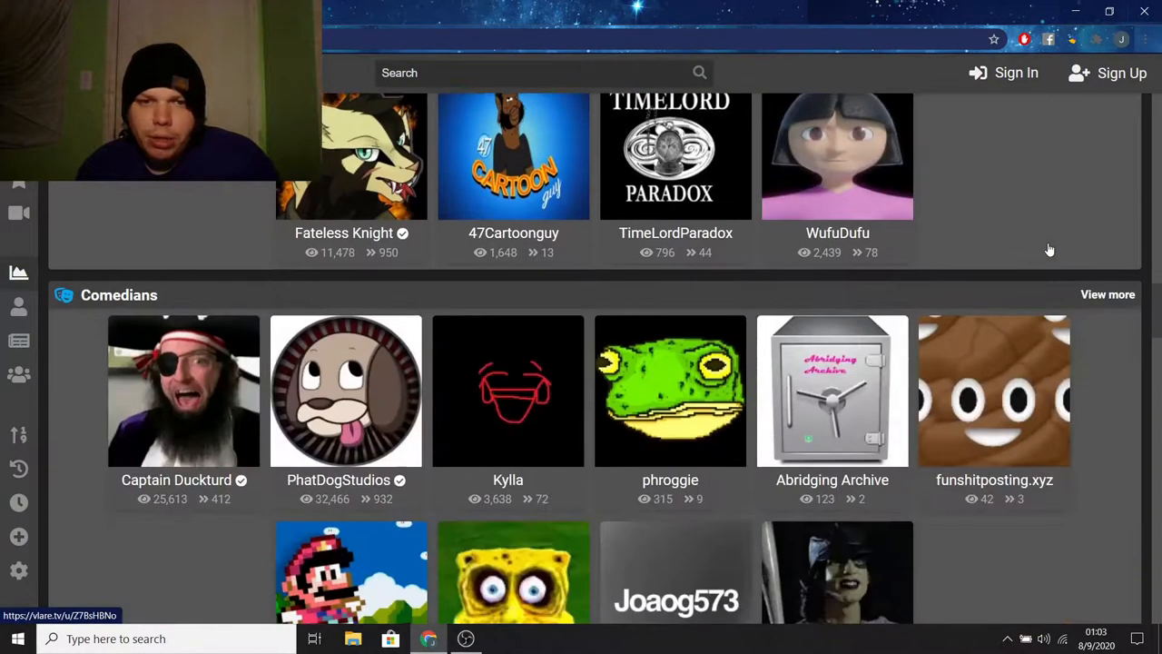
scroll("down", 3)
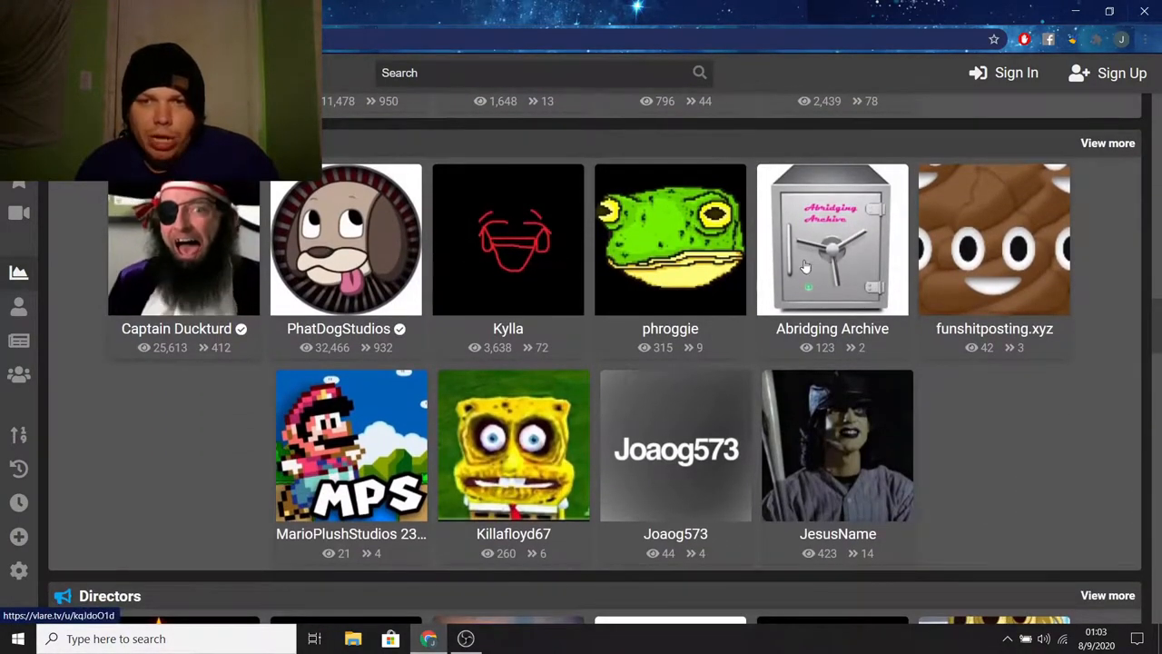
scroll("down", 3)
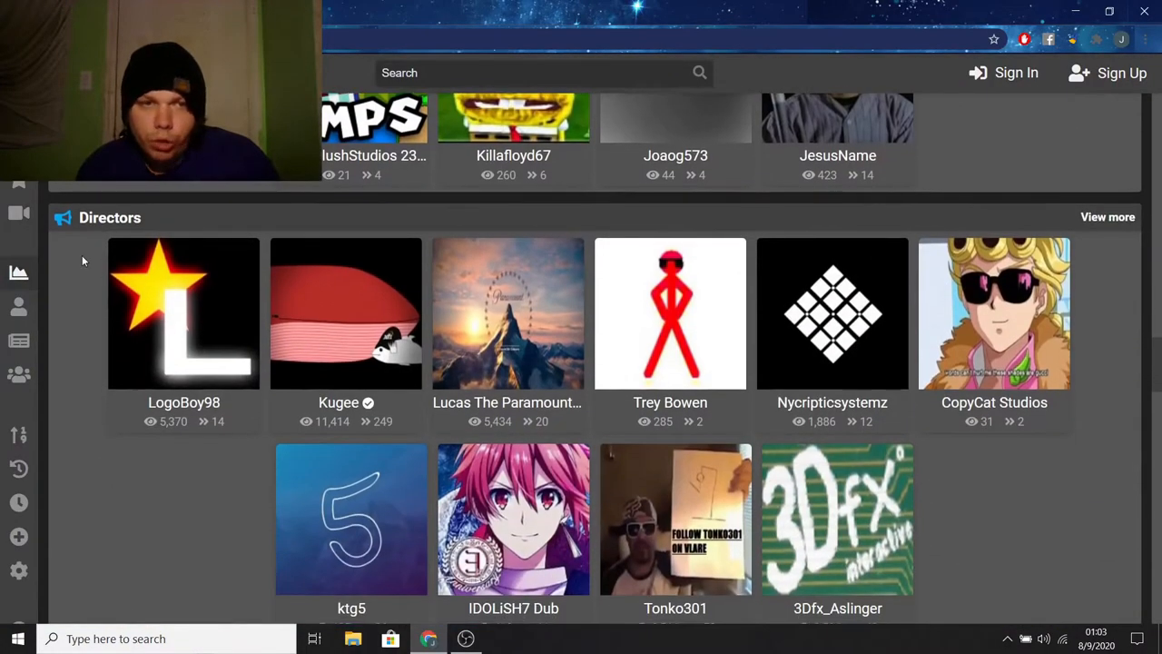
scroll("down", 3)
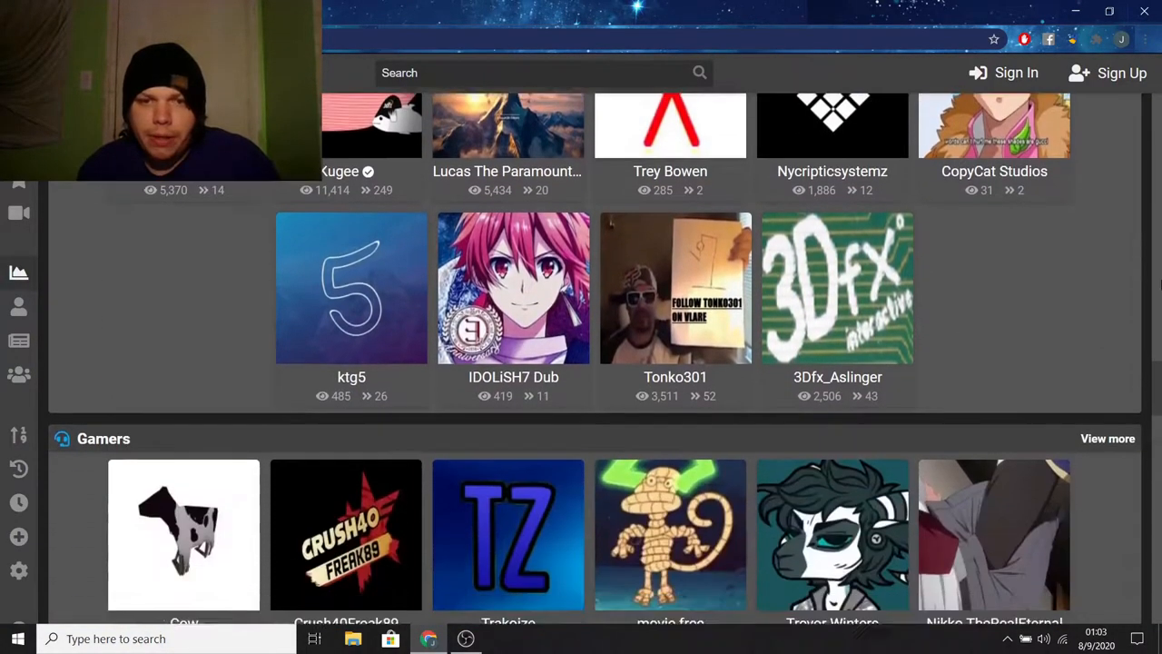
scroll("down", 3)
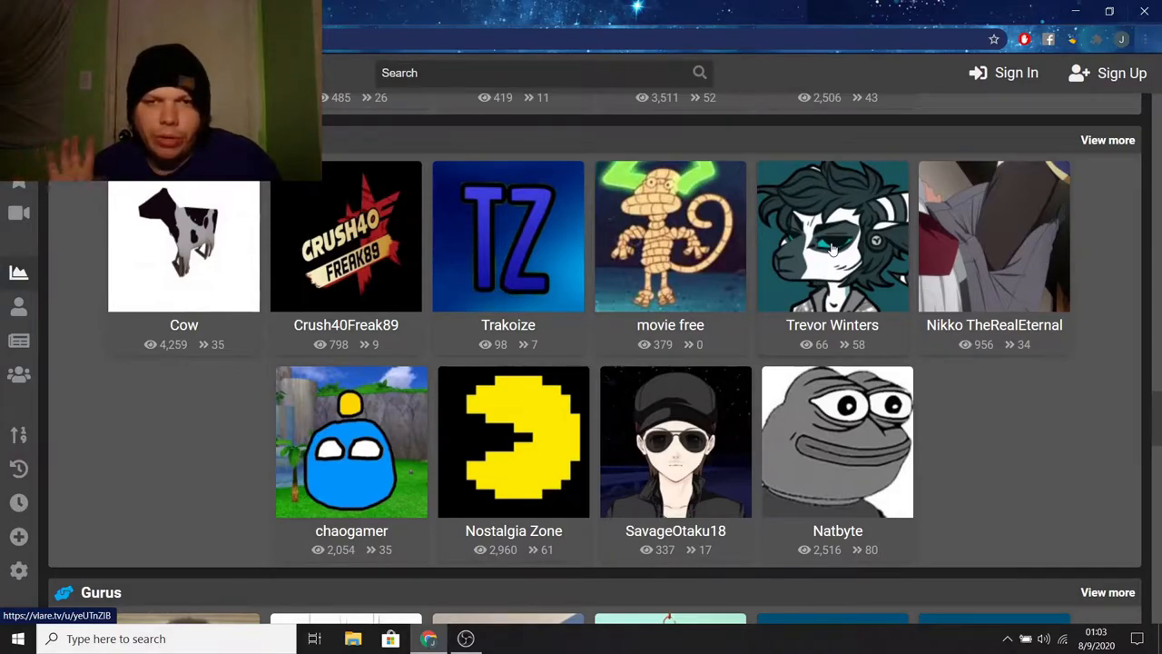
Scroll the home page down to the Trending Channels and Featured Videos panels.
scroll("down", 3)
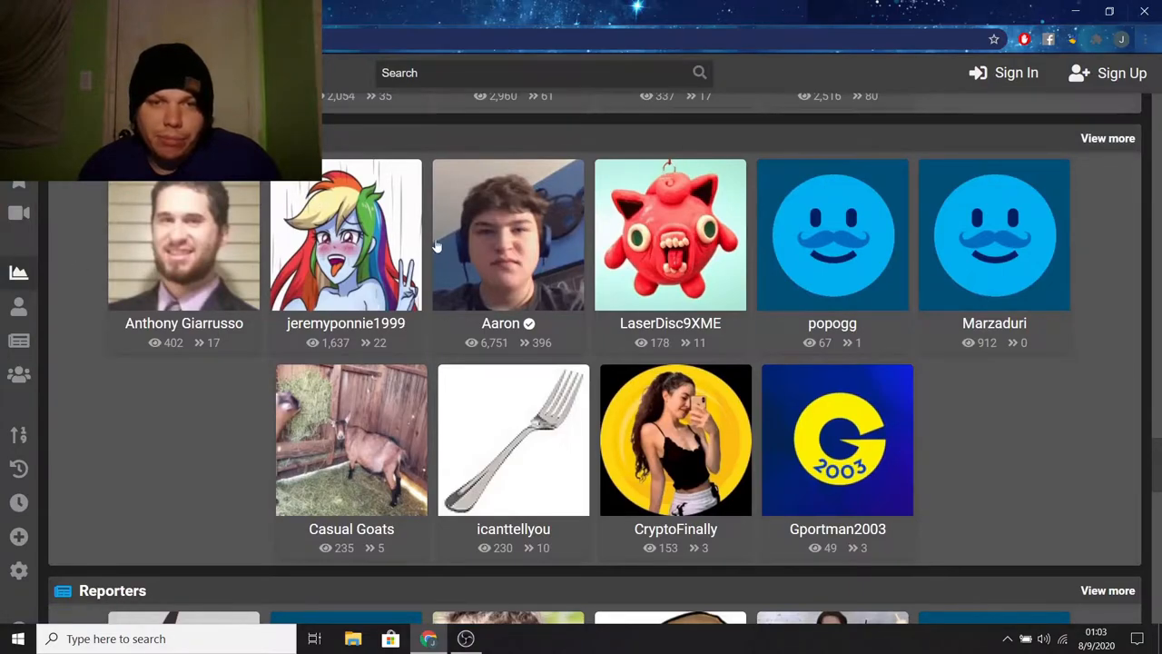
scroll("down", 3)
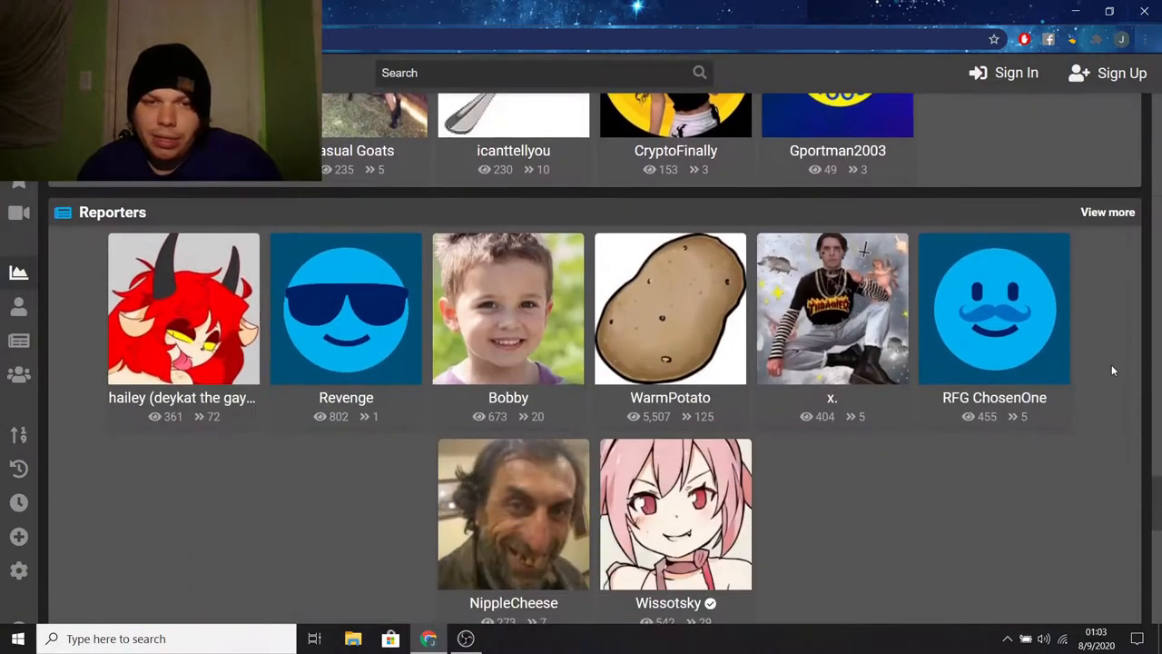
scroll("down", 3)
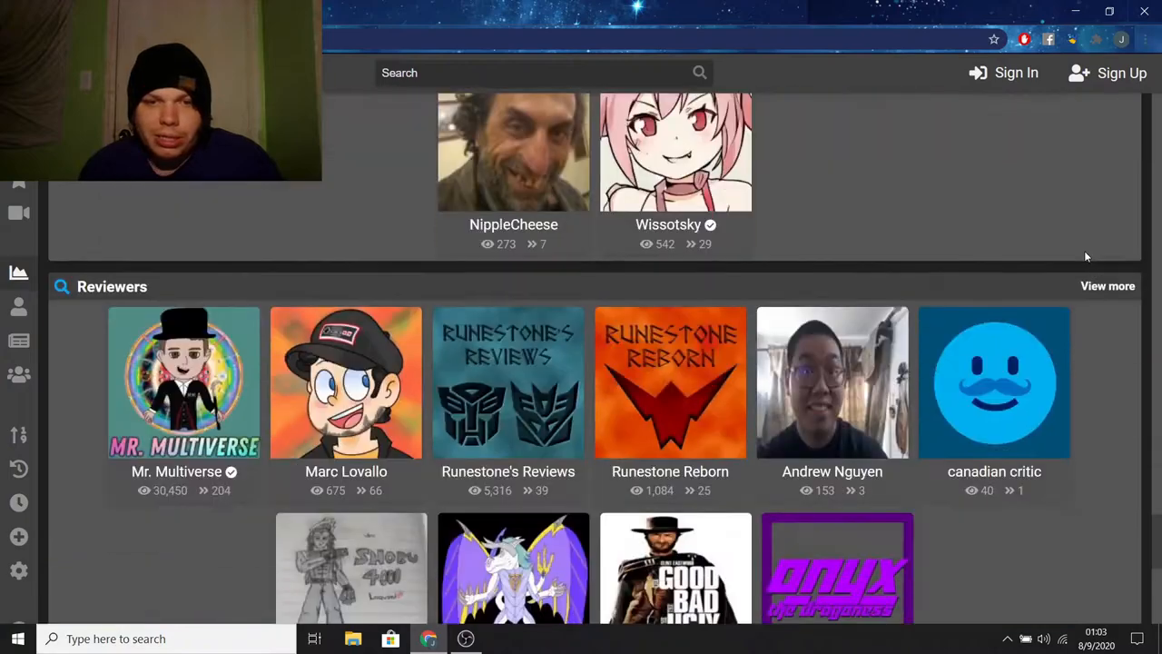
scroll("down", 3)
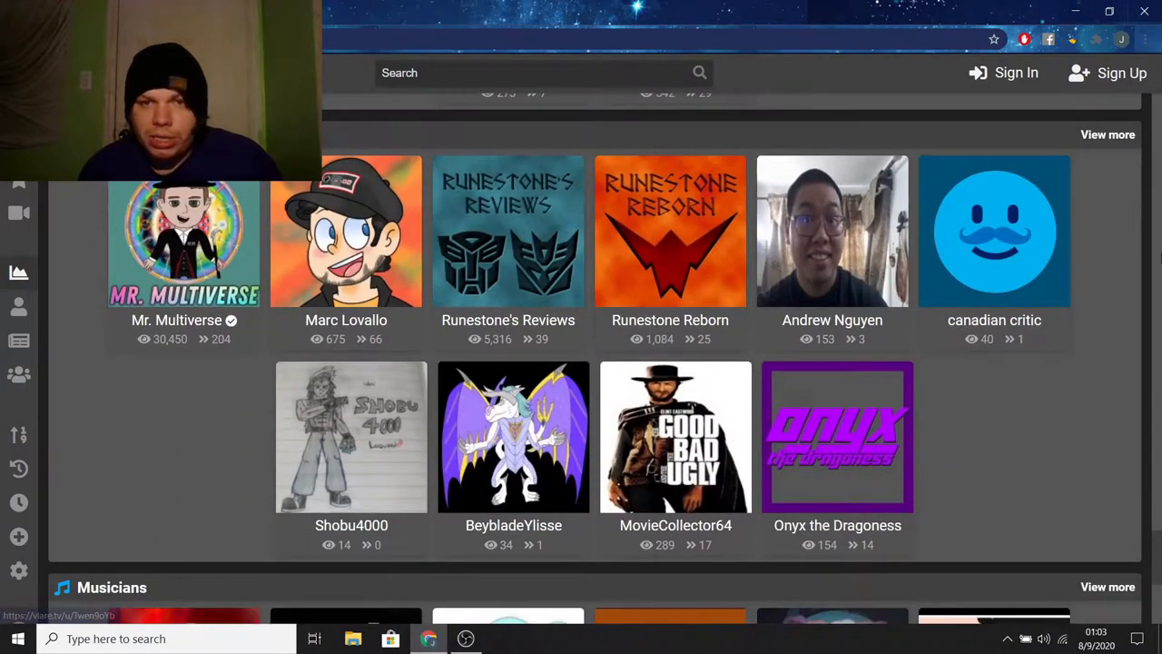
scroll("down", 3)
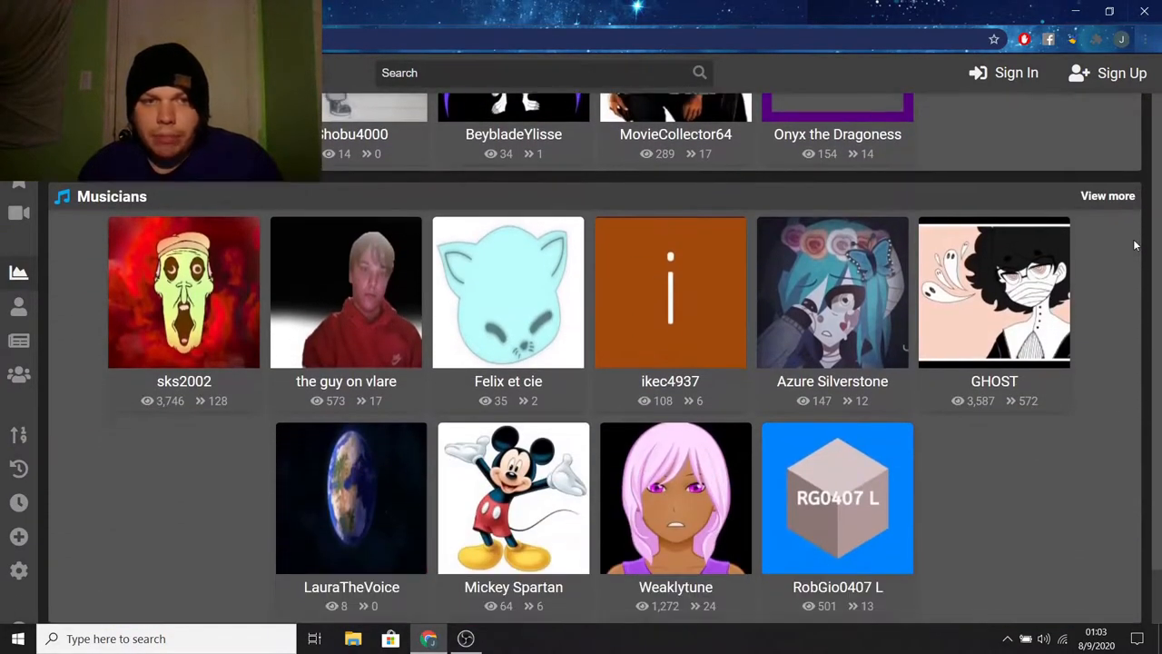
scroll("down", 3)
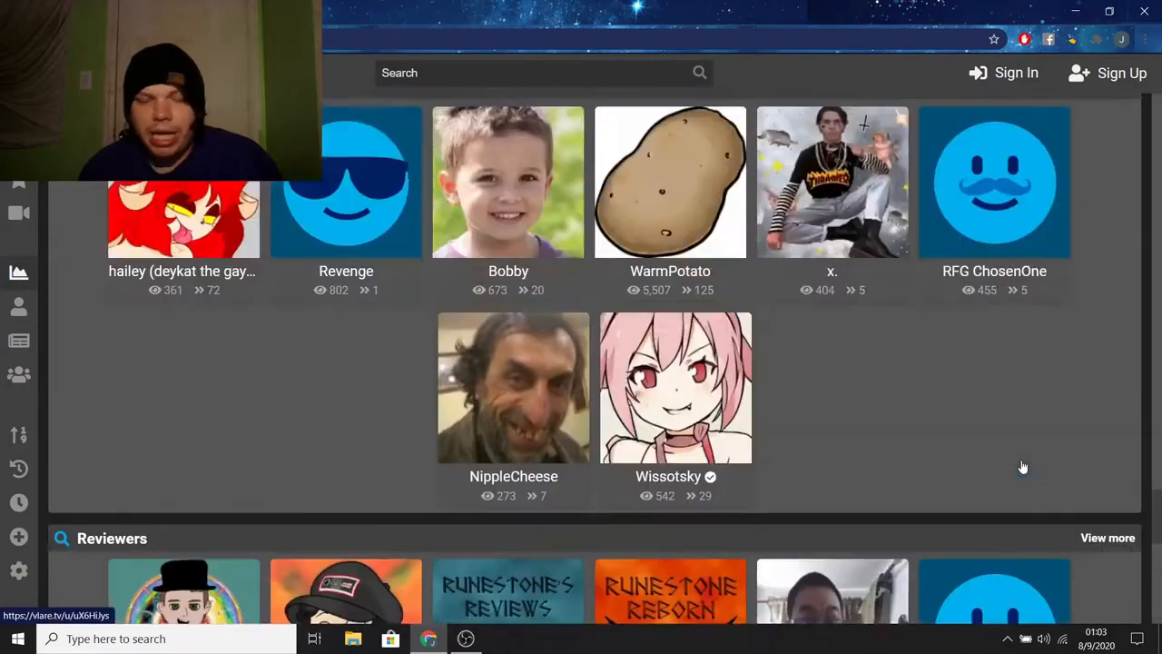
scroll("down", 3)
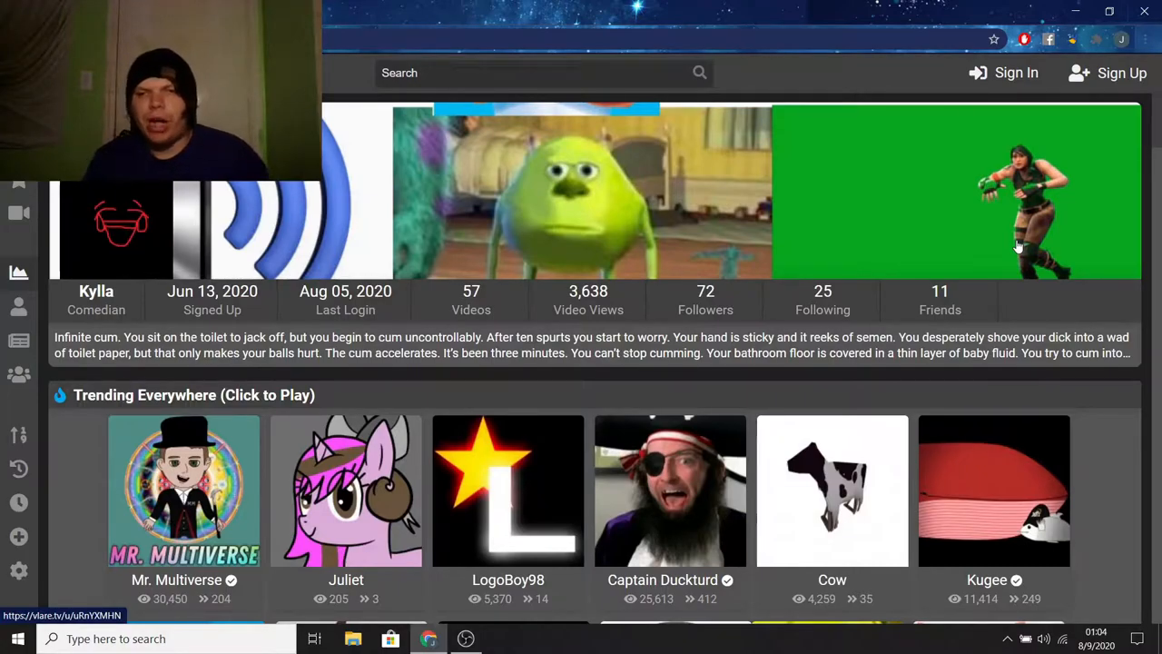
scroll("down", 3)
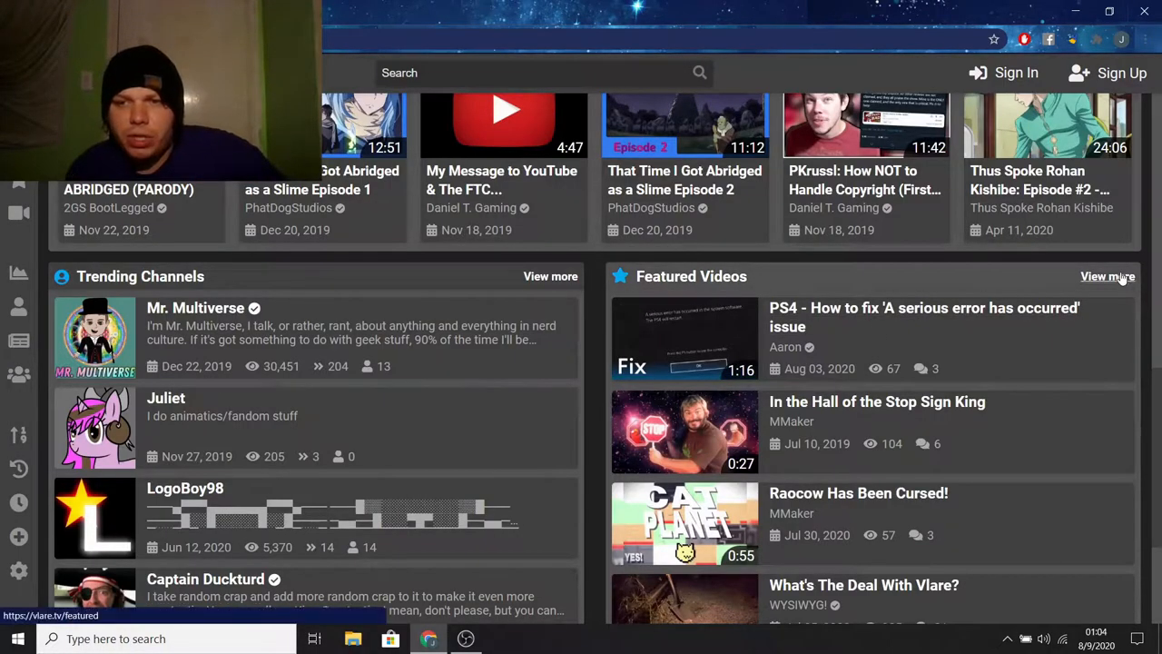
Open the full Featured Videos grid and scroll from the PS4 error fix to Broadway singing.
left_click(1108, 276)
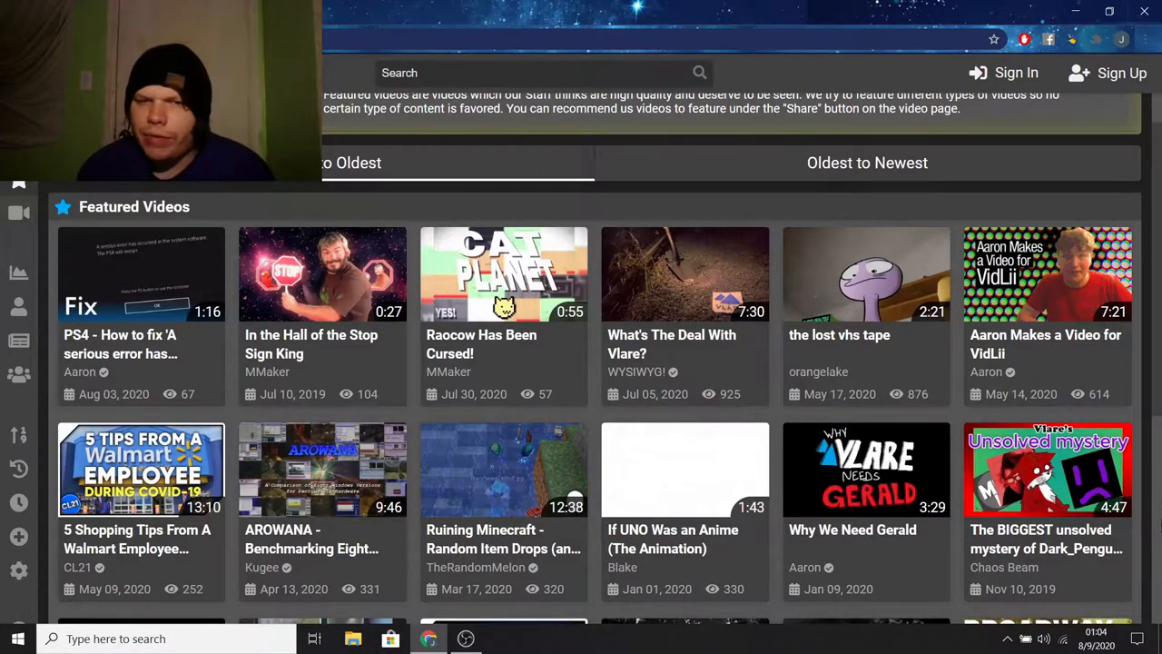
scroll("down", 3)
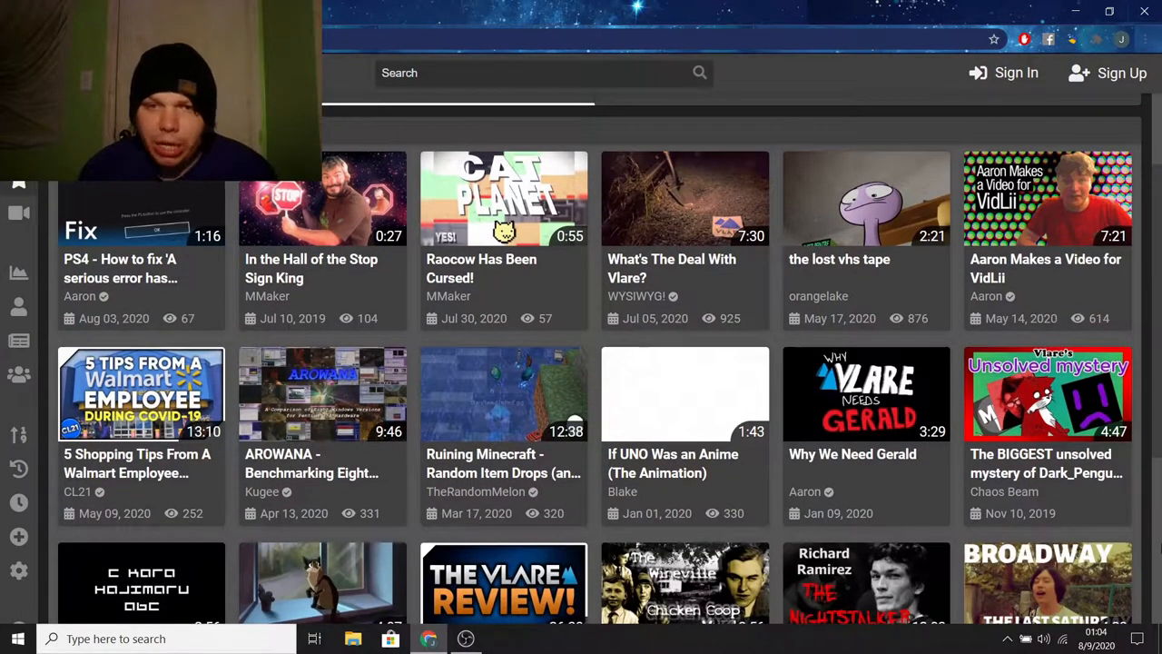
scroll("down", 3)
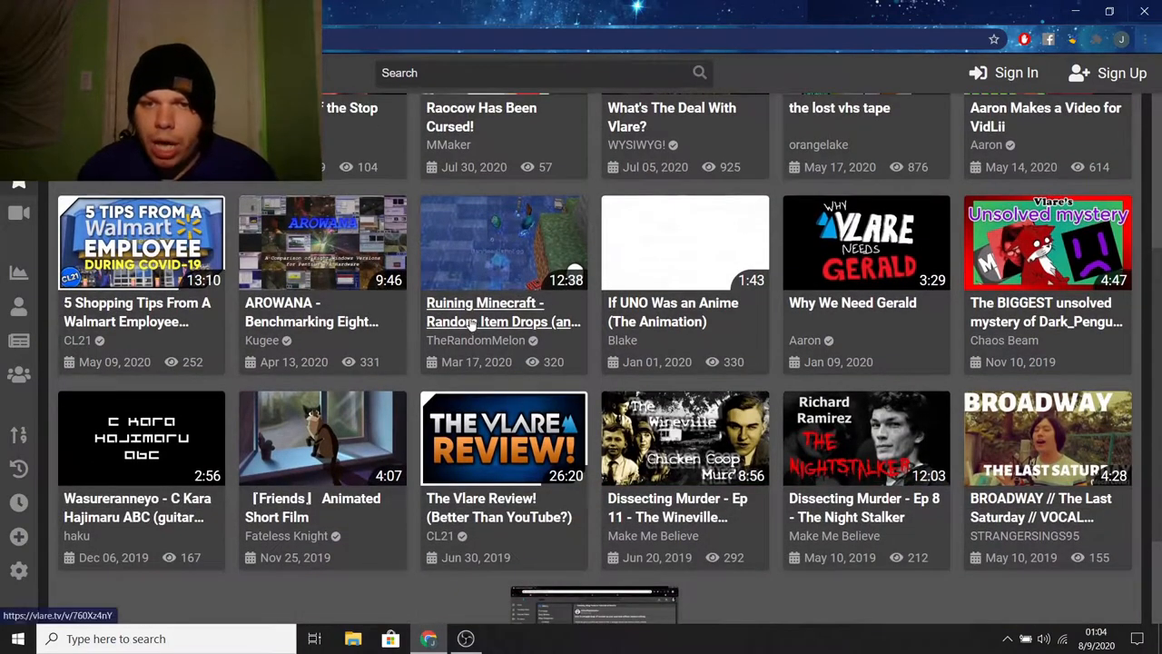
mouse_move(654, 249)
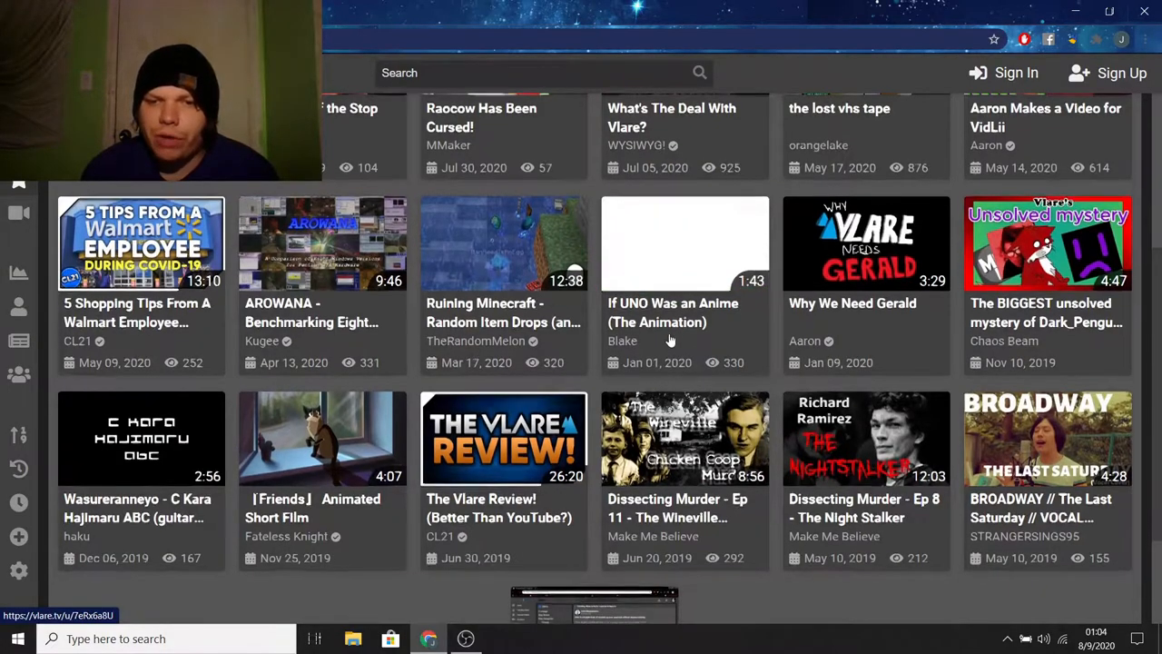
scroll("down", 3)
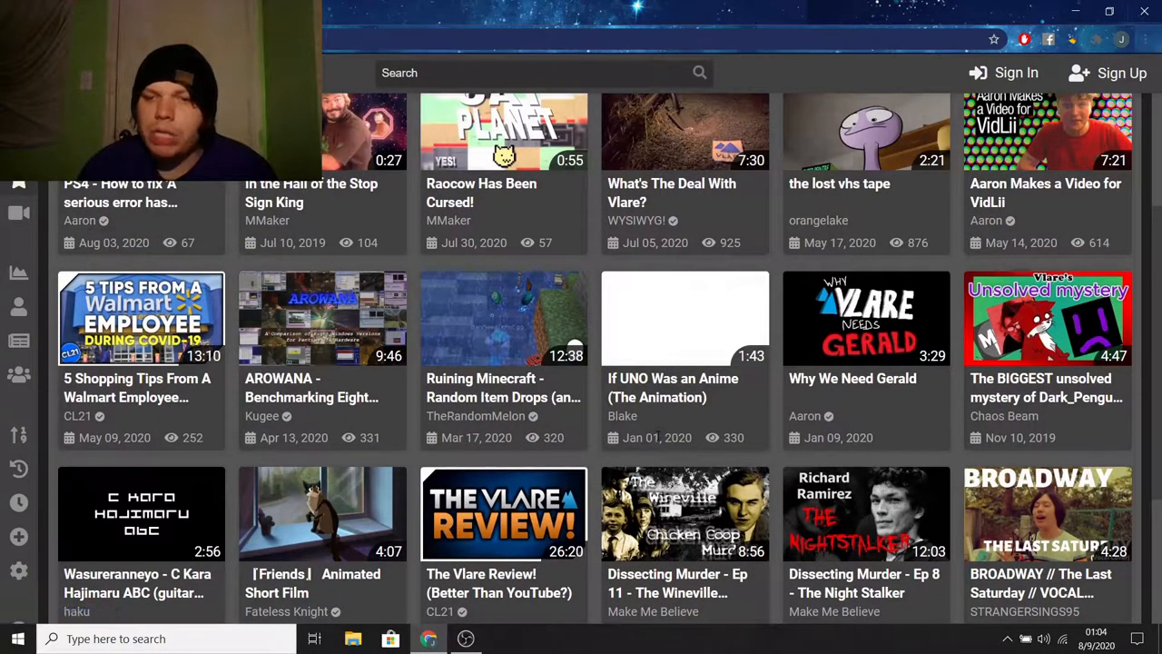
mouse_move(658, 320)
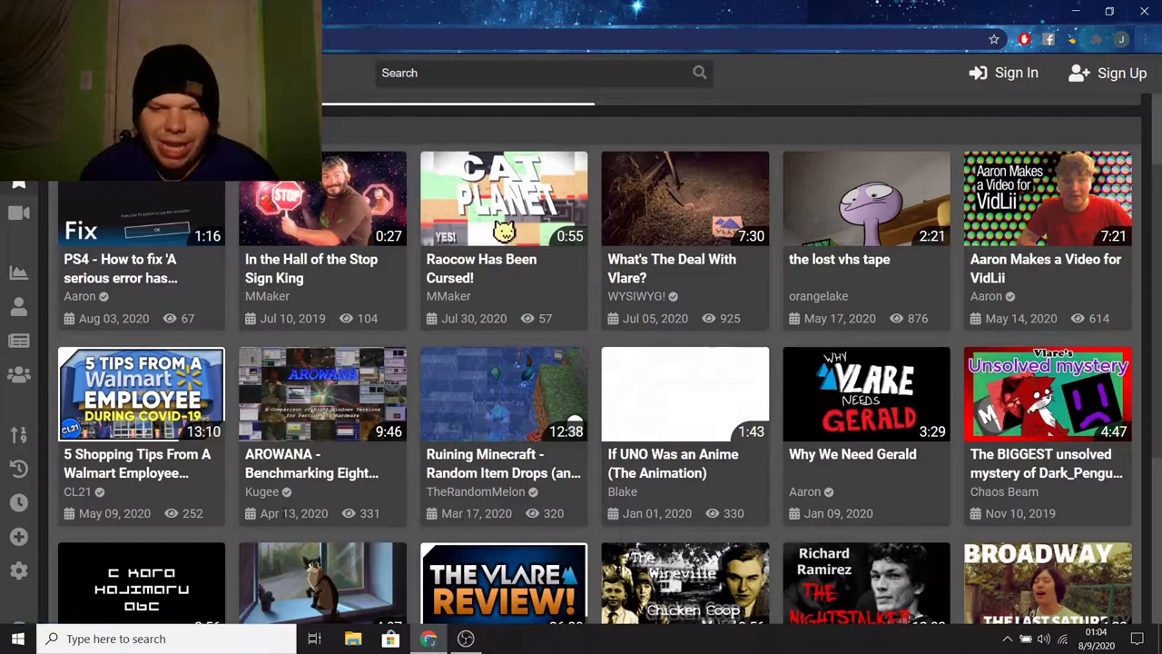
mouse_move(1059, 303)
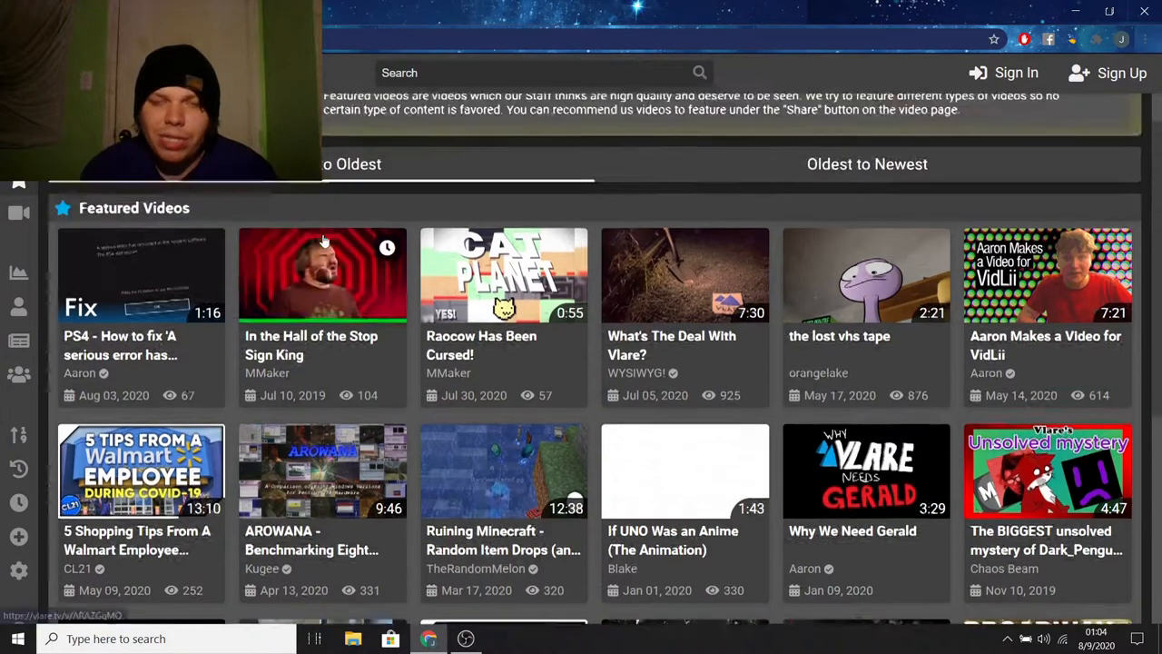
scroll("down", 3)
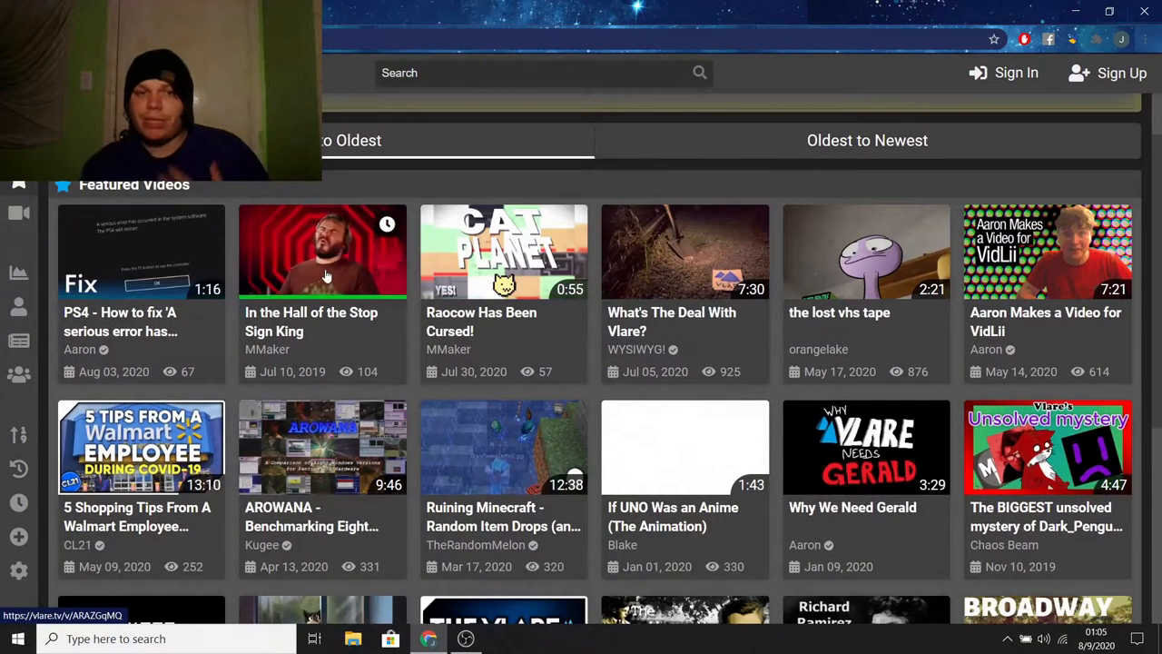
mouse_move(323, 272)
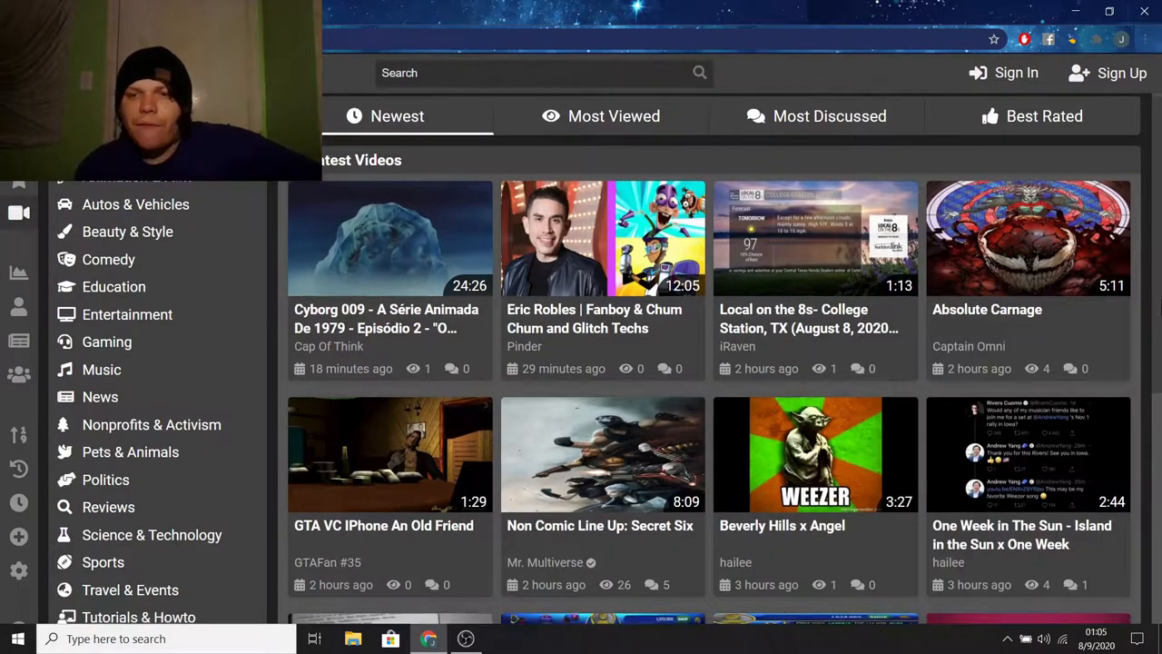
scroll("down", 3)
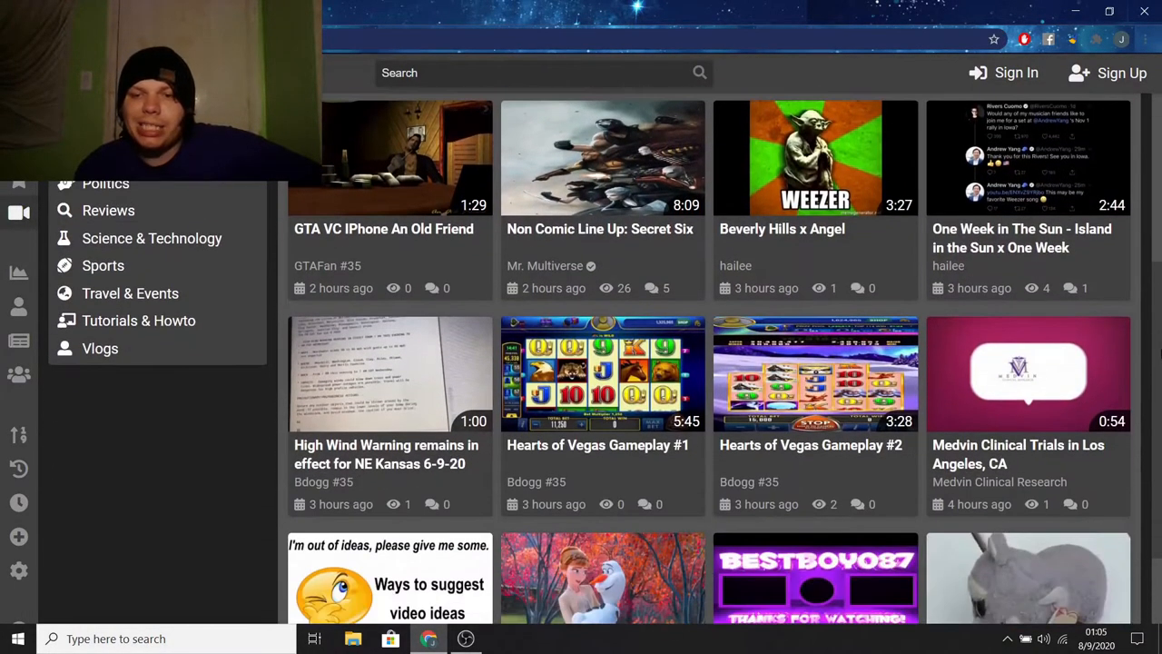
scroll("down", 3)
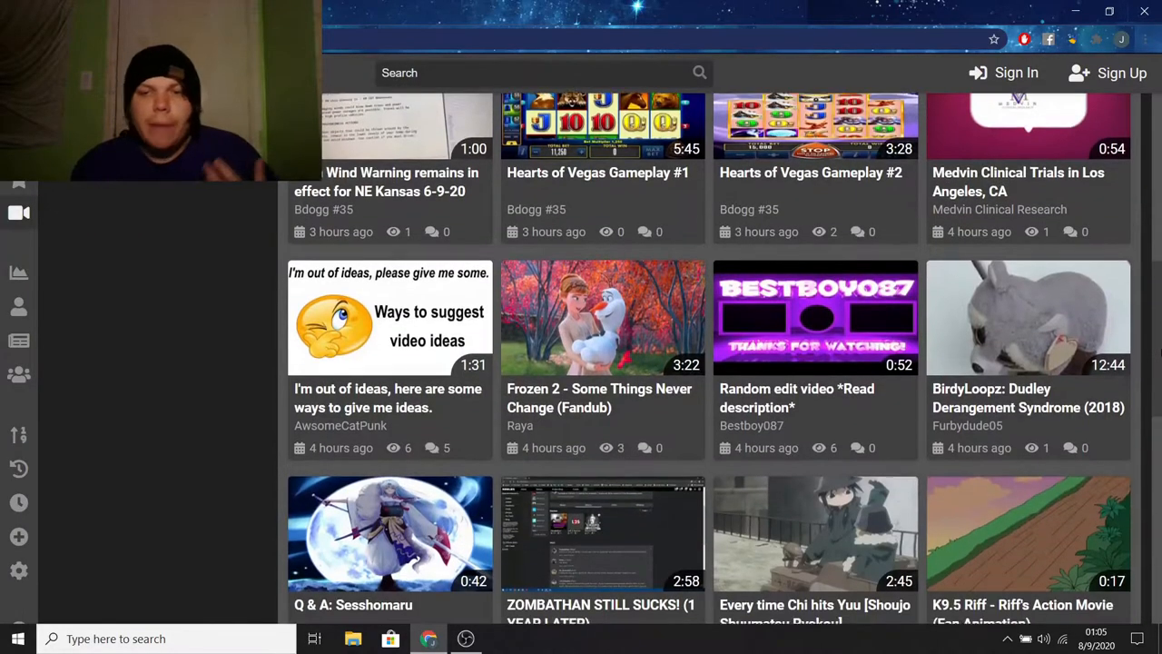
scroll("down", 3)
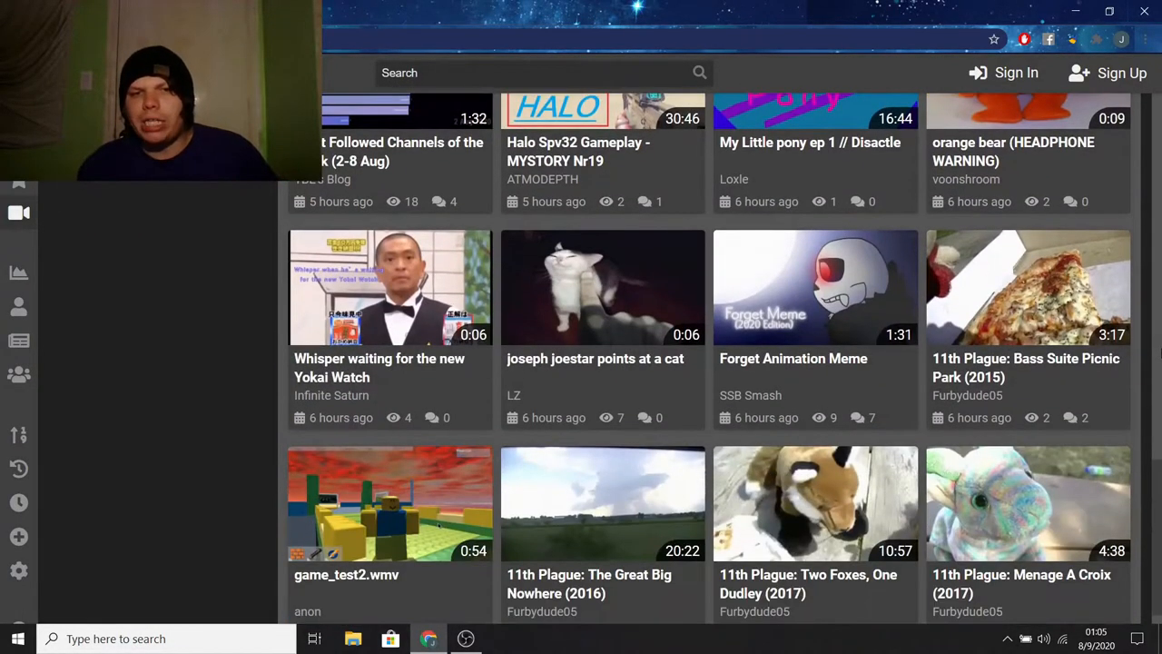
scroll("down", 3)
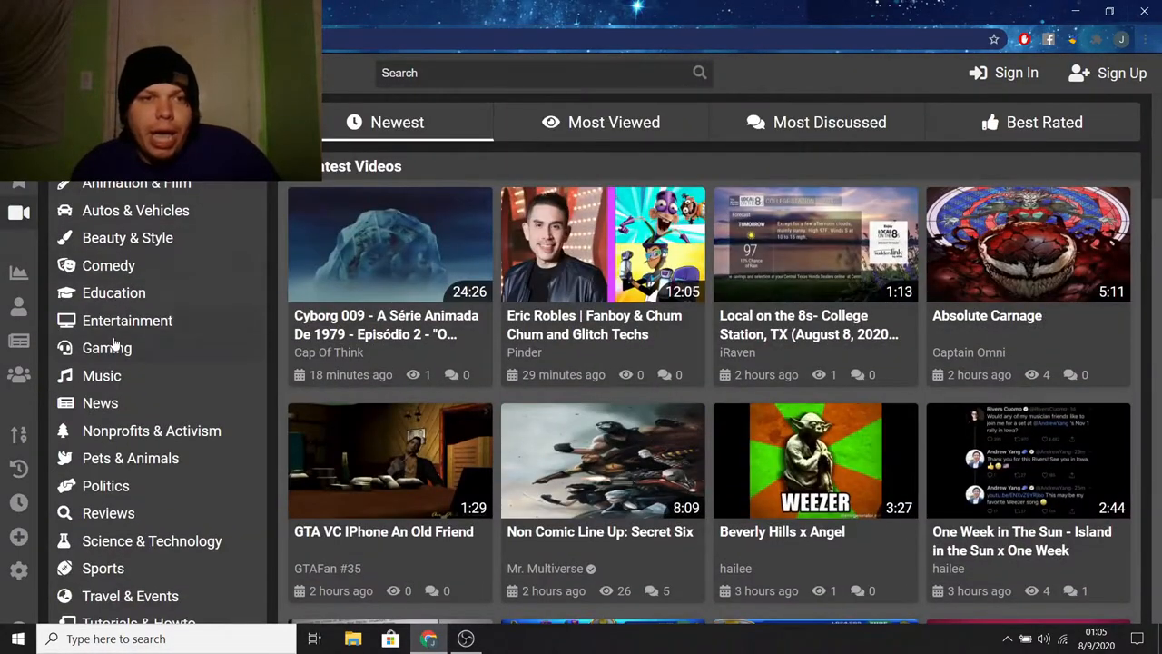
Filter latest videos to Gaming and scroll past Hearts of Vegas Gameplay and Legend of Zelda.
left_click(107, 348)
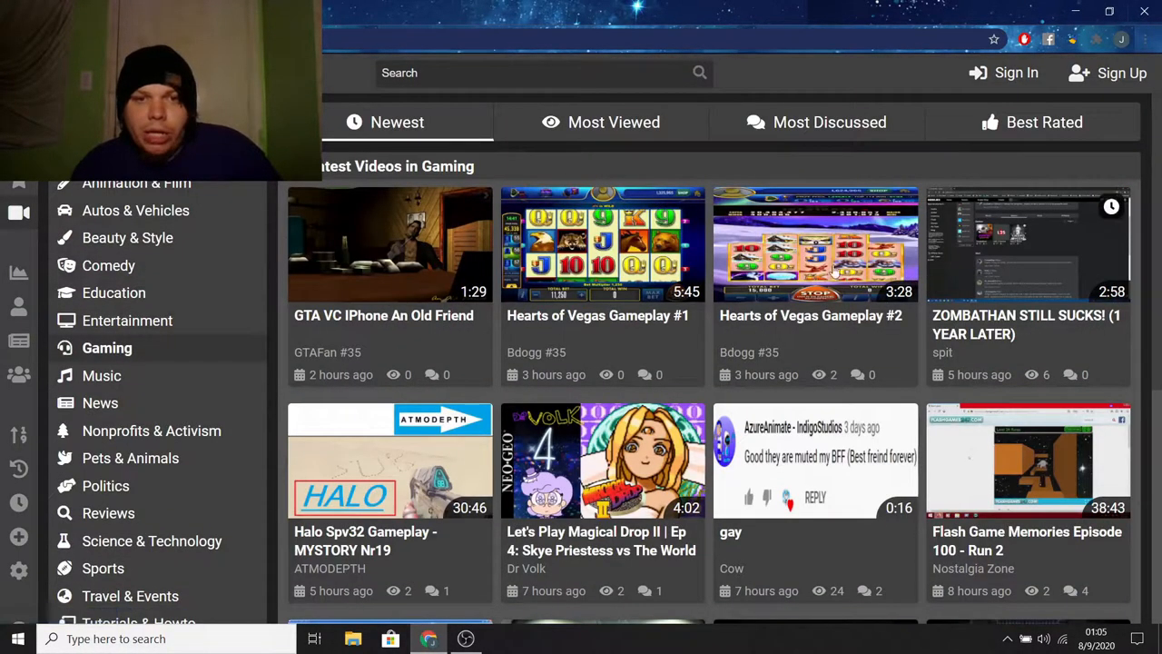
mouse_move(999, 266)
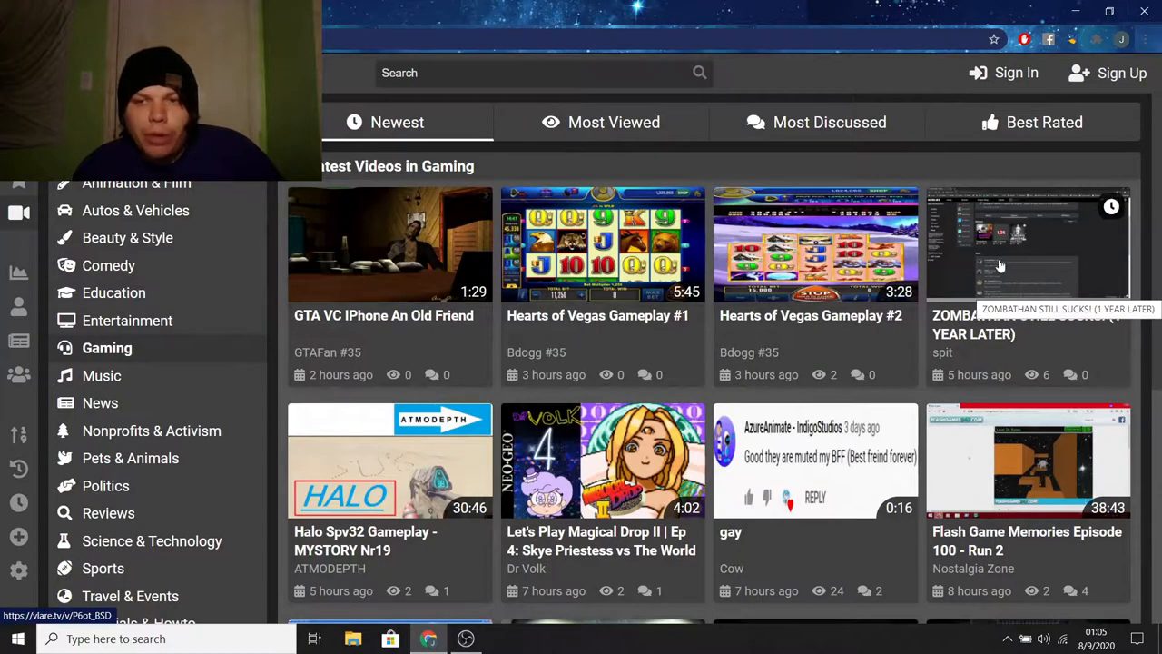
scroll("down", 3)
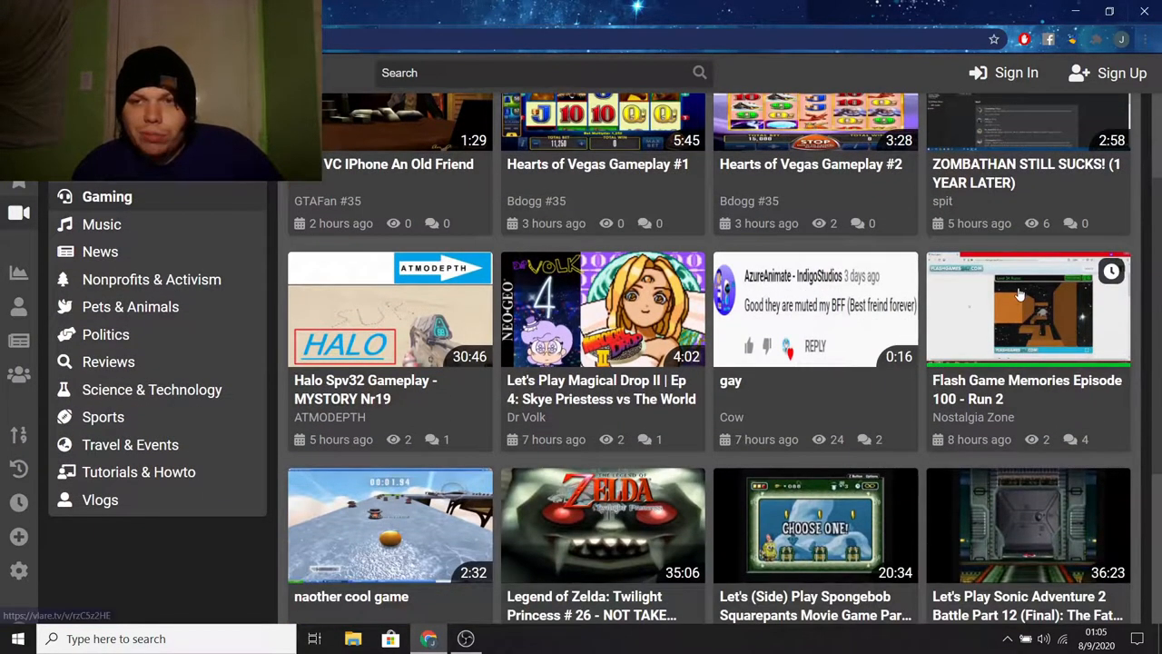
scroll("down", 3)
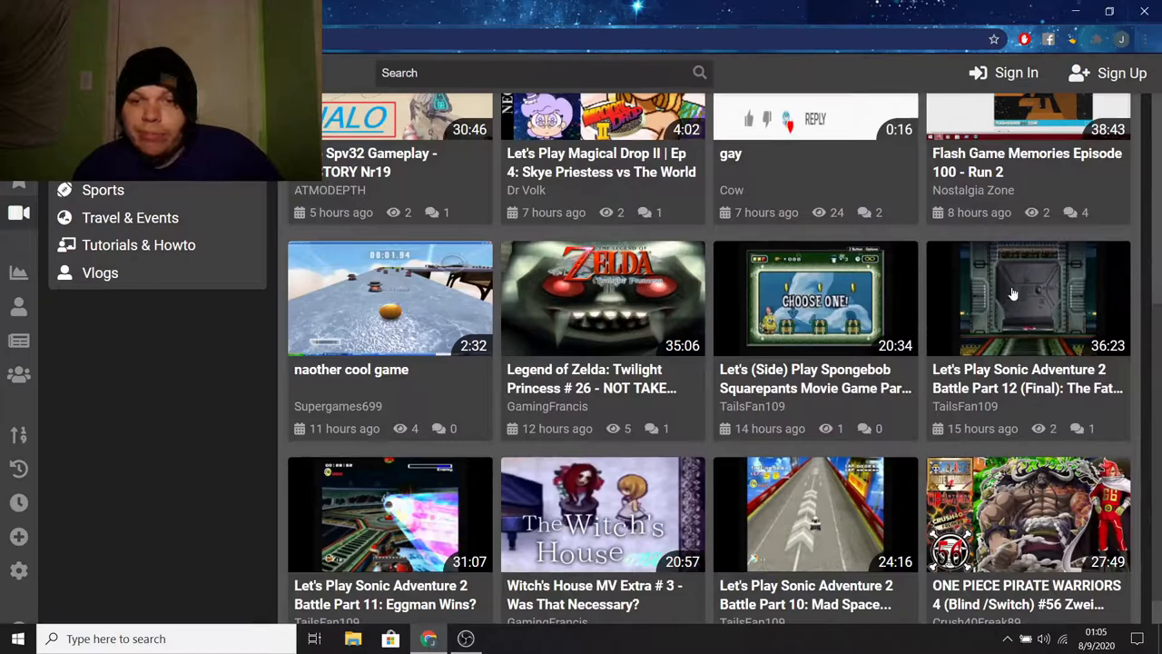
mouse_move(539, 415)
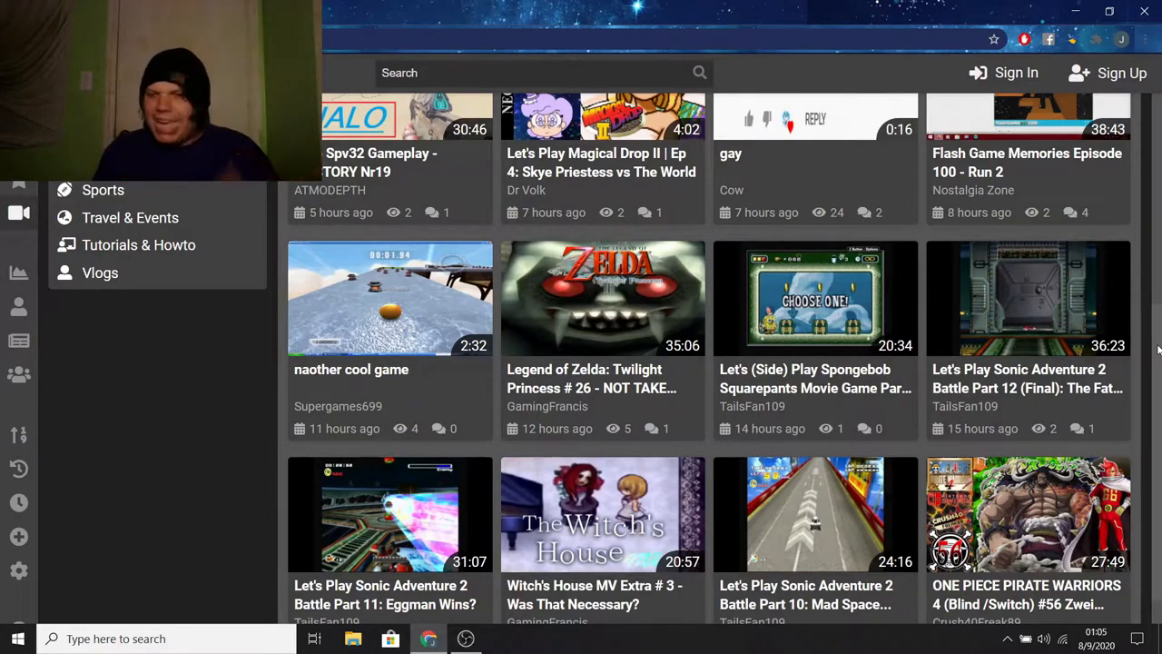
left_click(107, 348)
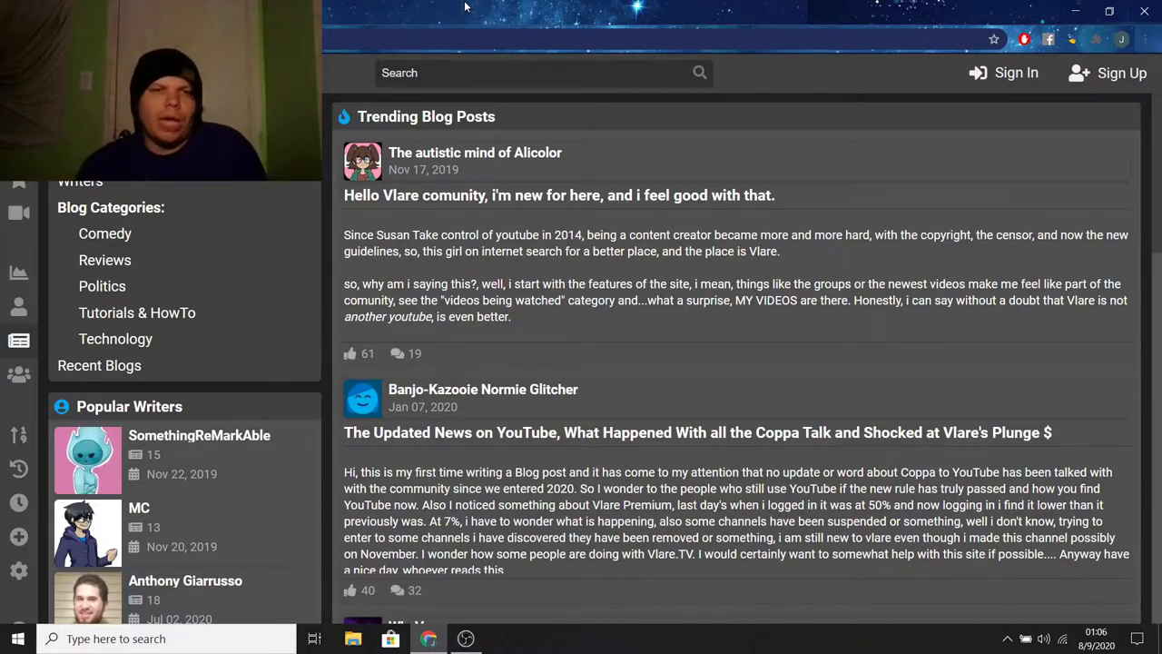
mouse_move(590, 143)
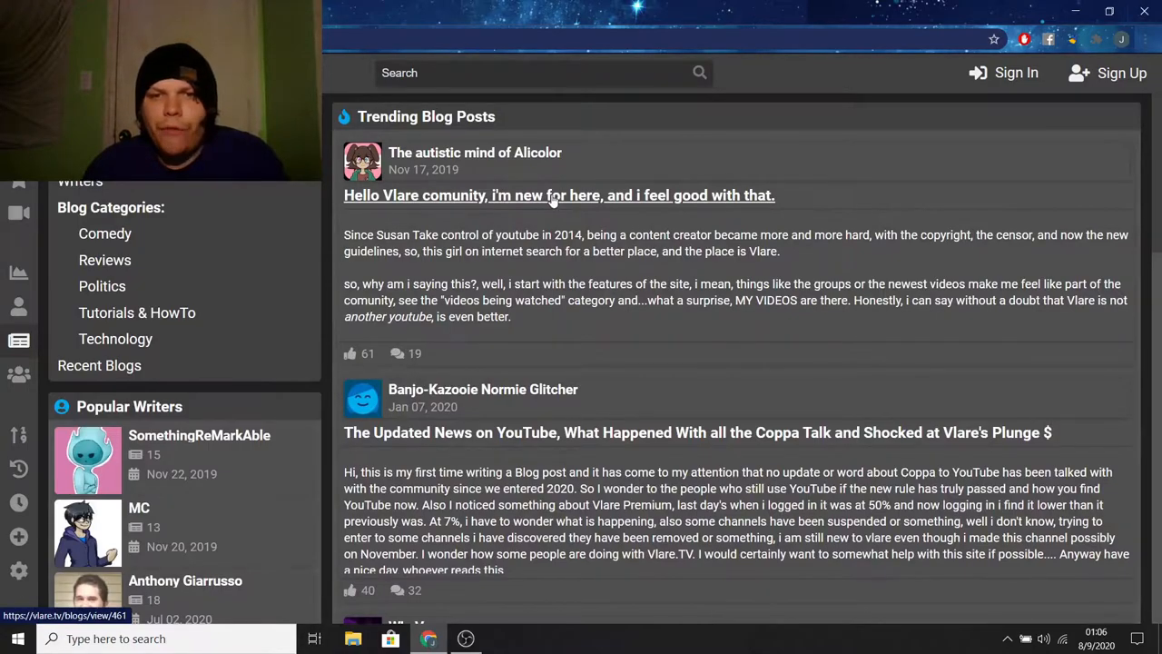
Scroll the blog page through Recent Comments down to Controversial Blog Posts.
scroll("down", 3)
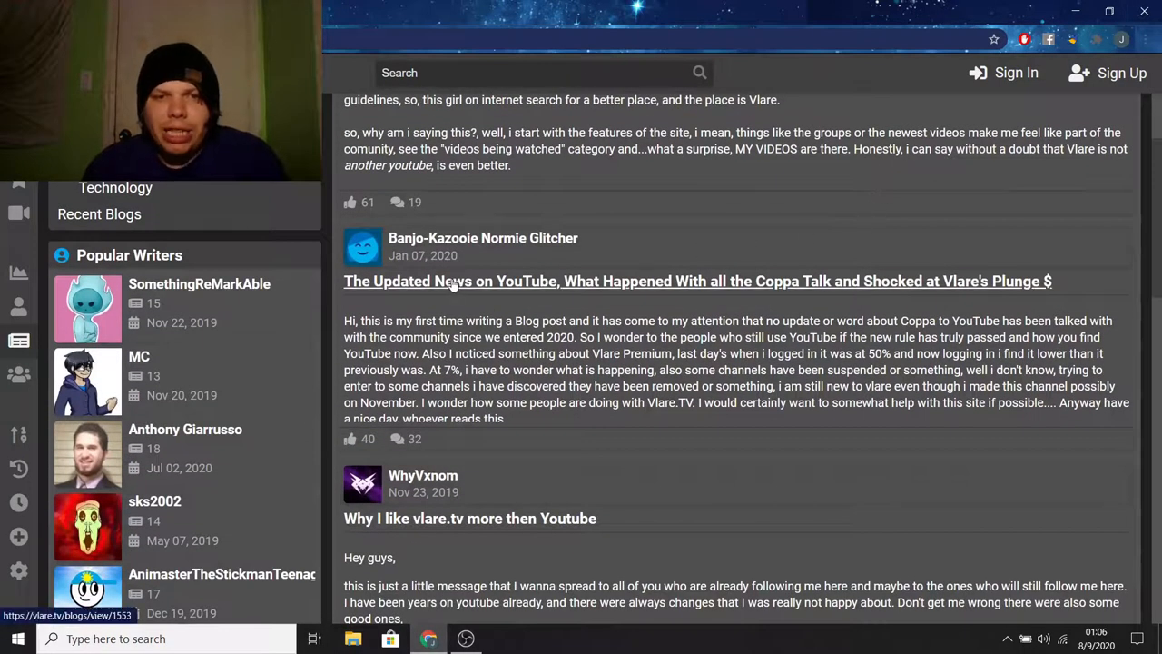
mouse_move(831, 293)
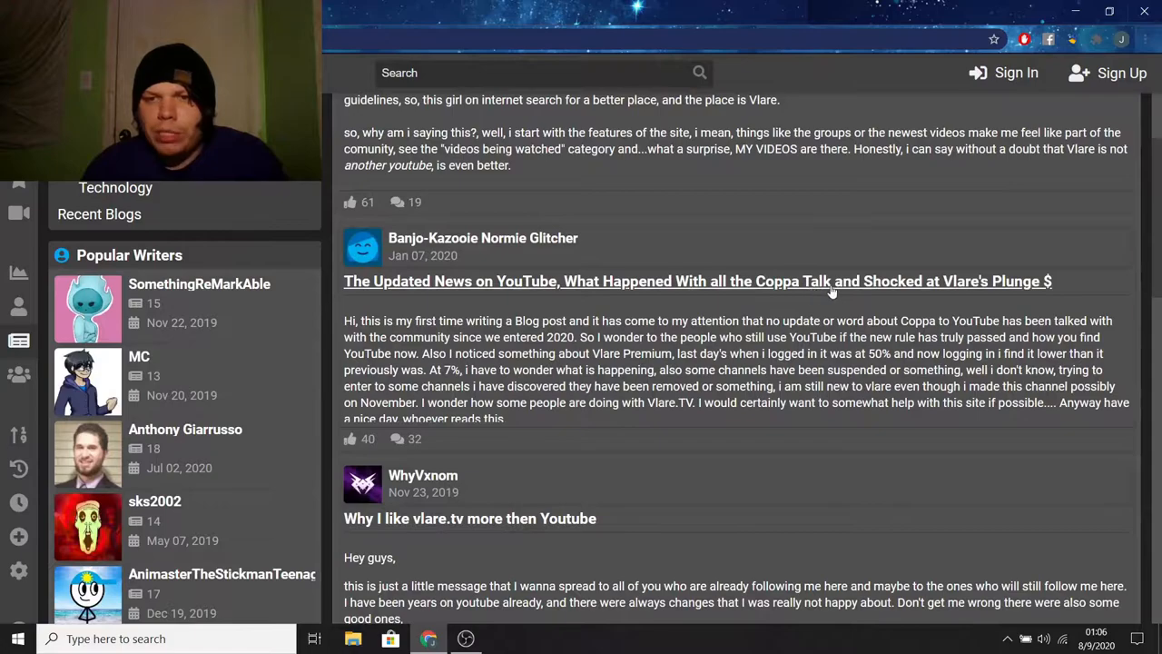
scroll("down", 3)
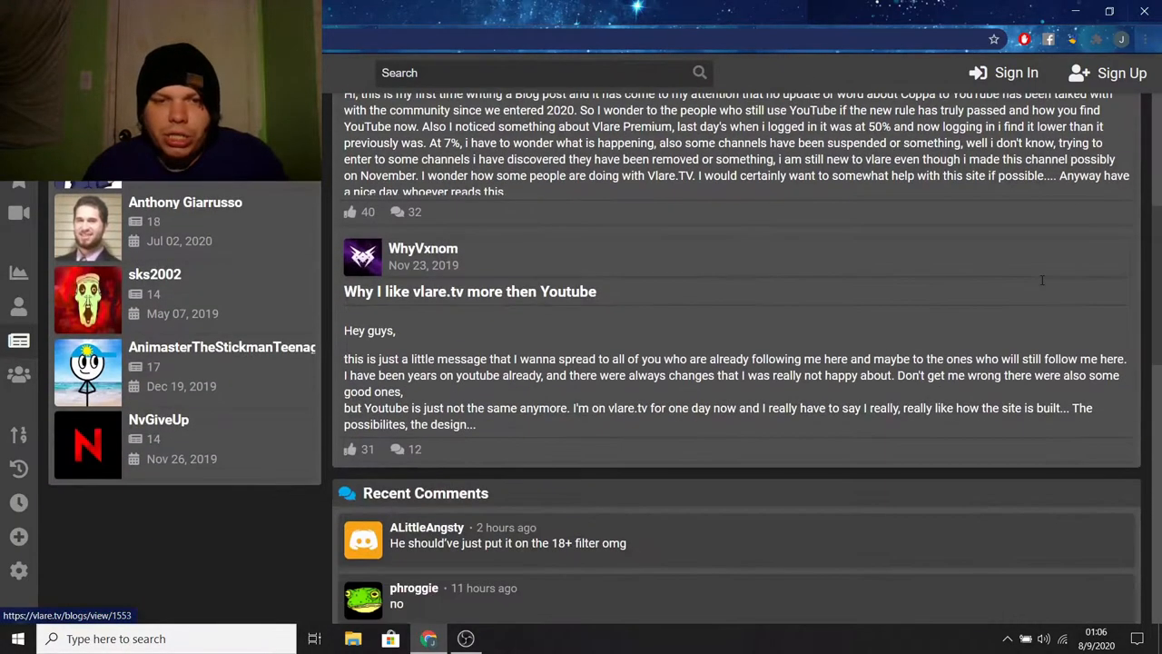
scroll("down", 3)
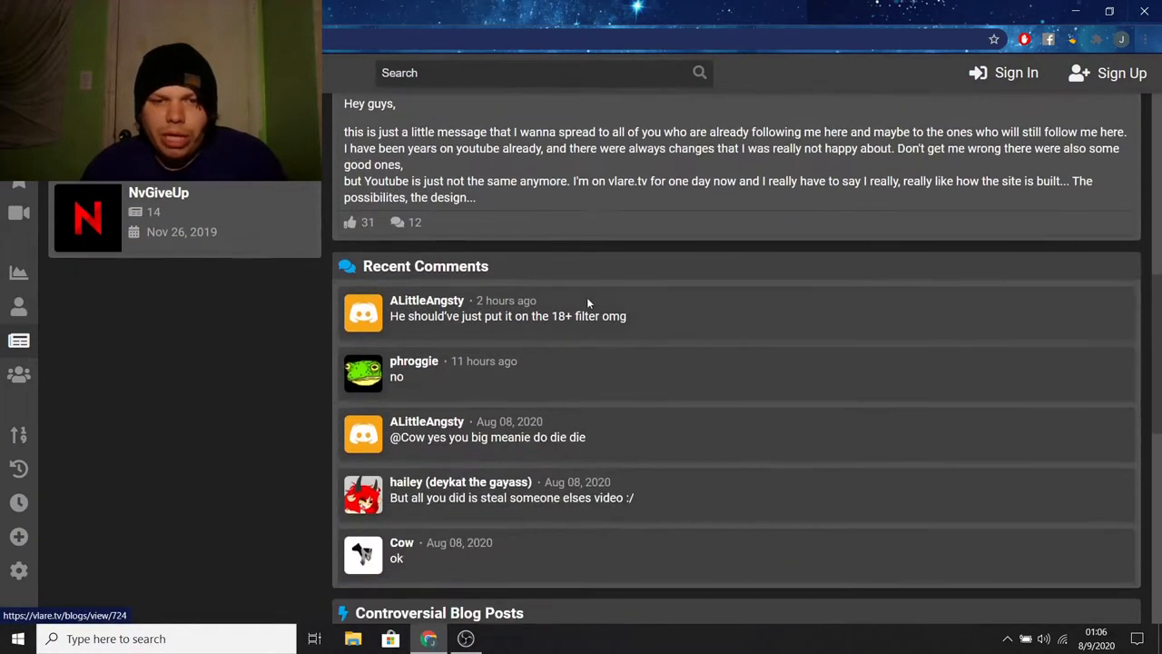
scroll("down", 3)
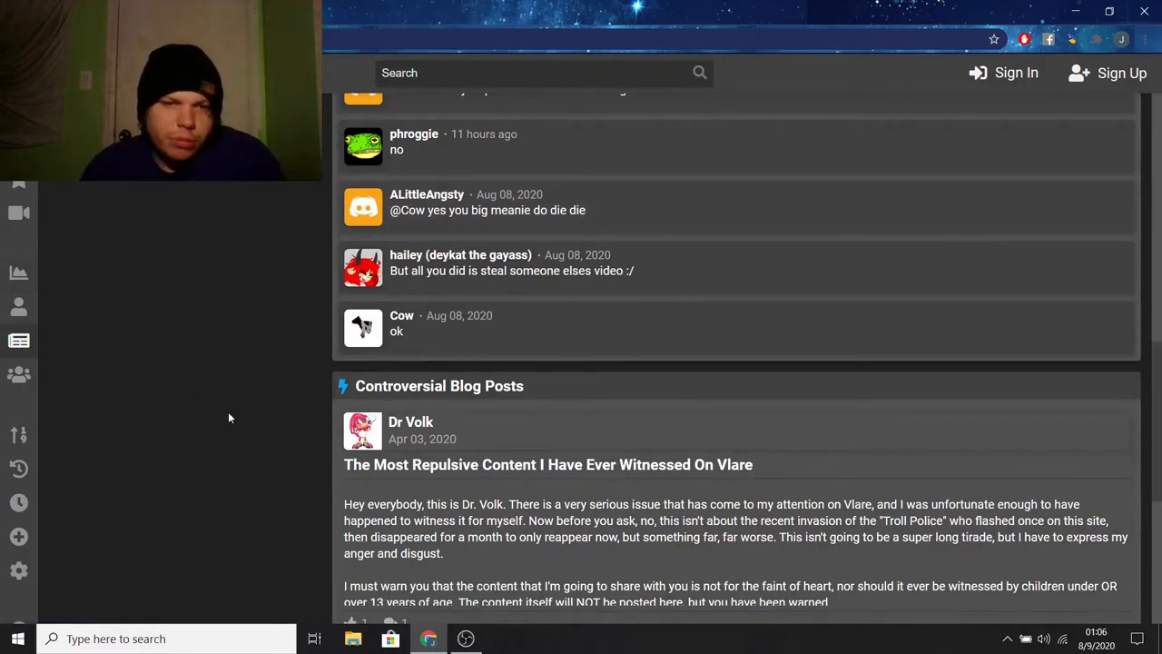
scroll("down", 3)
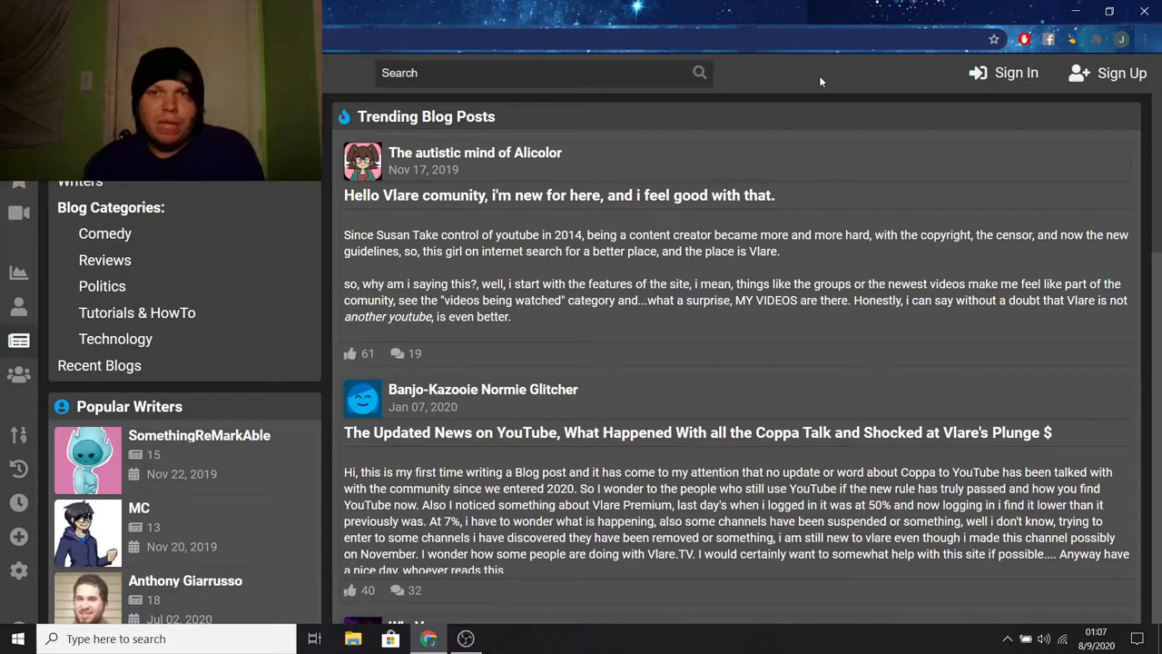
mouse_move(768, 67)
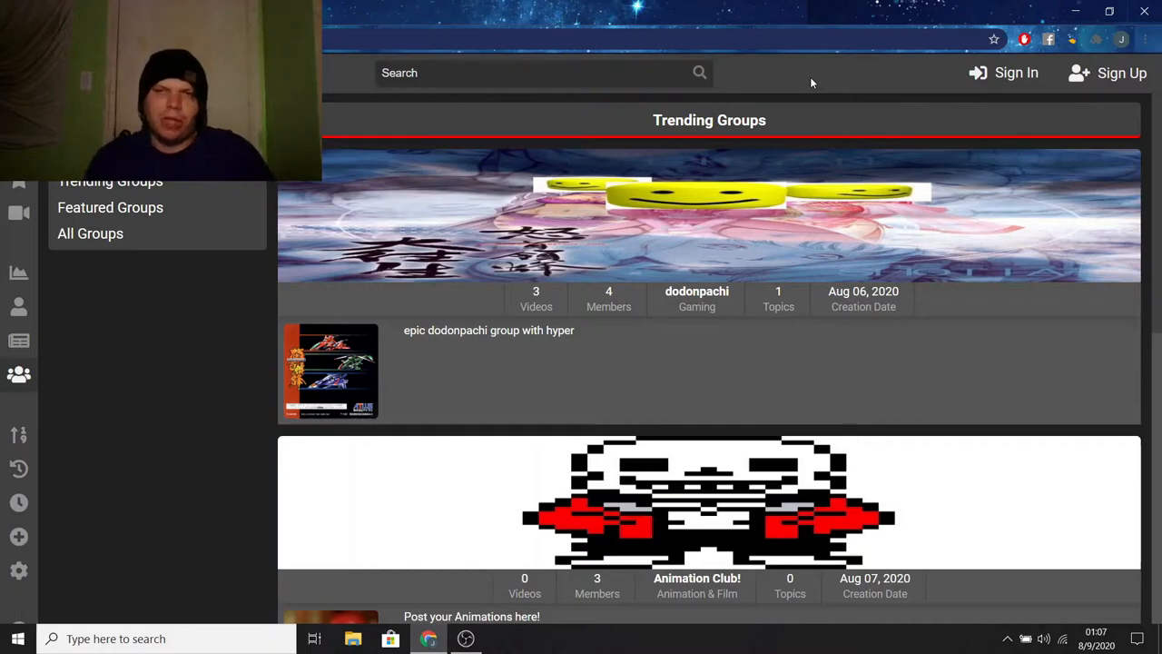
Scroll down Trending Groups past dodonpachi, Animation Club! and MTTP.
scroll("down", 3)
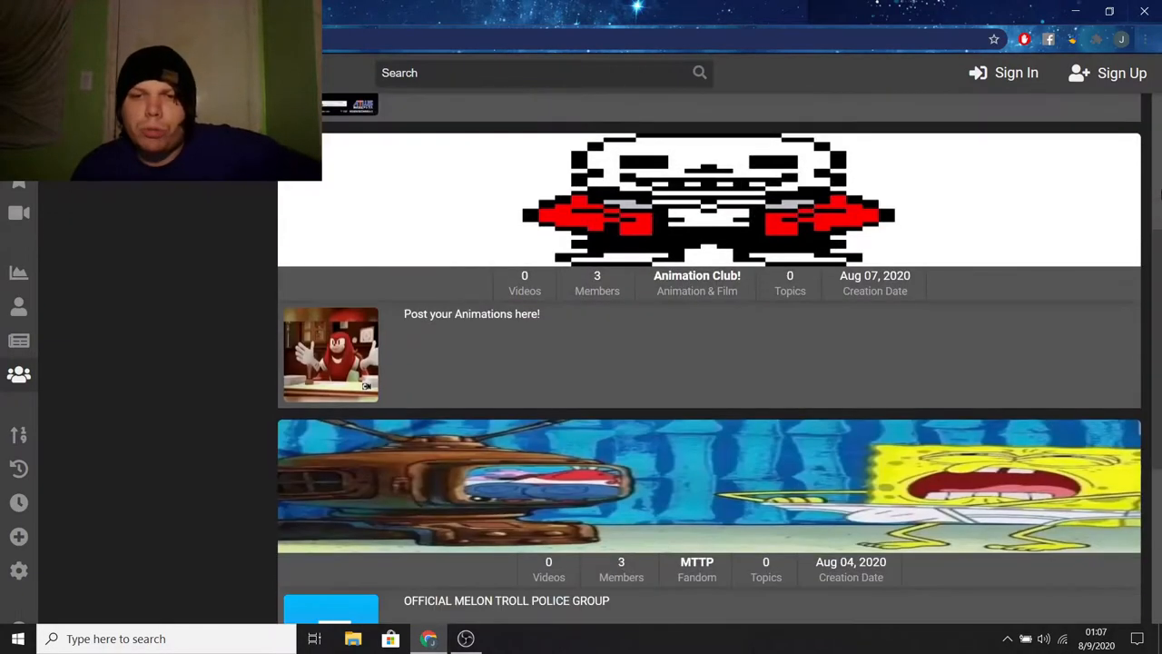
scroll("down", 3)
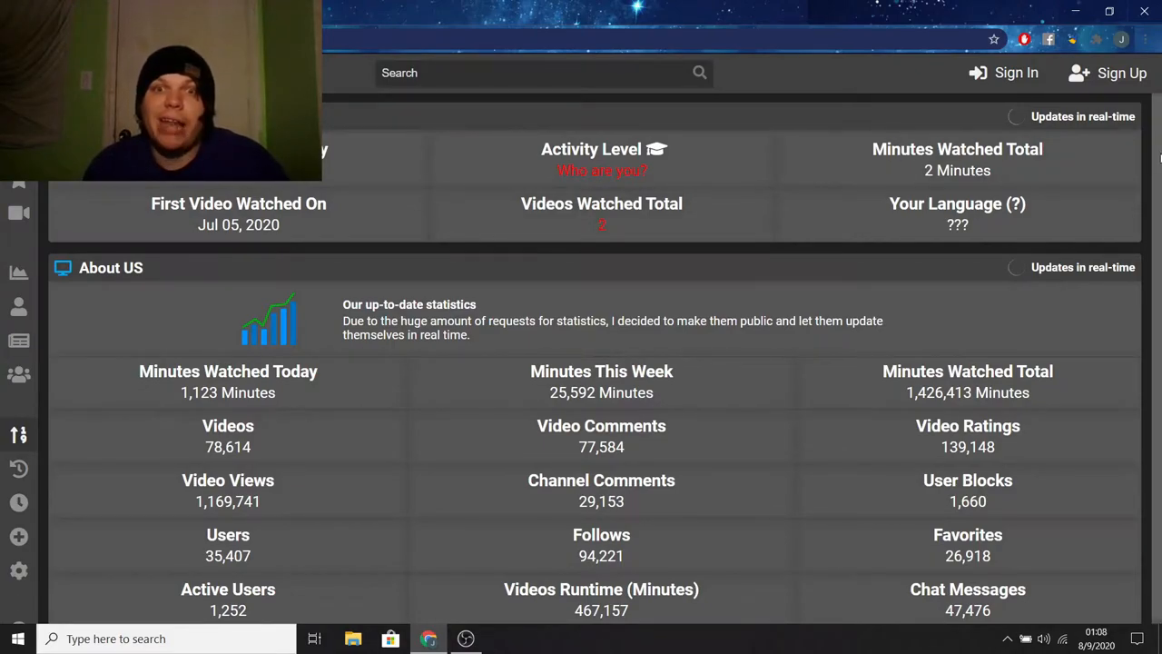
Scroll the statistics page to see 35,407 users and 1,252 active users.
scroll("down", 3)
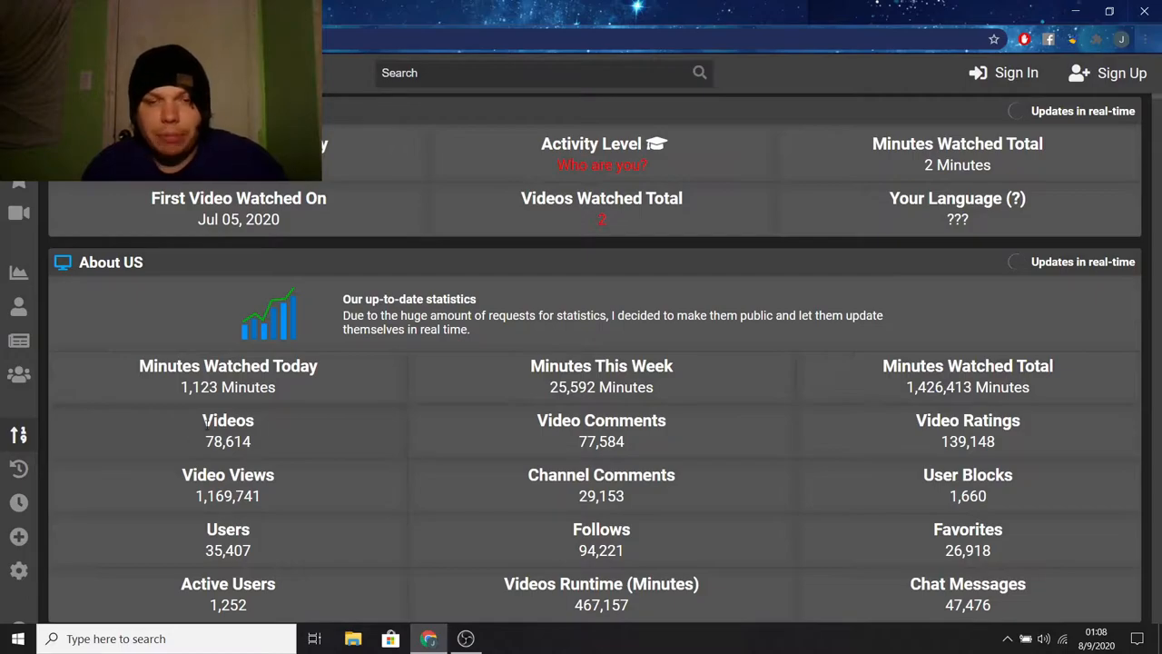
mouse_move(311, 446)
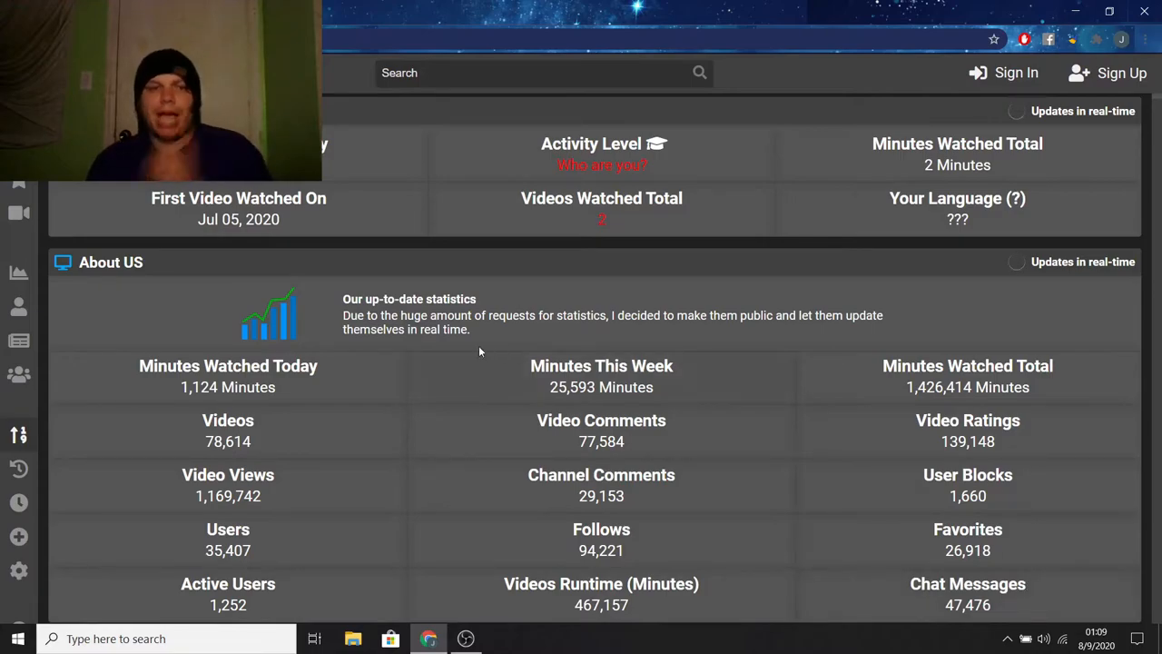
mouse_move(19, 468)
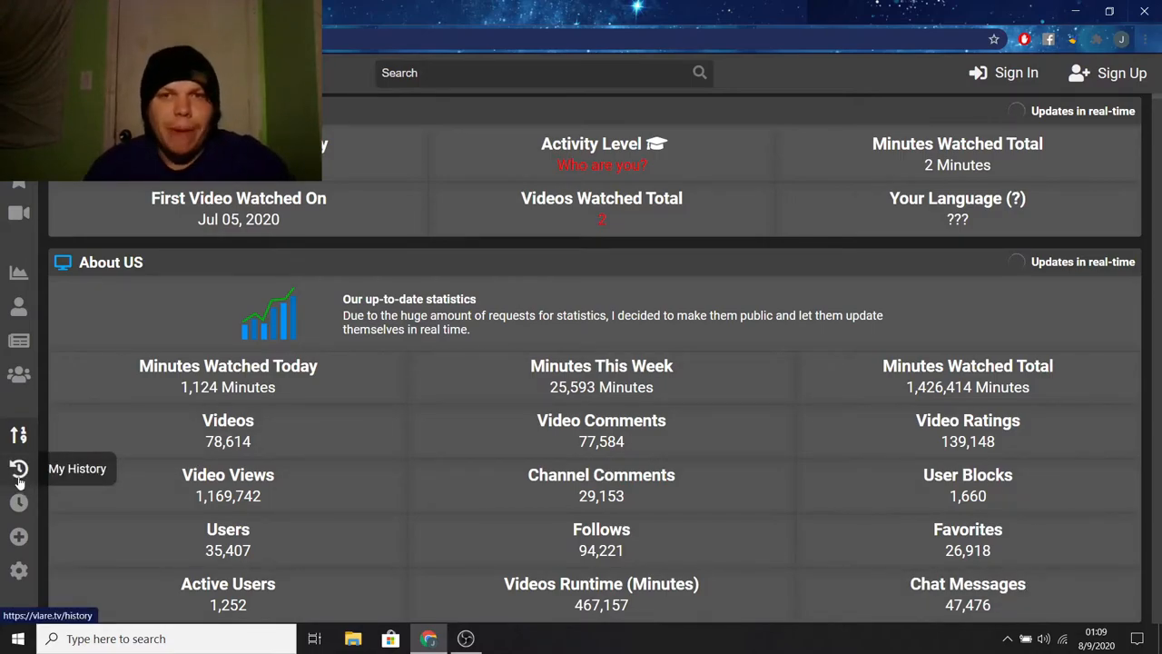
Play 'Let's Play Super Mario 64 Part 6' from watch history, then pause it.
left_click(19, 468)
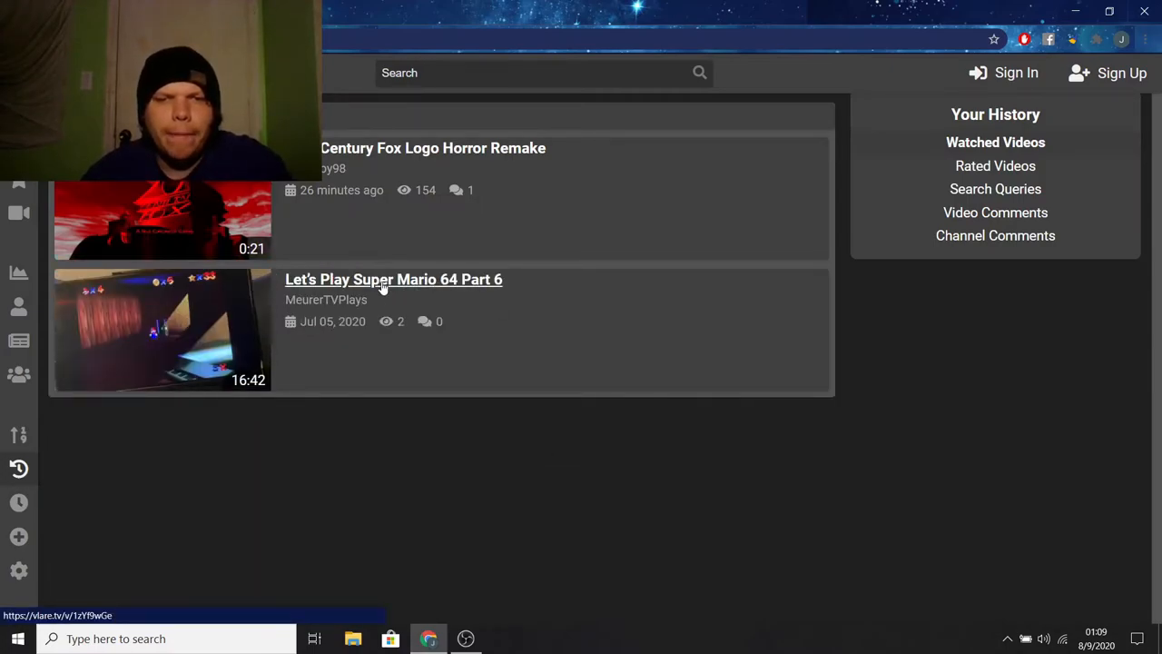
left_click(393, 279)
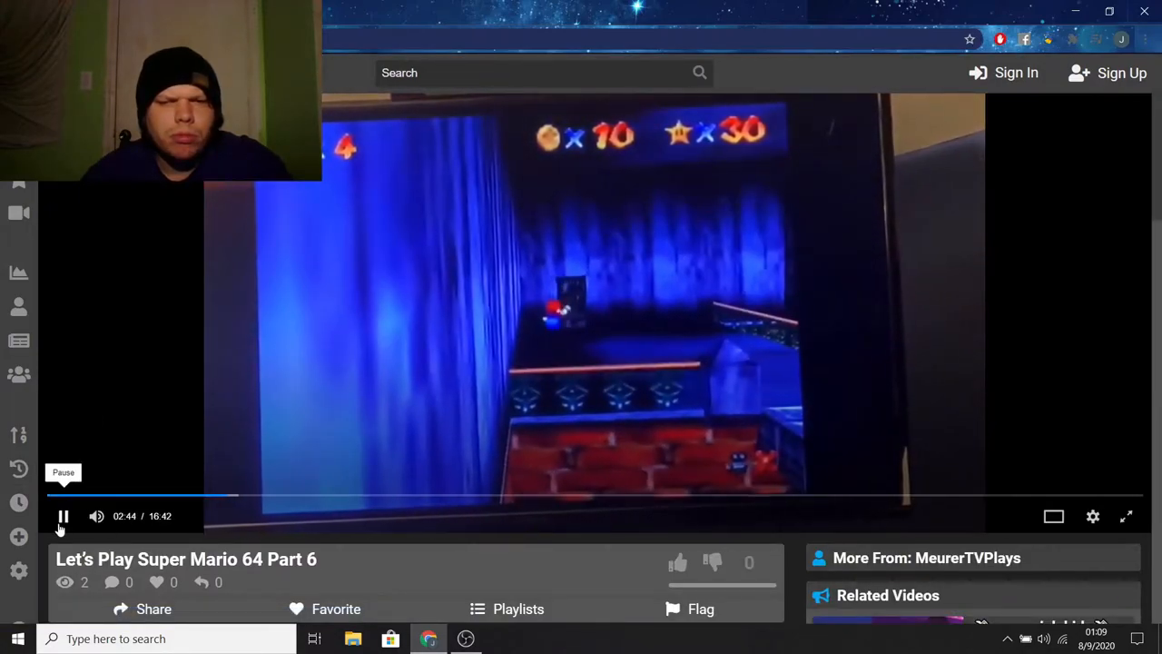
left_click(64, 516)
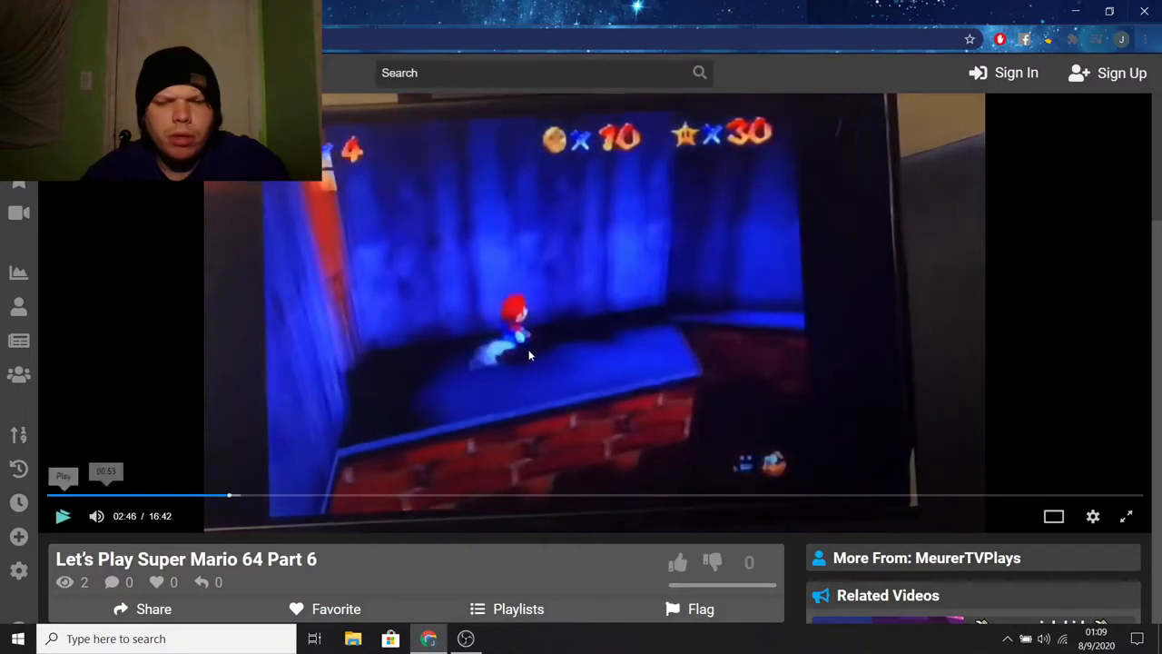
mouse_move(581, 548)
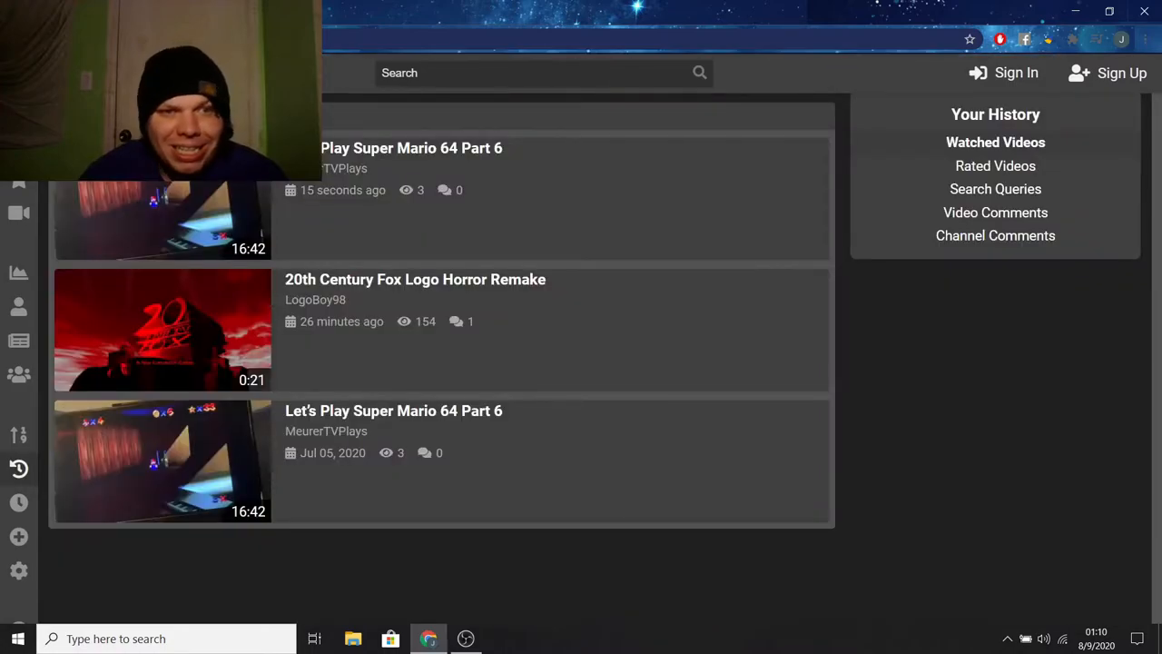
mouse_move(621, 302)
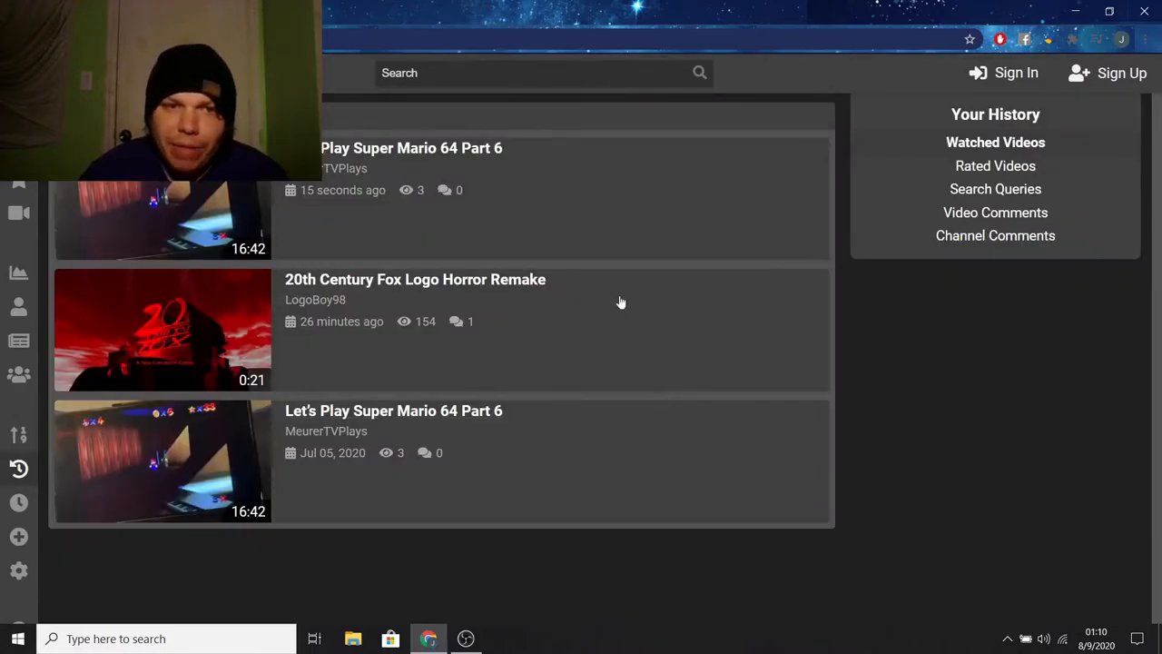
mouse_move(130, 336)
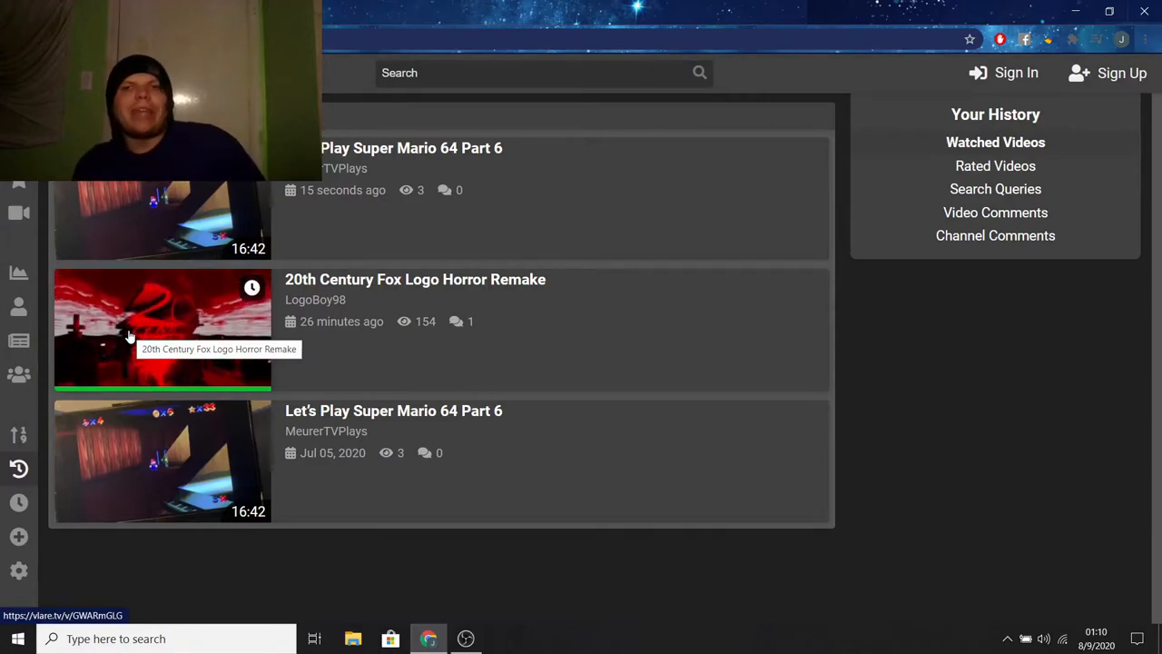
mouse_move(18, 502)
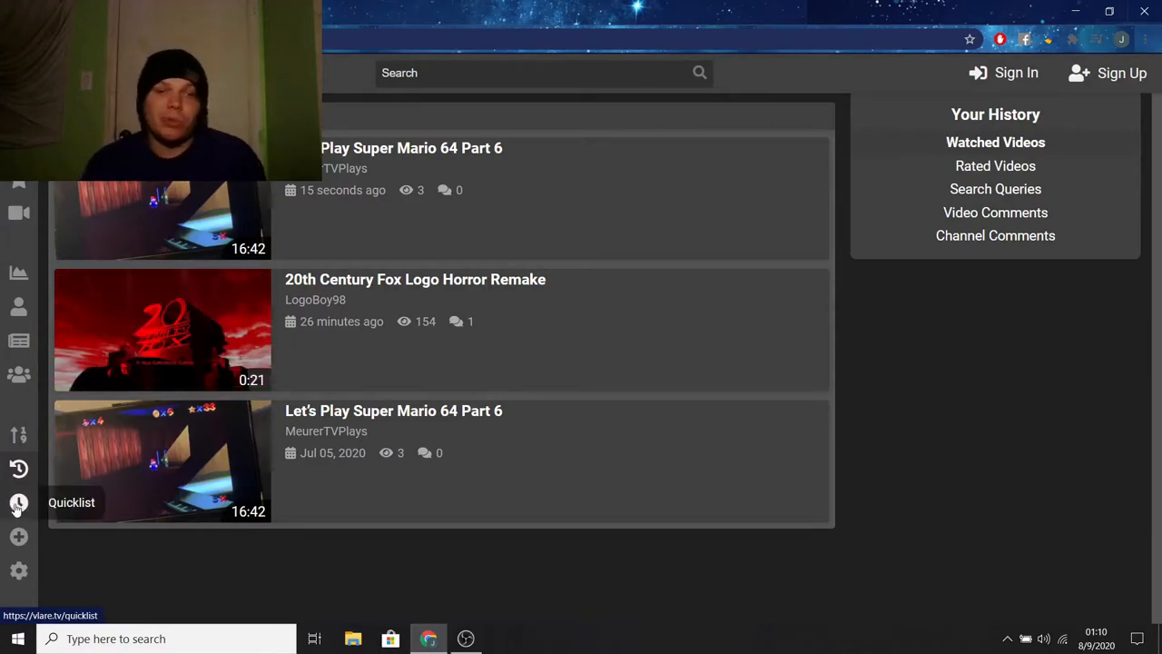
Open the Quicklist page, which shows no saved videos yet.
left_click(18, 502)
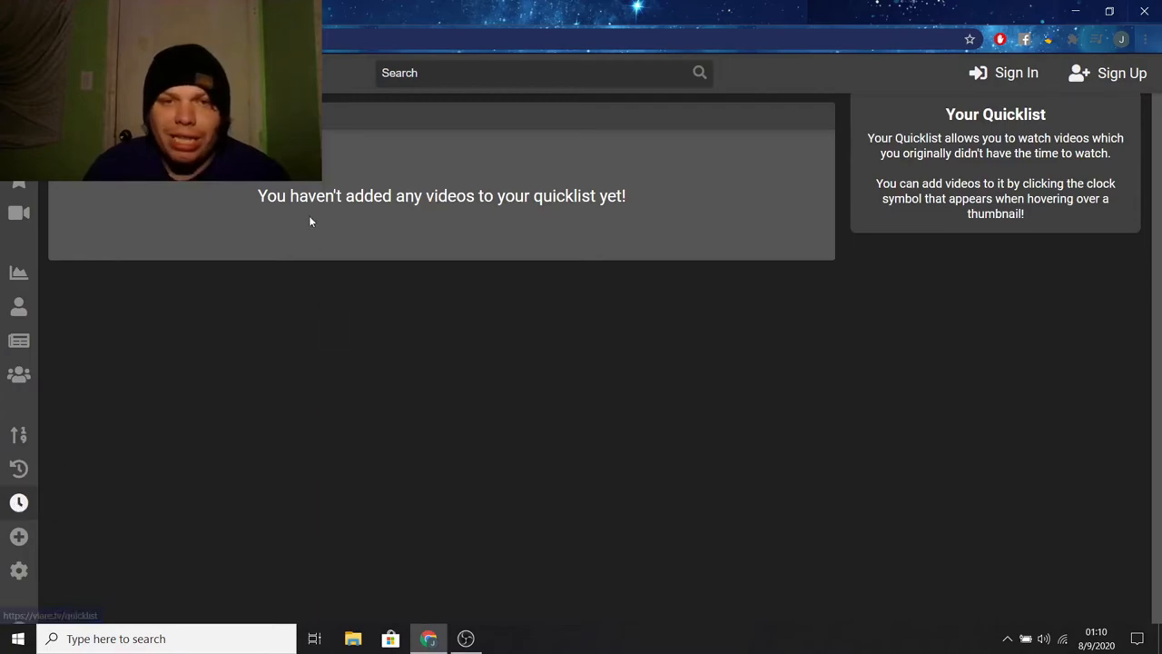
mouse_move(457, 277)
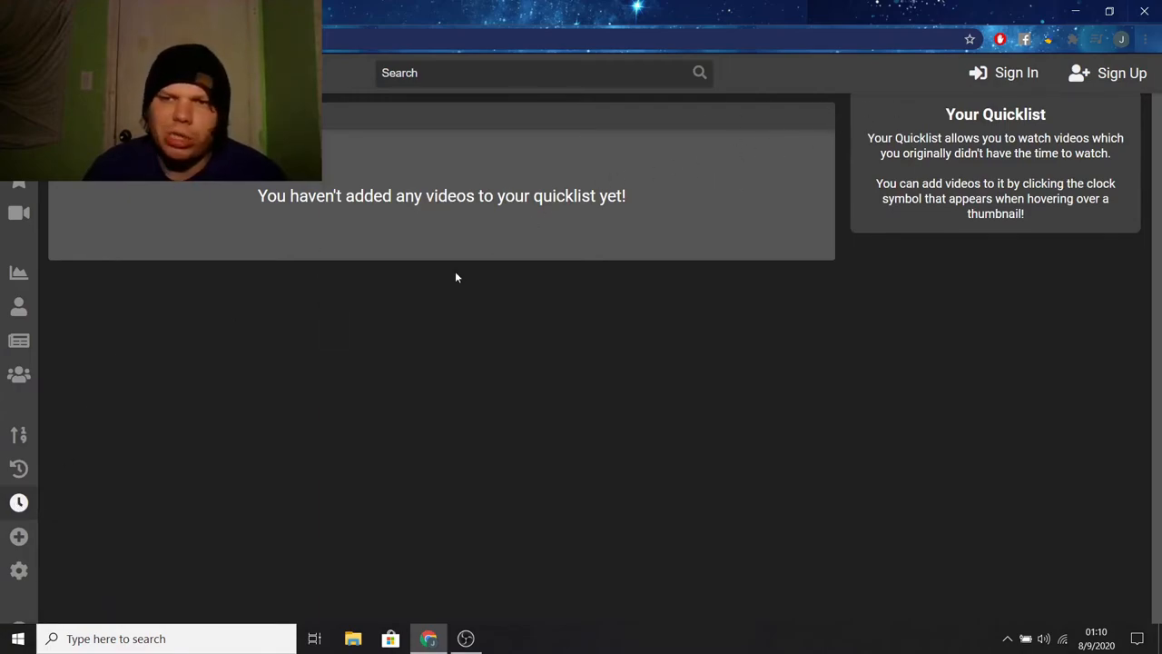
mouse_move(395, 314)
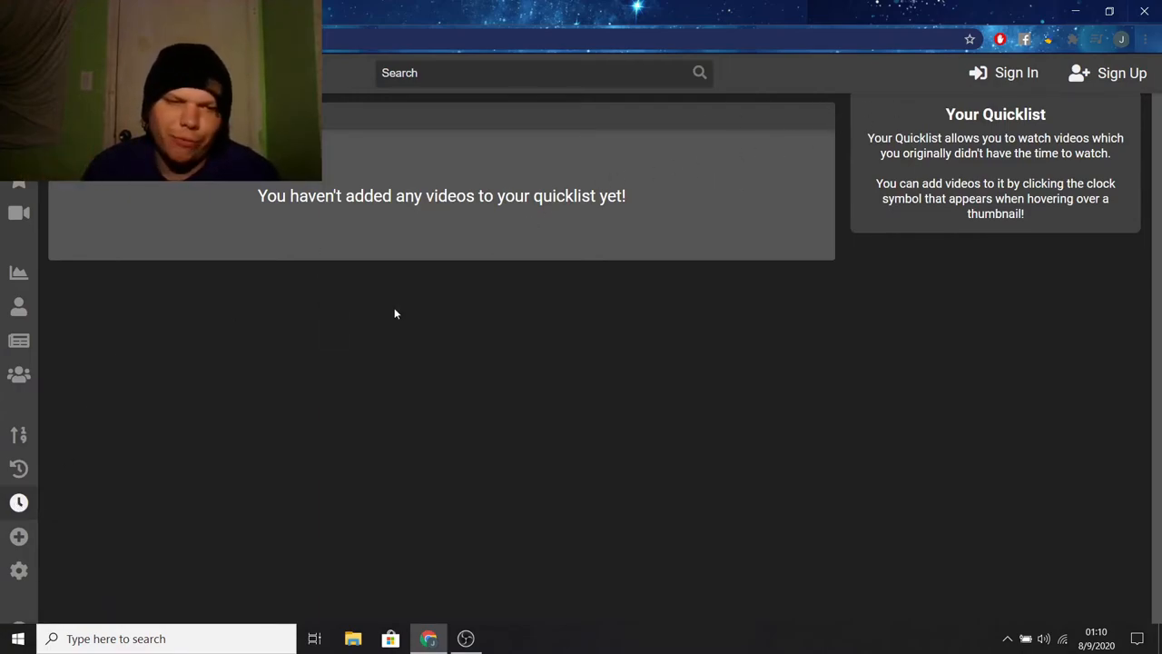
mouse_move(19, 535)
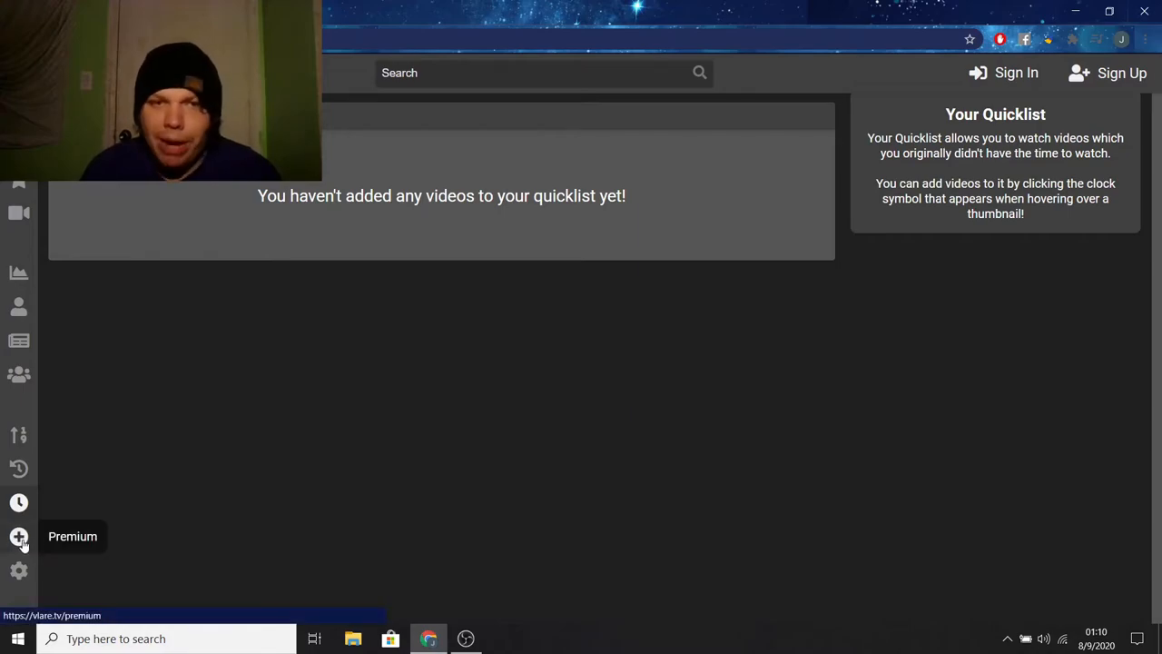
mouse_move(482, 347)
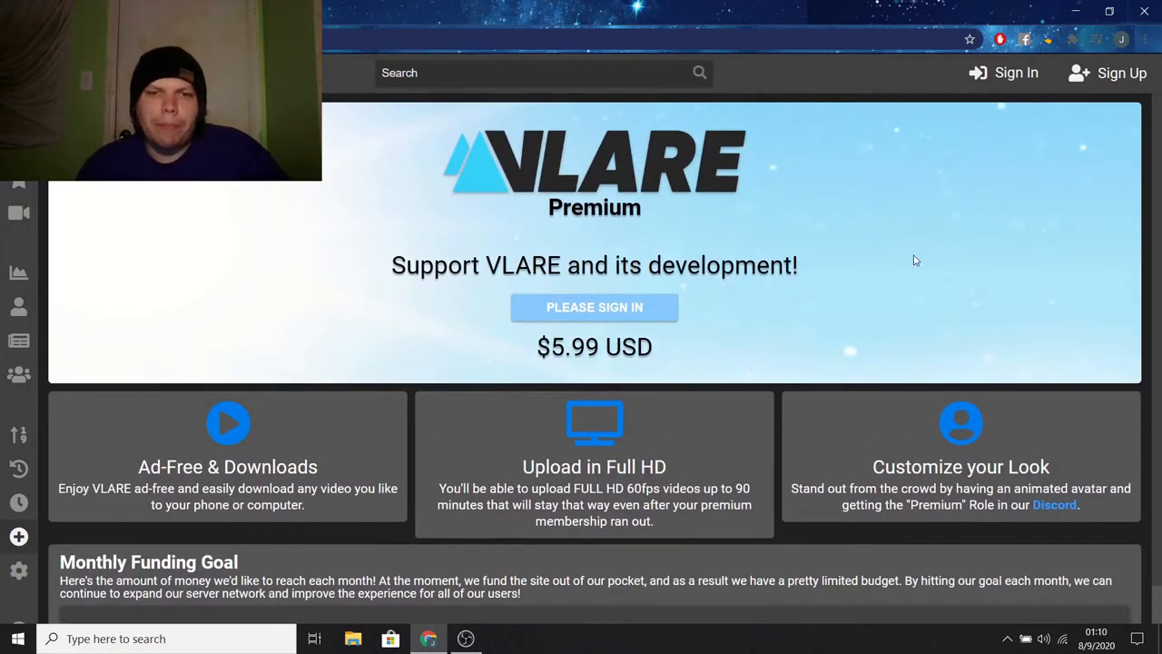
scroll("down", 3)
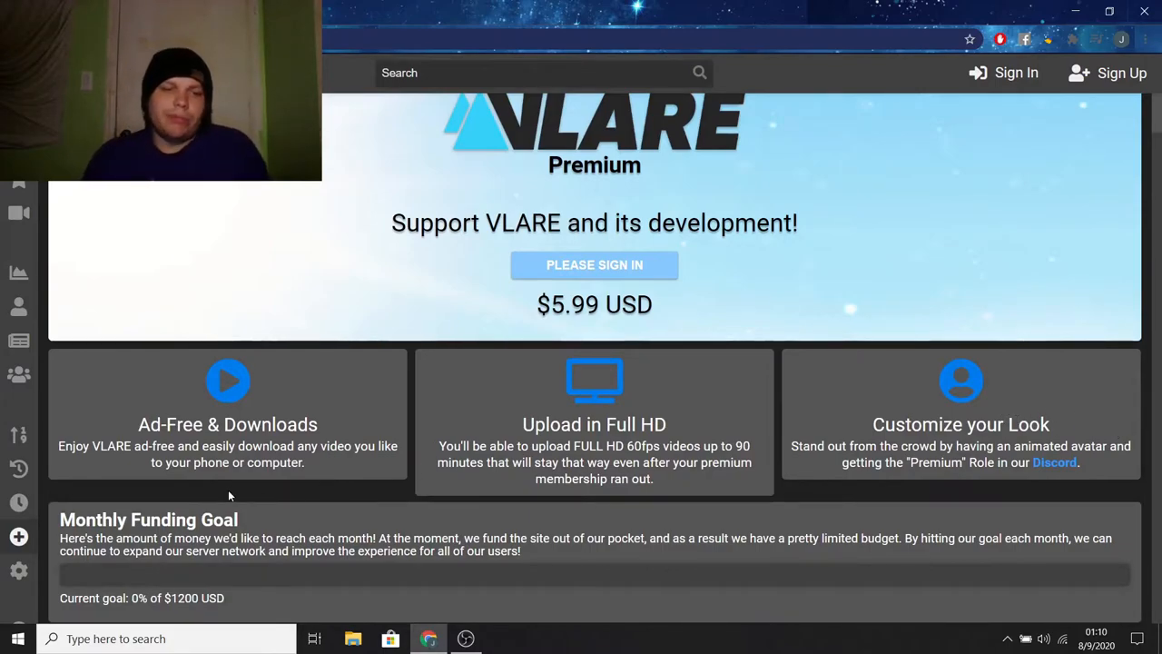
mouse_move(227, 480)
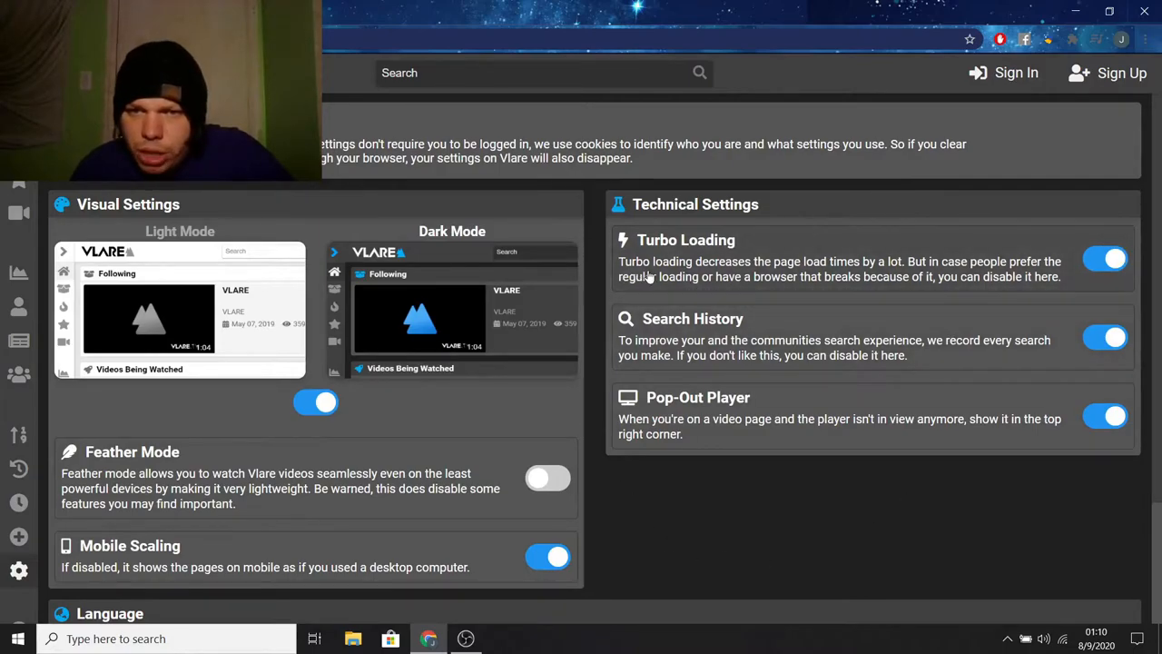
mouse_move(876, 272)
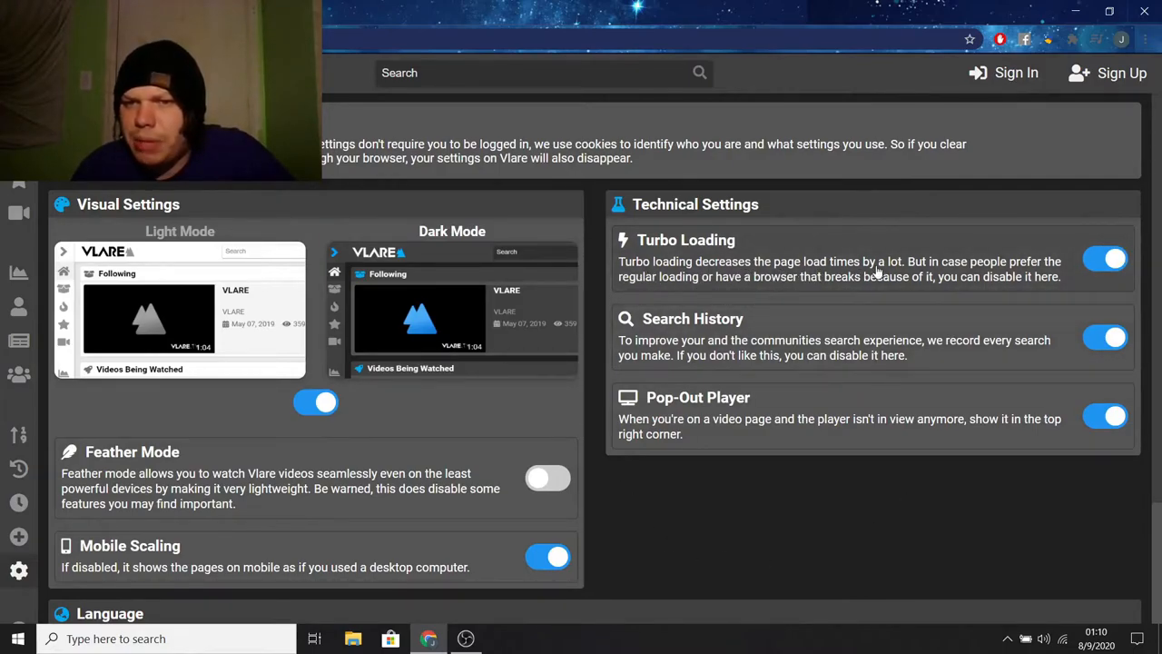
mouse_move(649, 282)
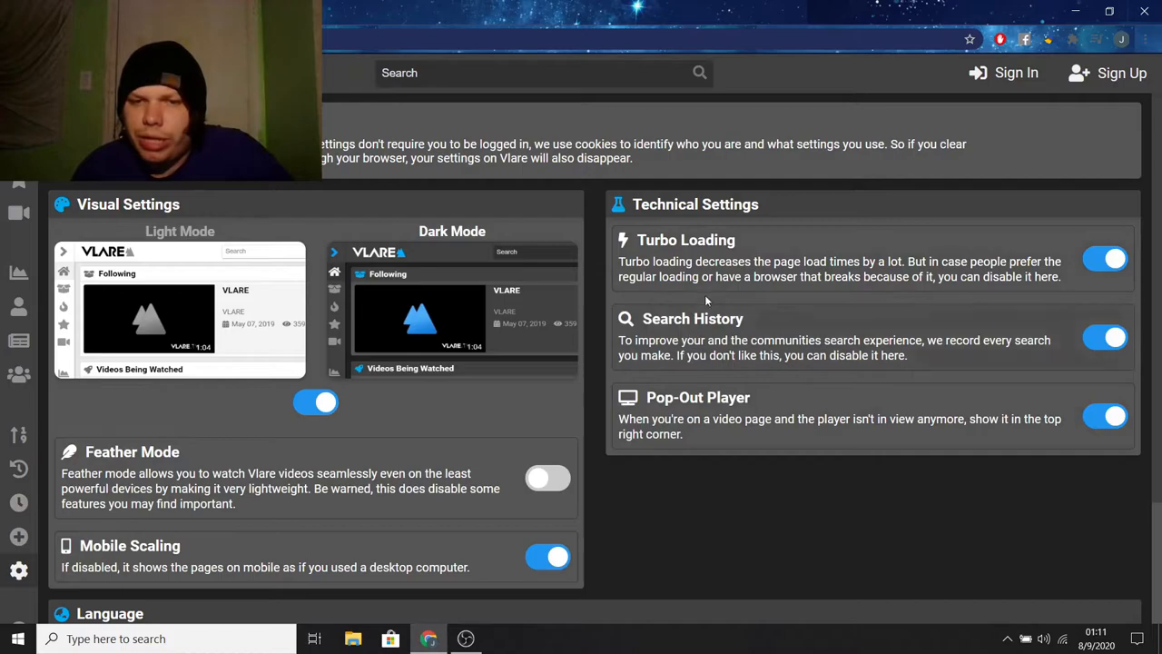
Switch the site settings to light mode and back to dark mode.
scroll("down", 3)
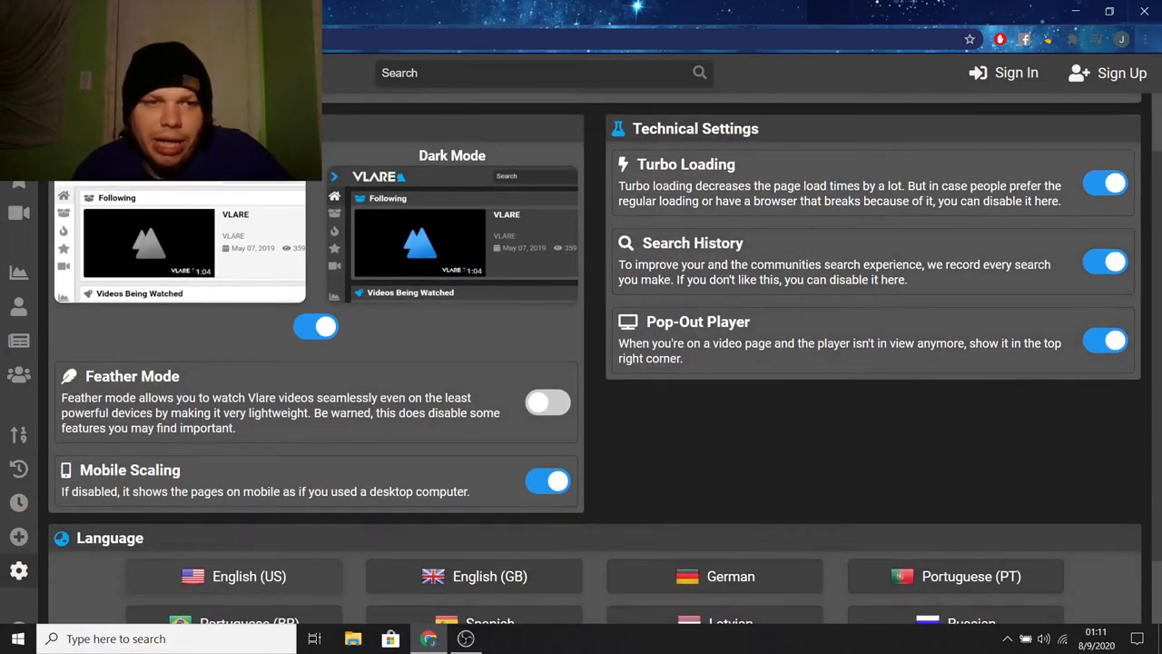
left_click(315, 326)
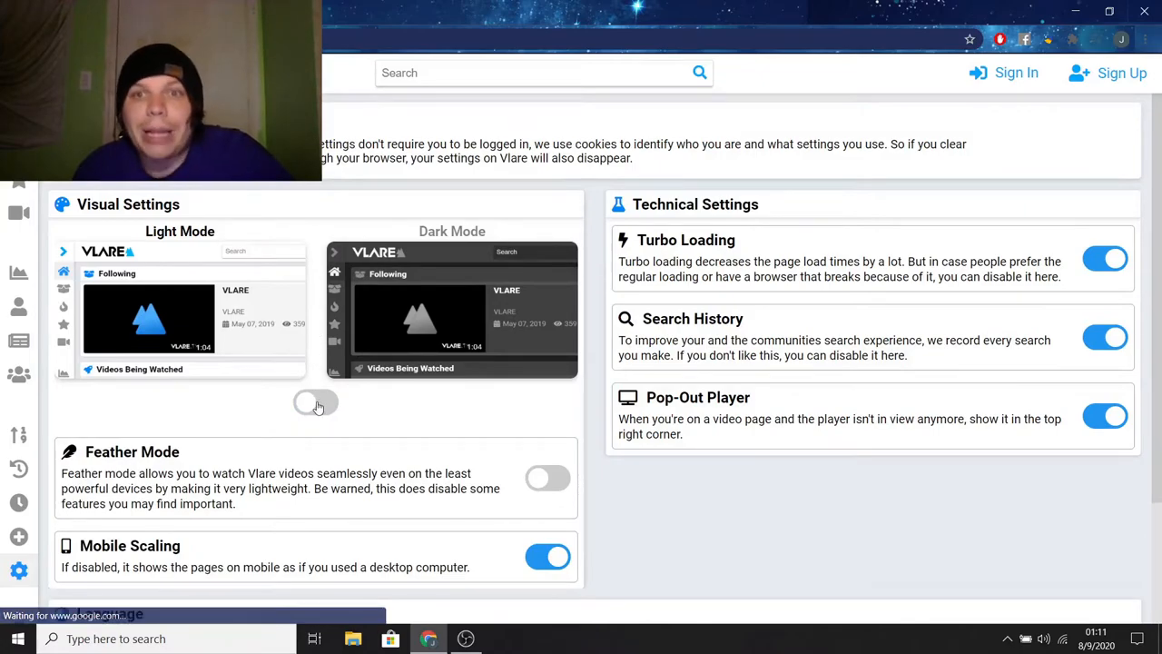
left_click(315, 403)
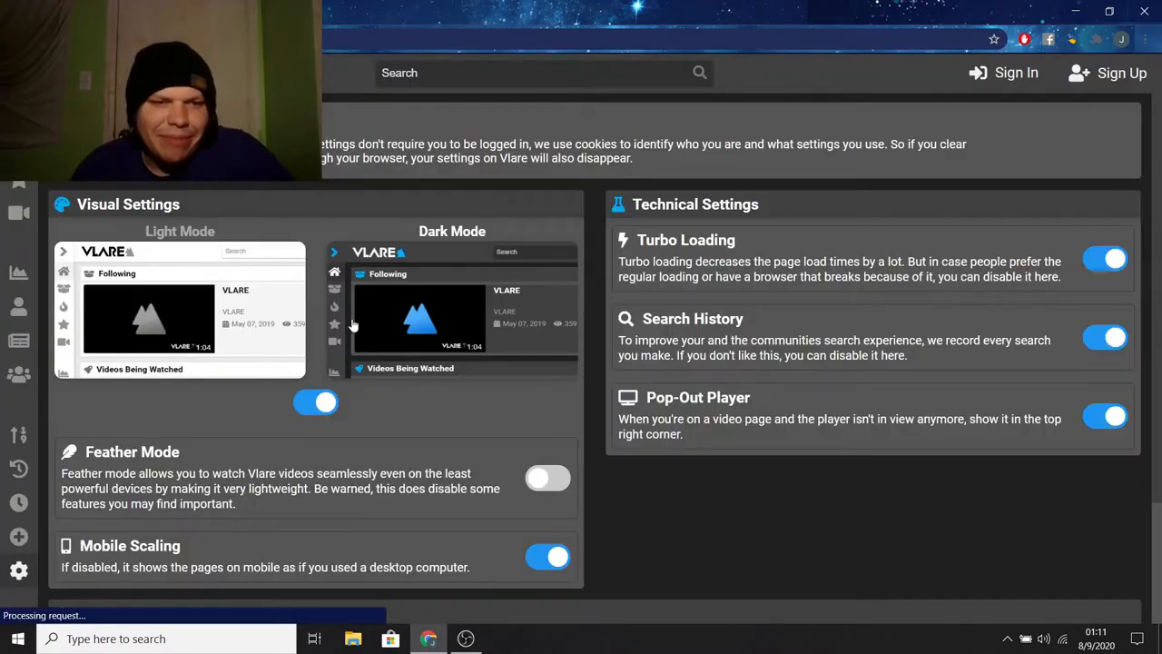
scroll("down", 3)
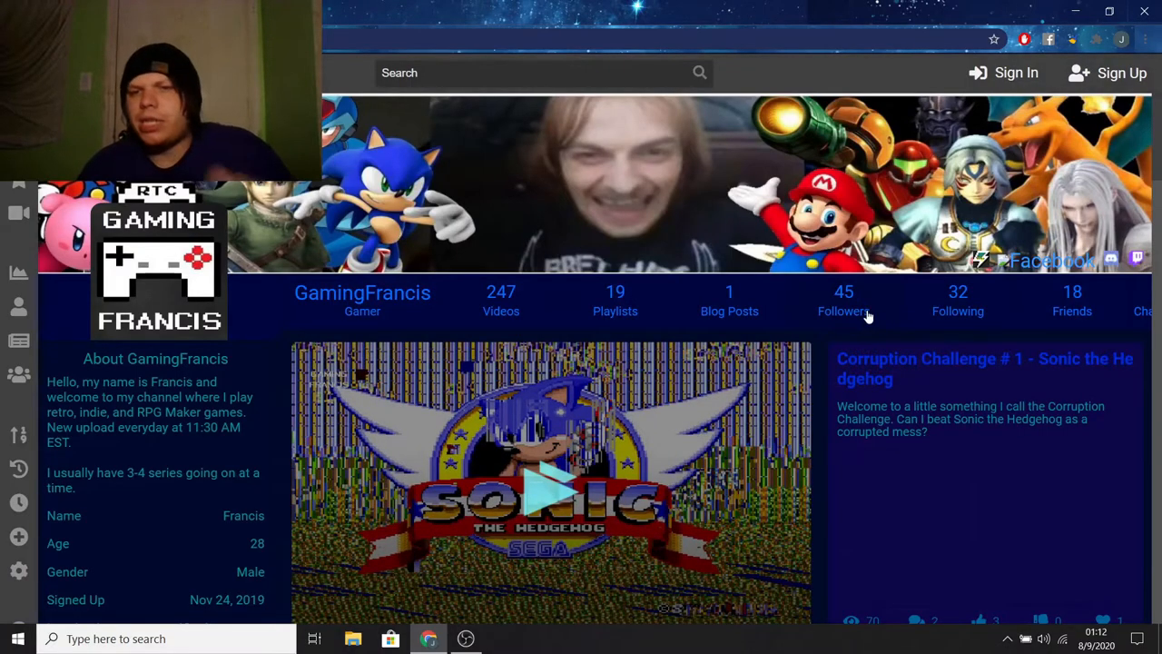
mouse_move(815, 5)
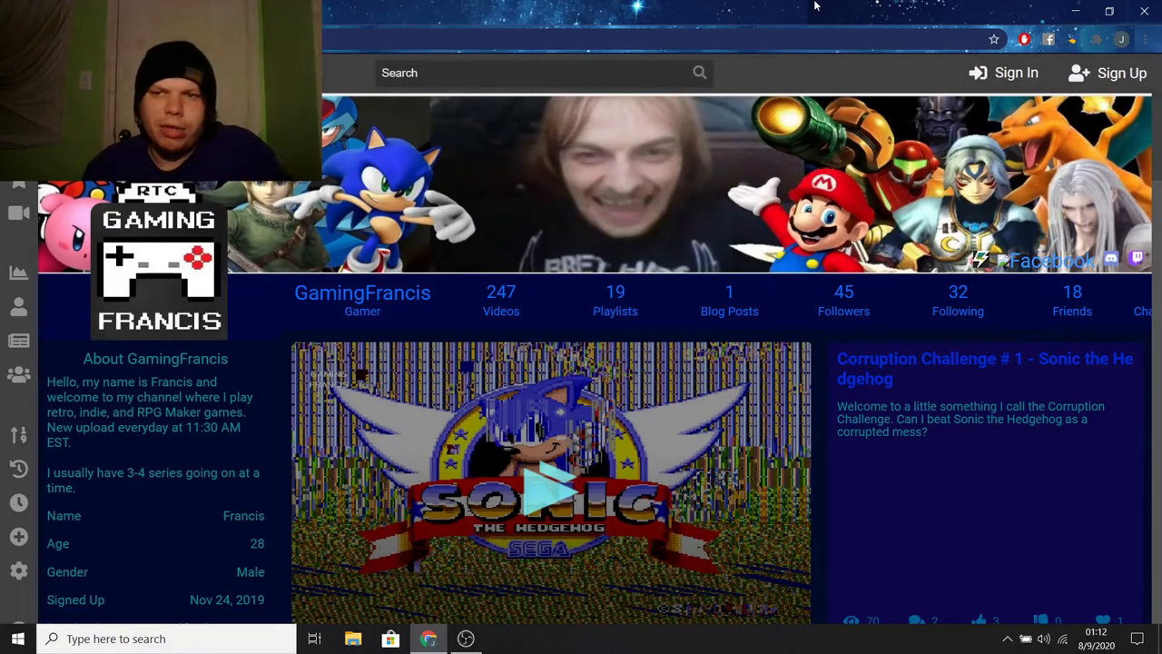
Scroll through the GamingFrancis channel and bookmark the page in the browser.
scroll("down", 3)
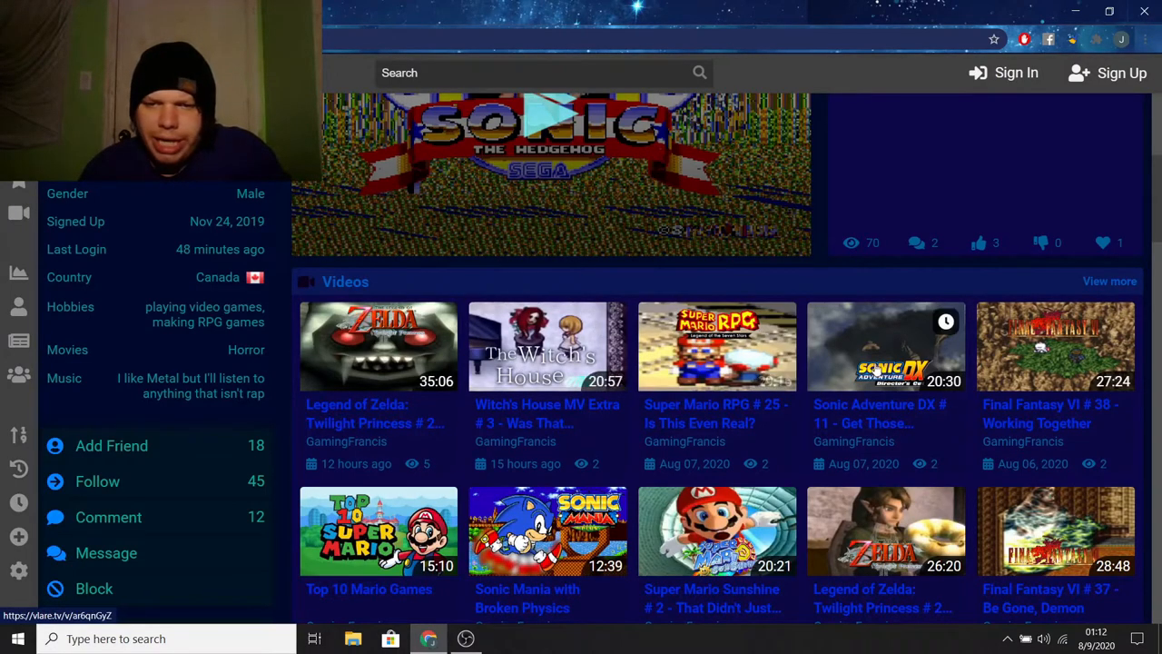
scroll("down", 3)
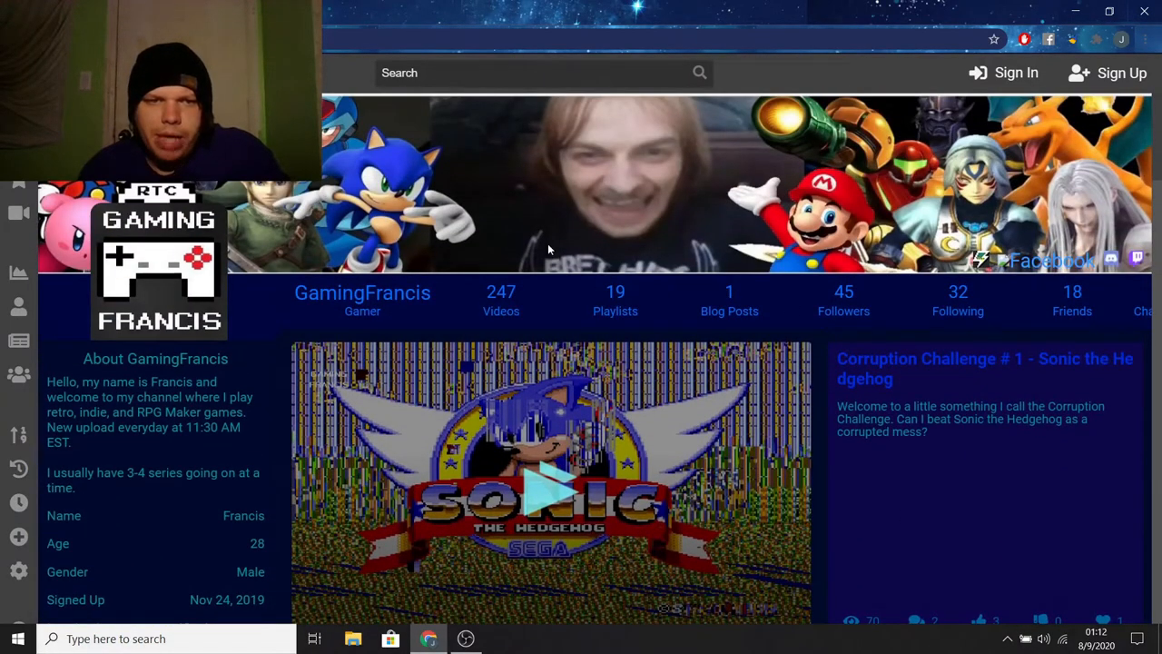
left_click(993, 39)
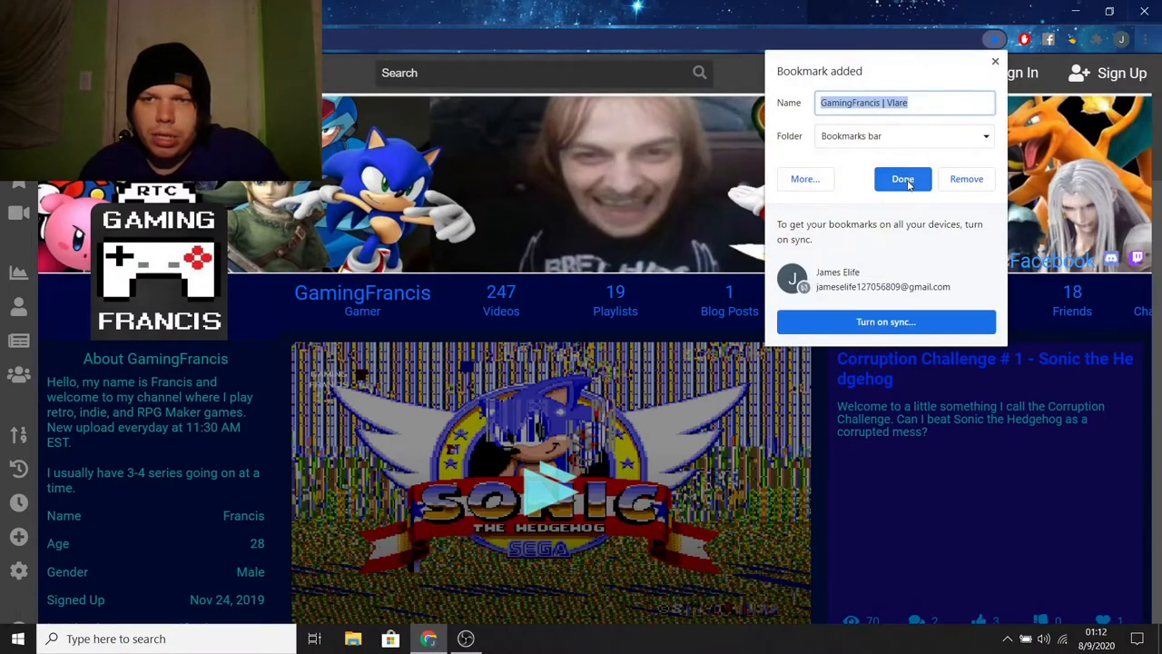
left_click(902, 179)
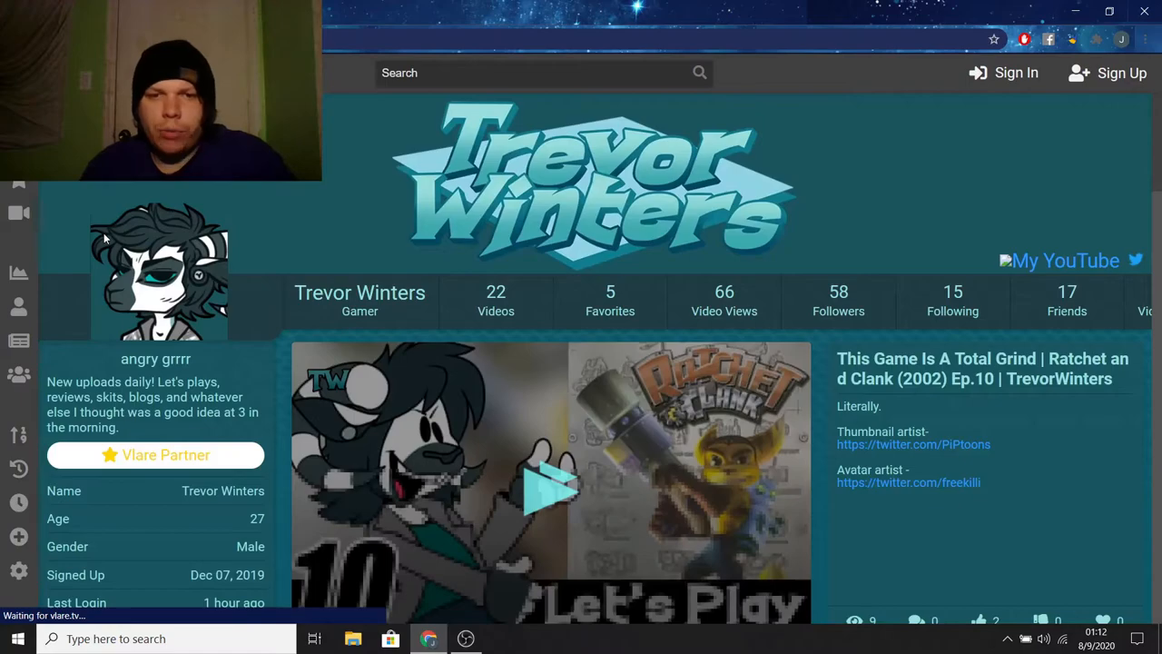
scroll("down", 3)
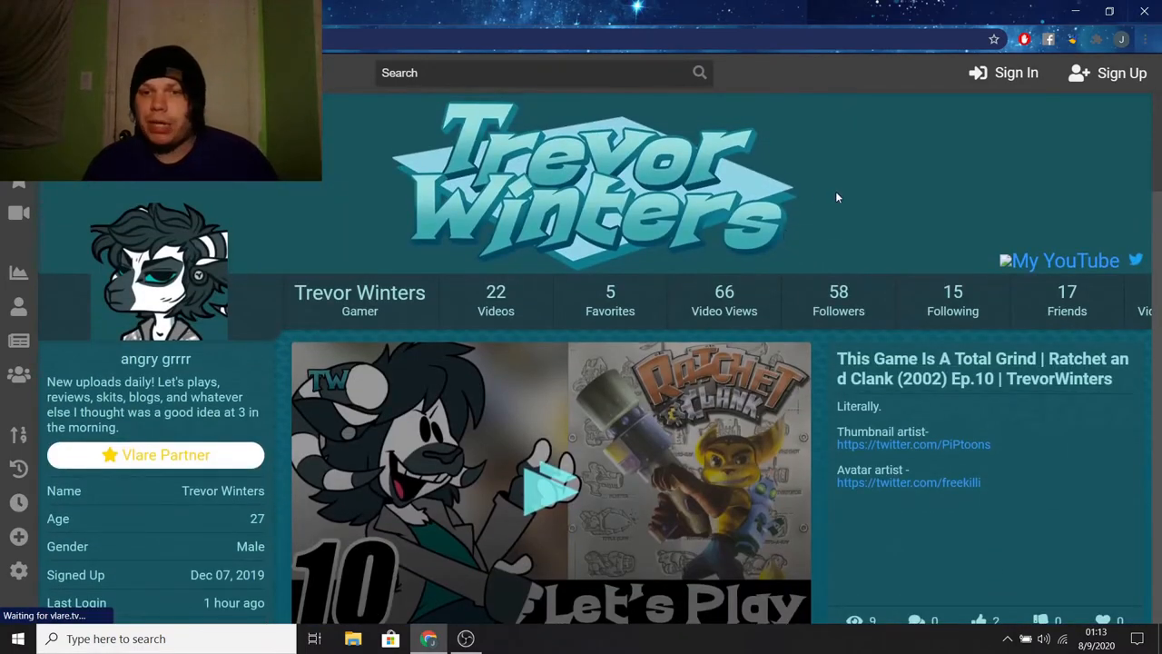
scroll("down", 3)
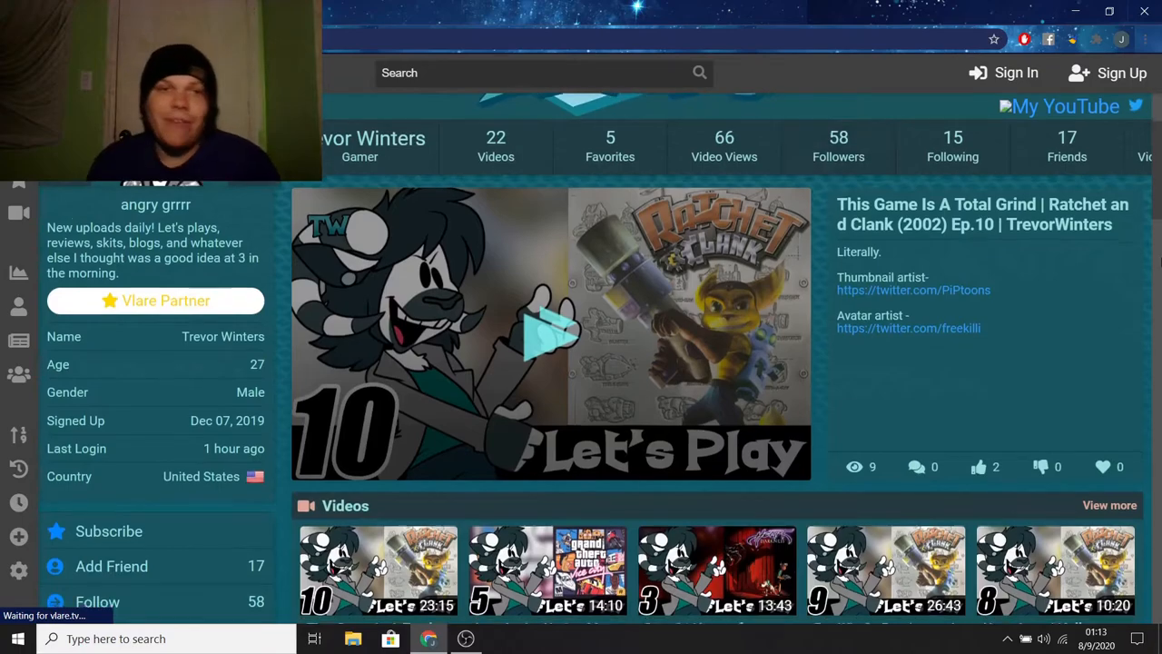
scroll("down", 3)
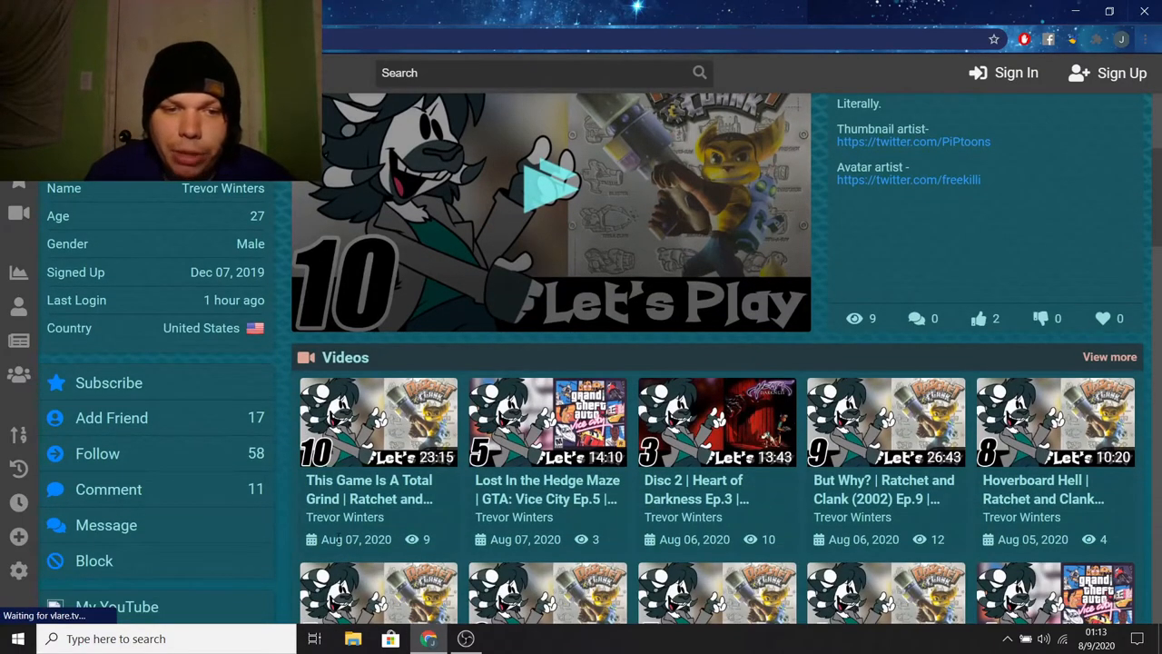
scroll("down", 3)
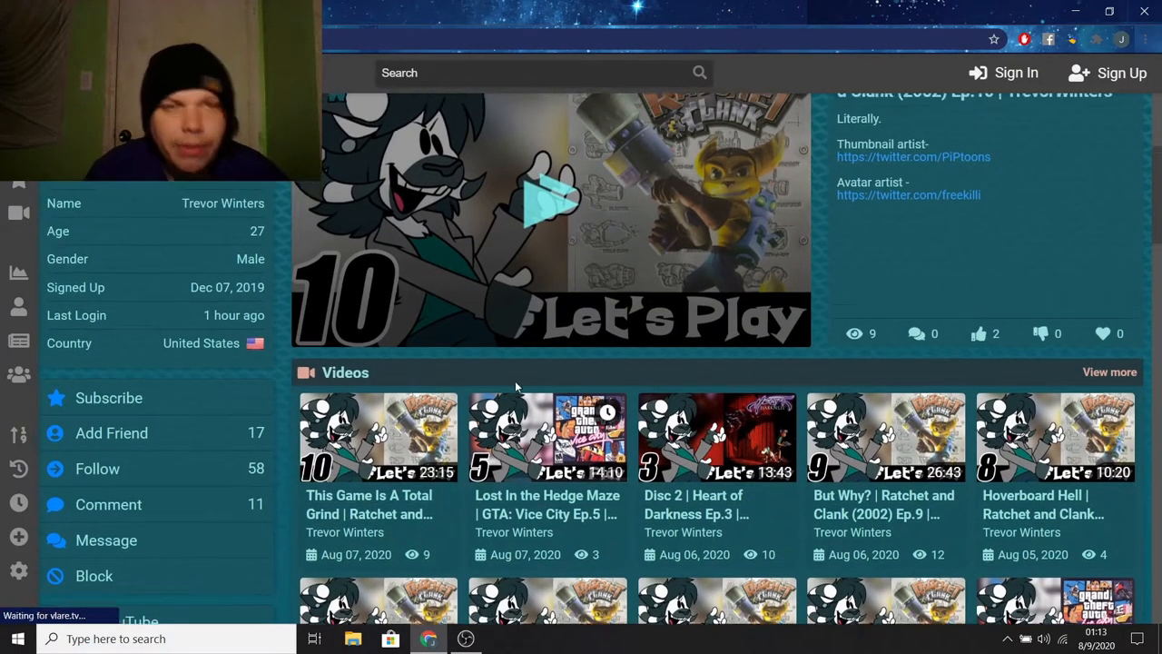